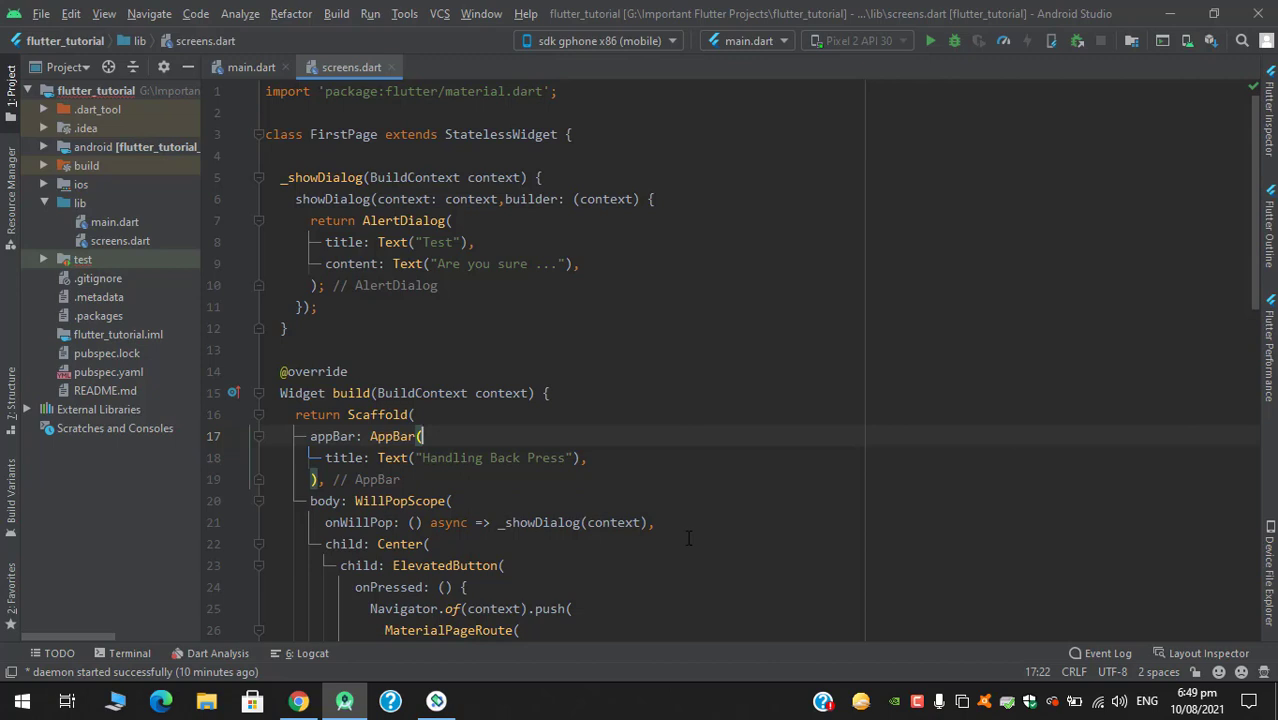
mouse_move(760, 450)
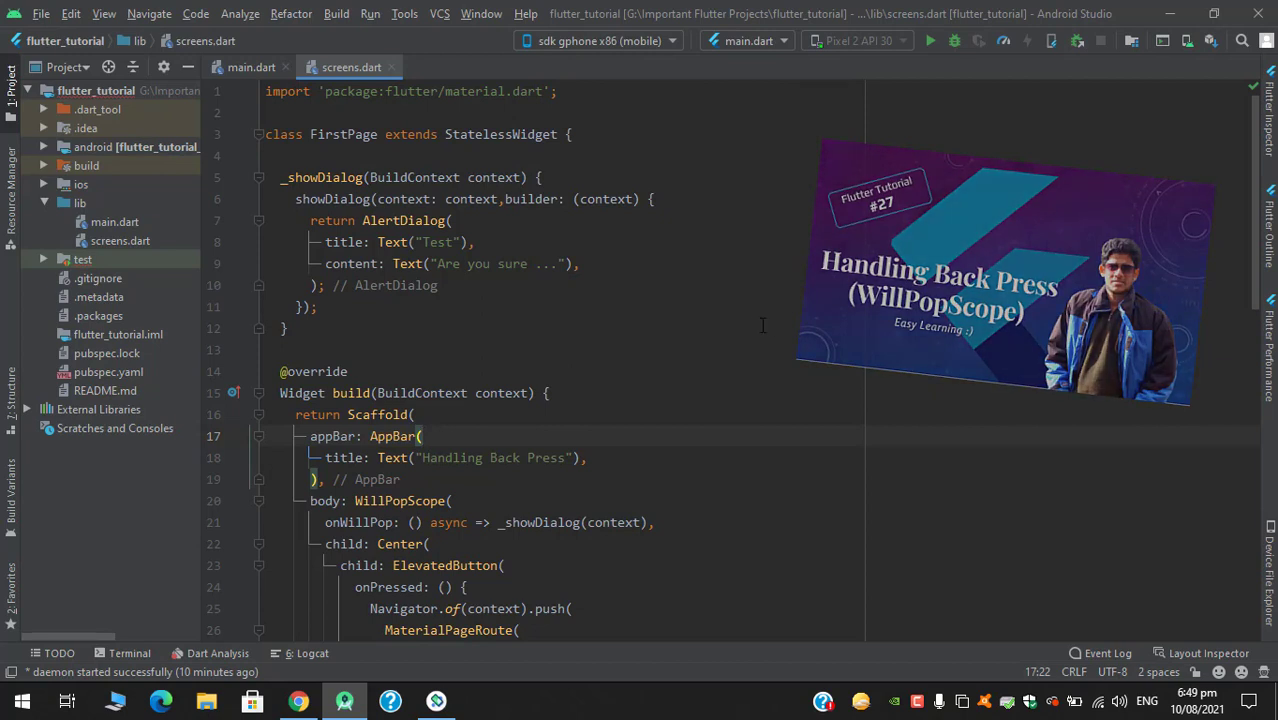
Locate the onWillPop call and select the whole _showDialog method on lines 5–12.
scroll(down, 3)
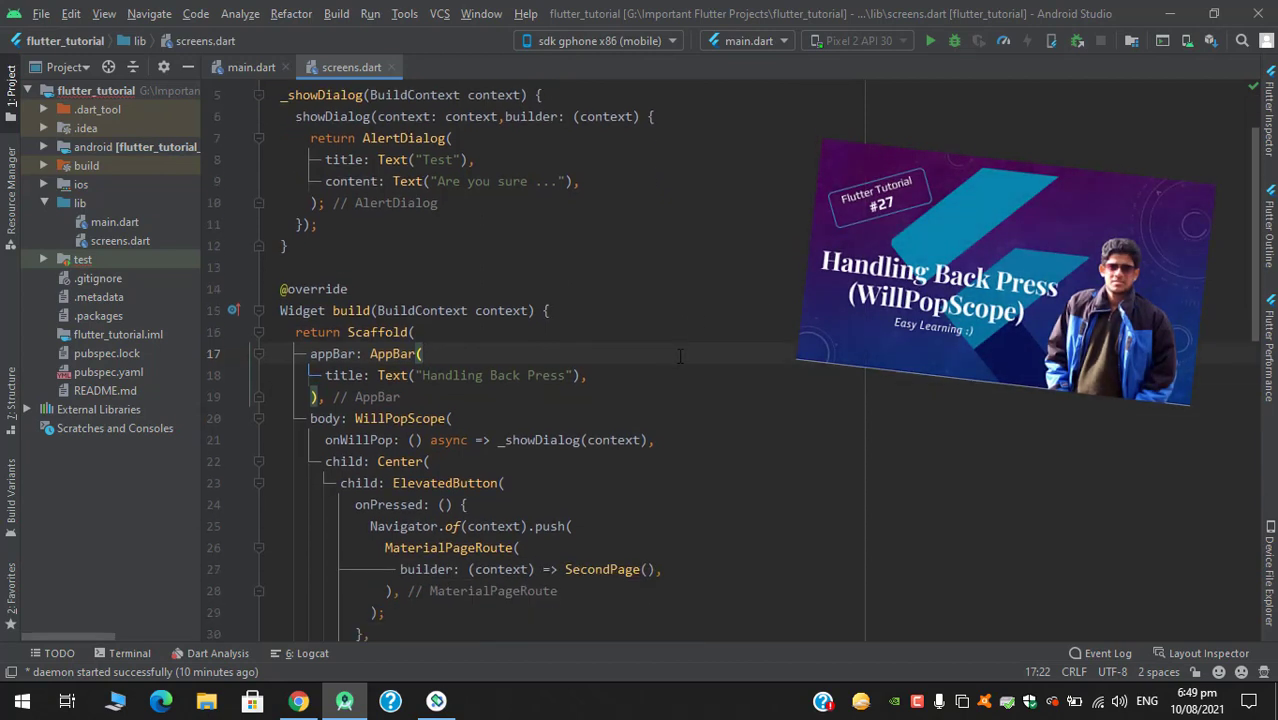
scroll(down, 3)
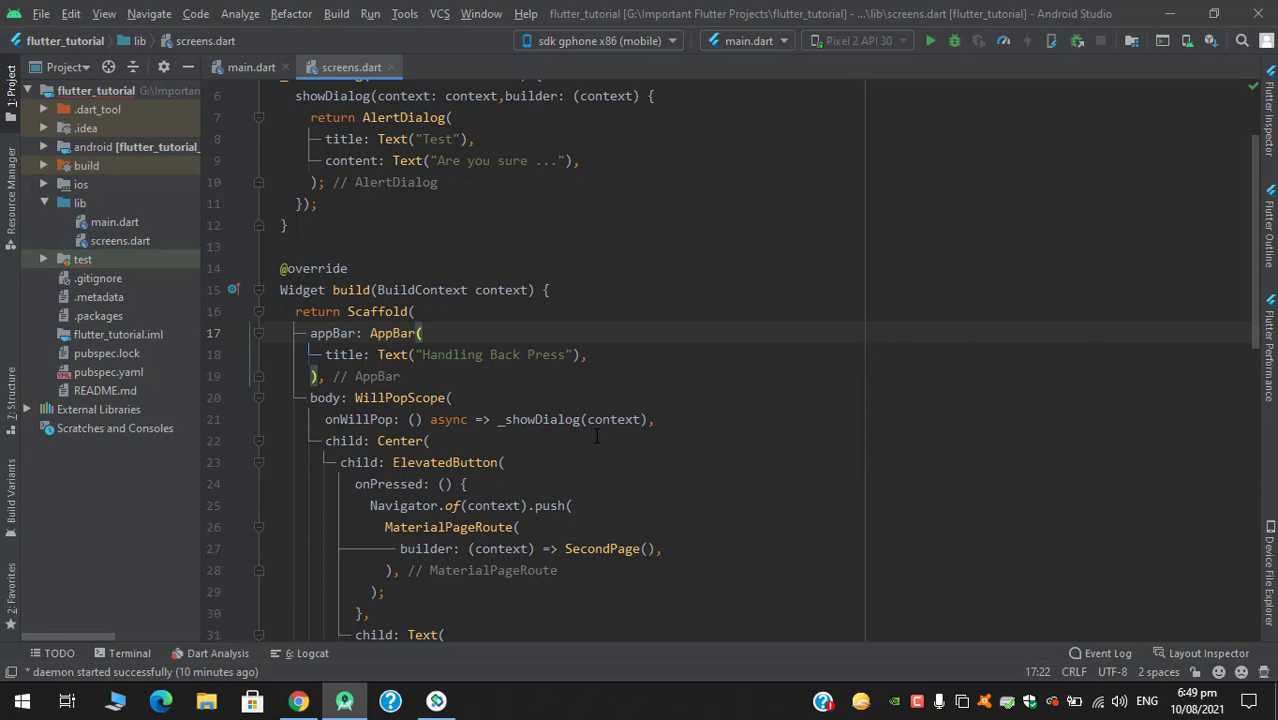
click(540, 419)
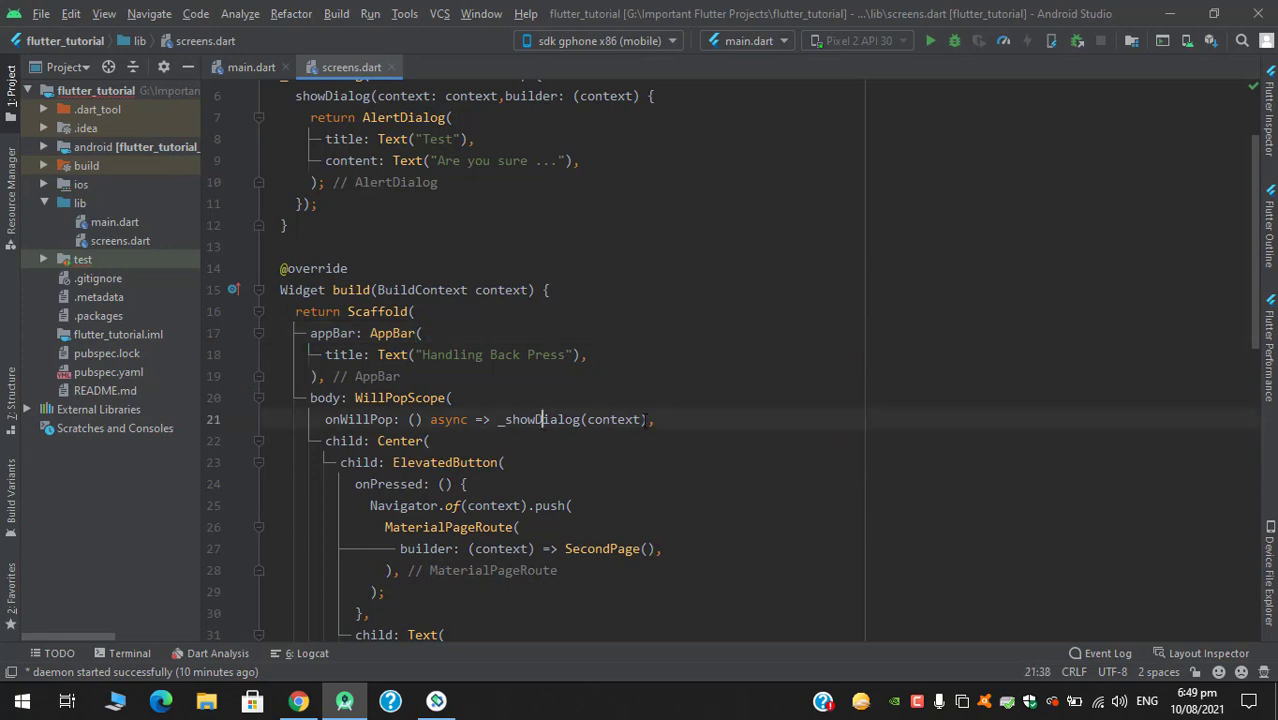
scroll(up, 3)
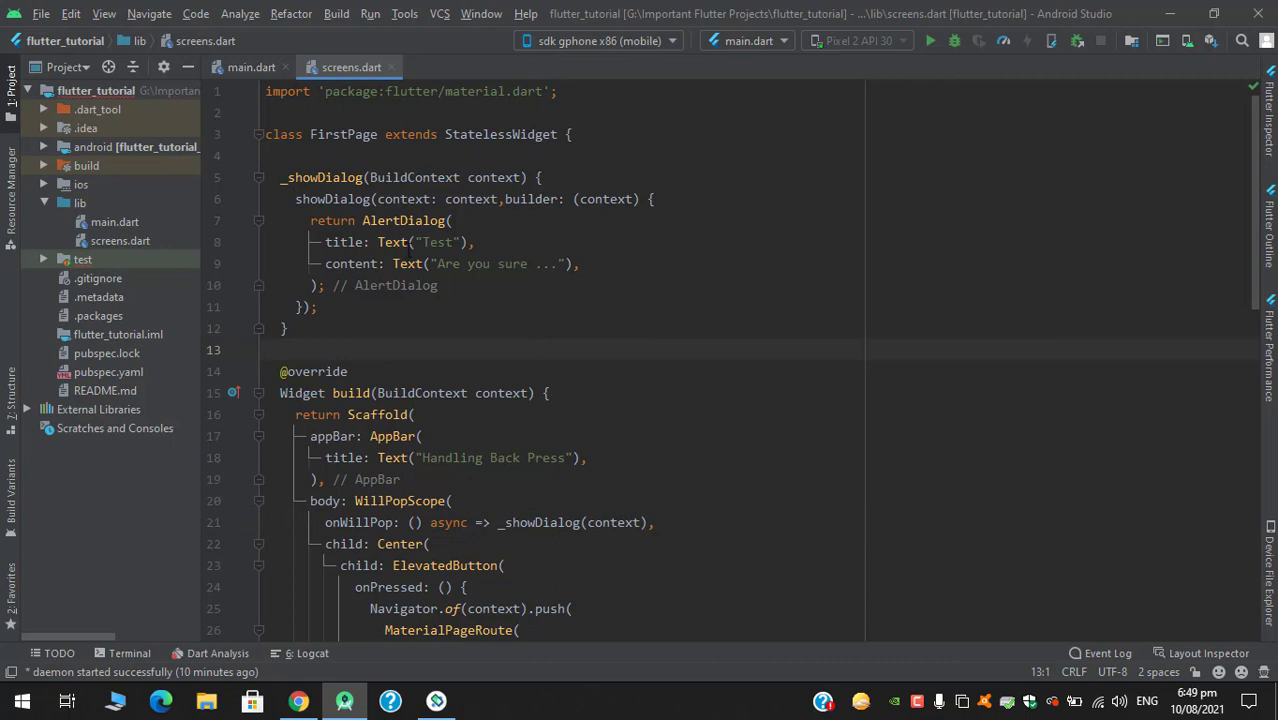
scroll(down, 3)
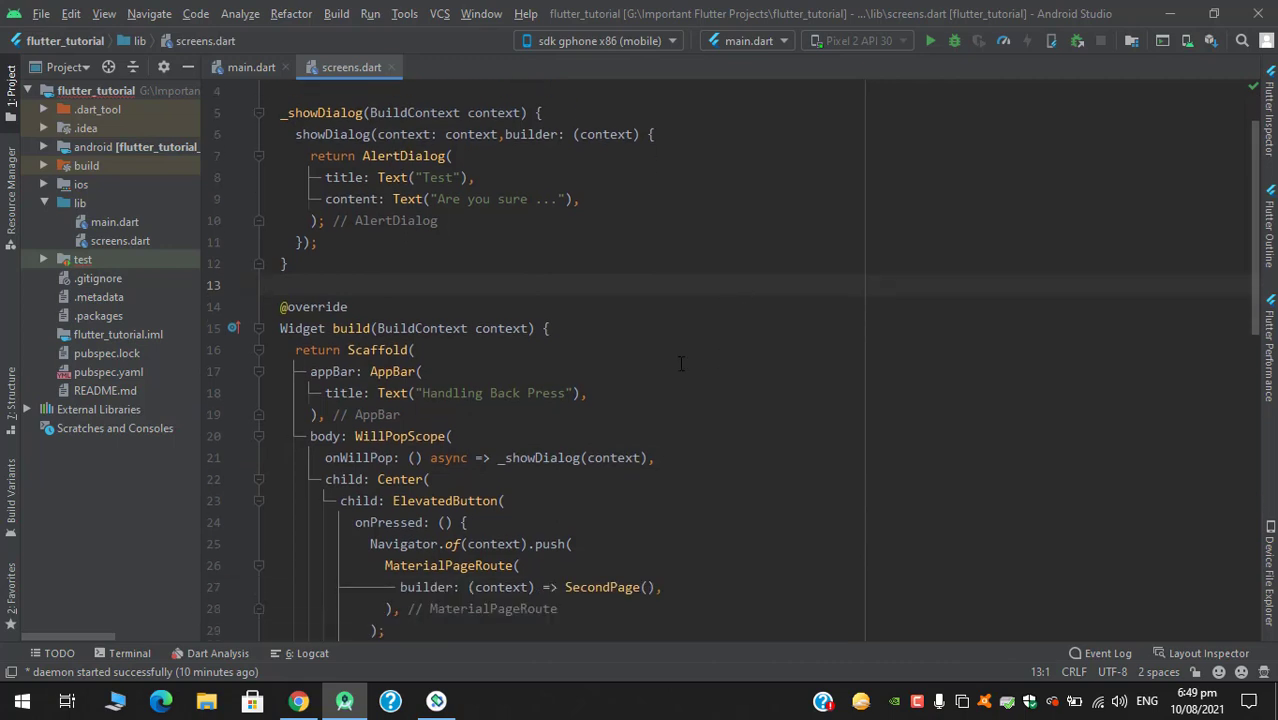
scroll(up, 3)
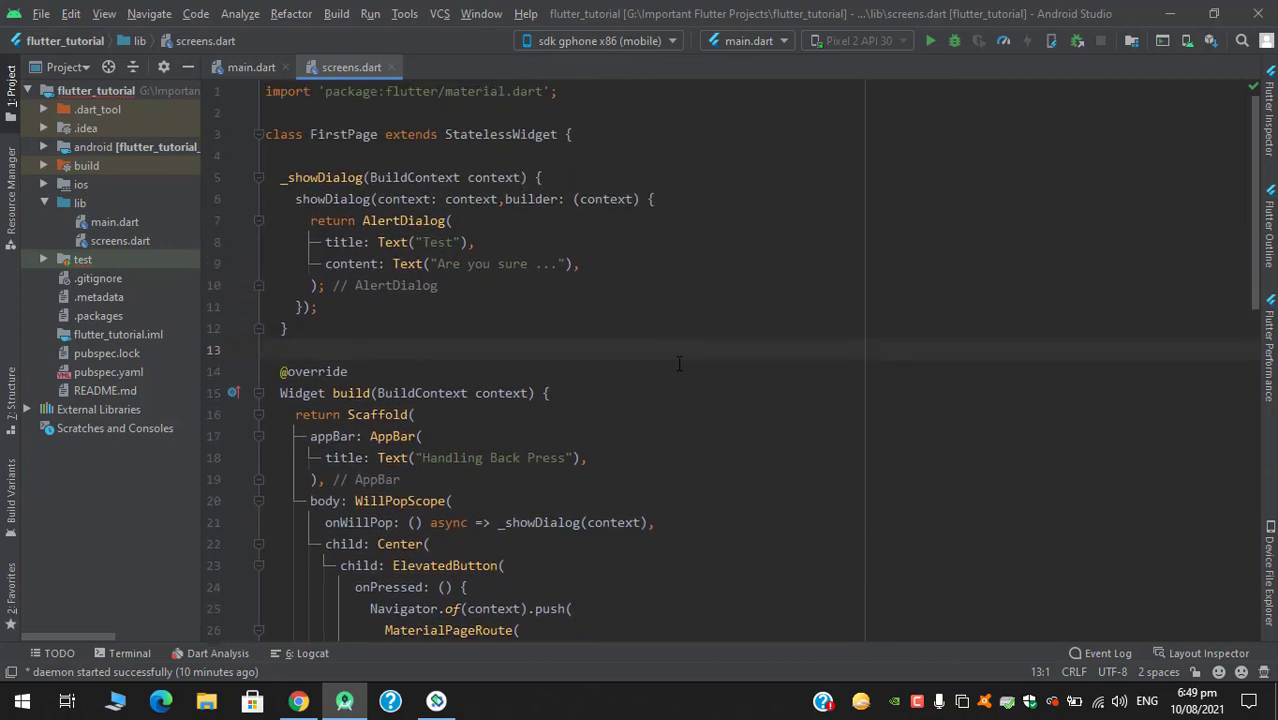
drag(280, 177, 290, 328)
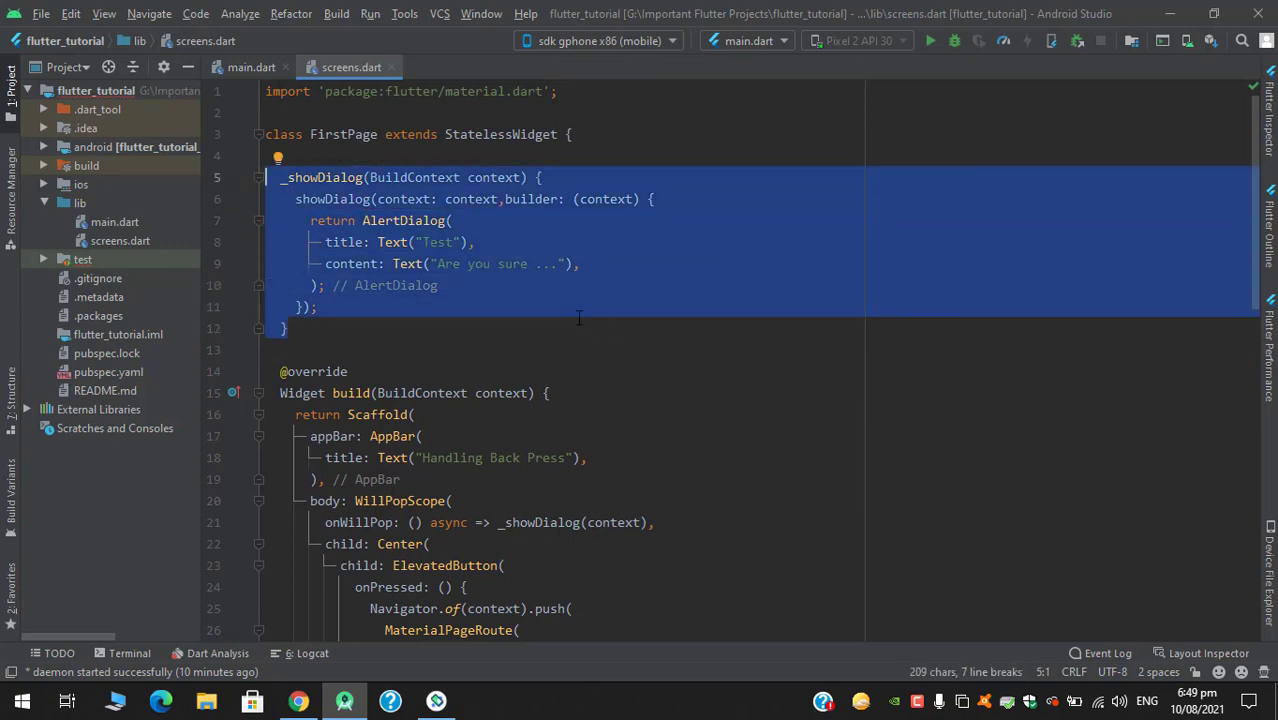
mouse_move(548, 322)
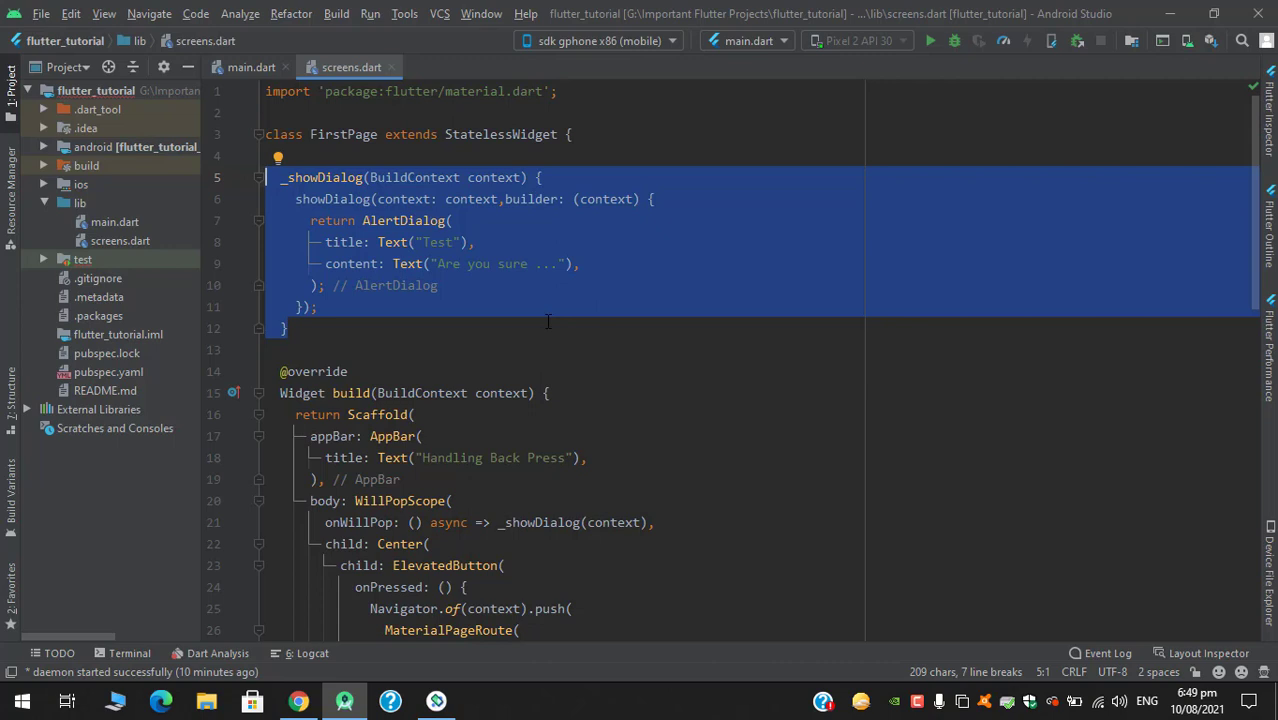
Remove _showDialog and declare var _scaffoldKey = GlobalKey<ScaffoldState>(); in FirstPage.
key(Delete)
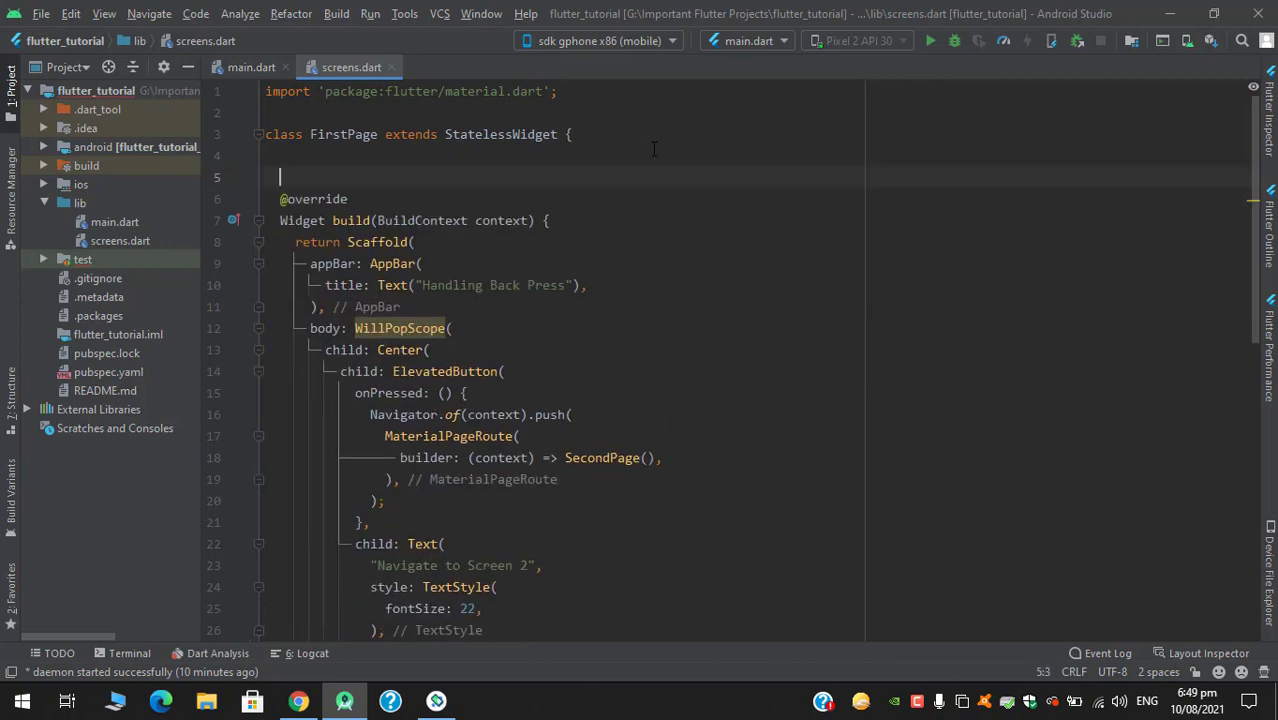
text(var _sc)
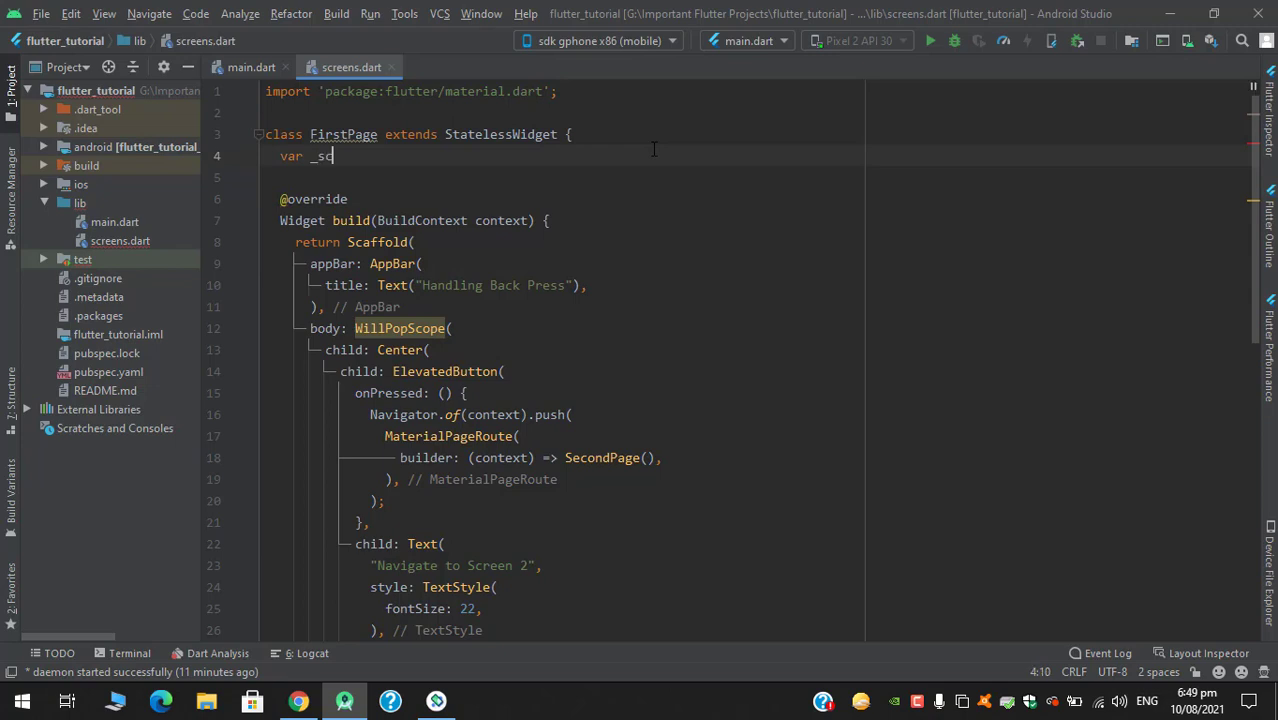
text(affol)
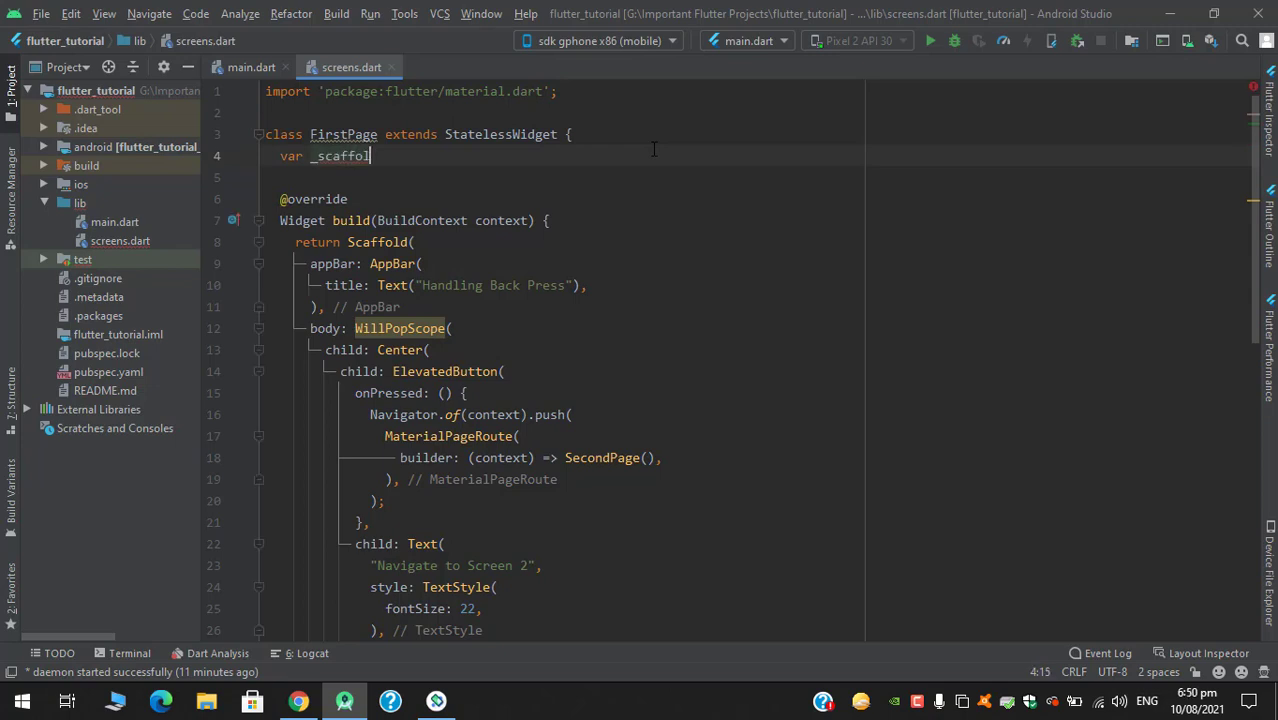
text(dKey = Glo)
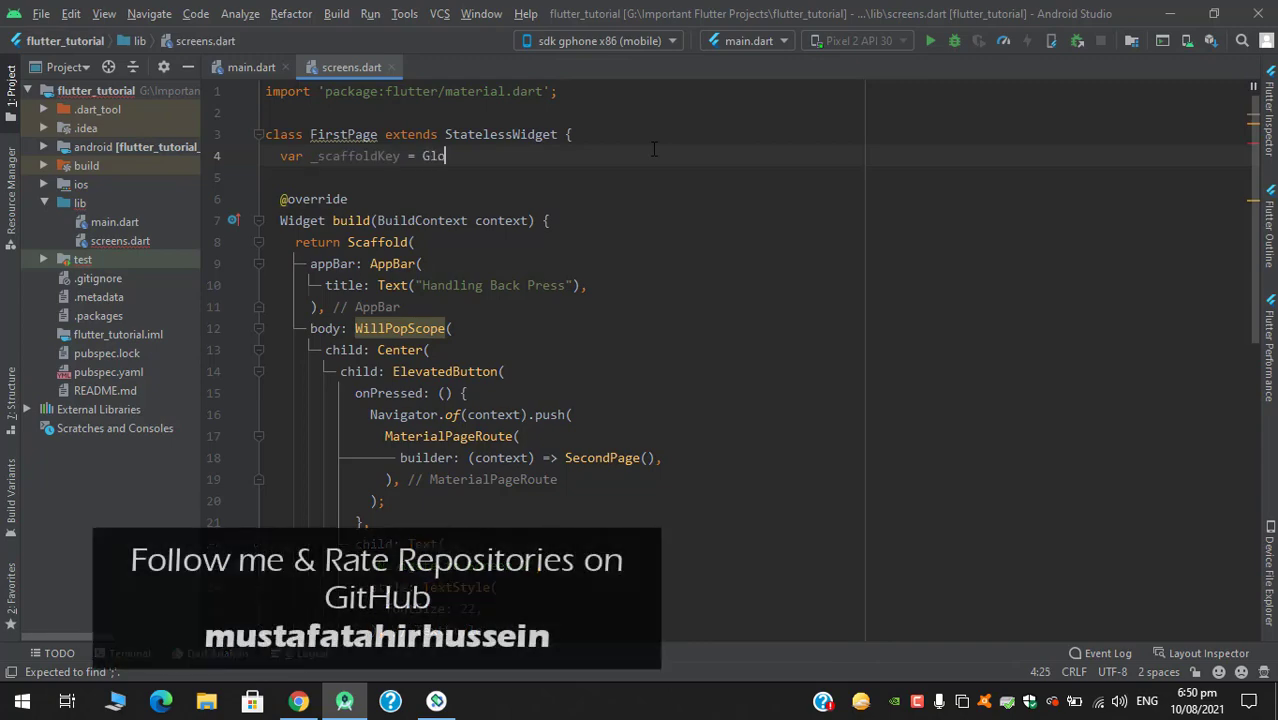
text(balKey();)
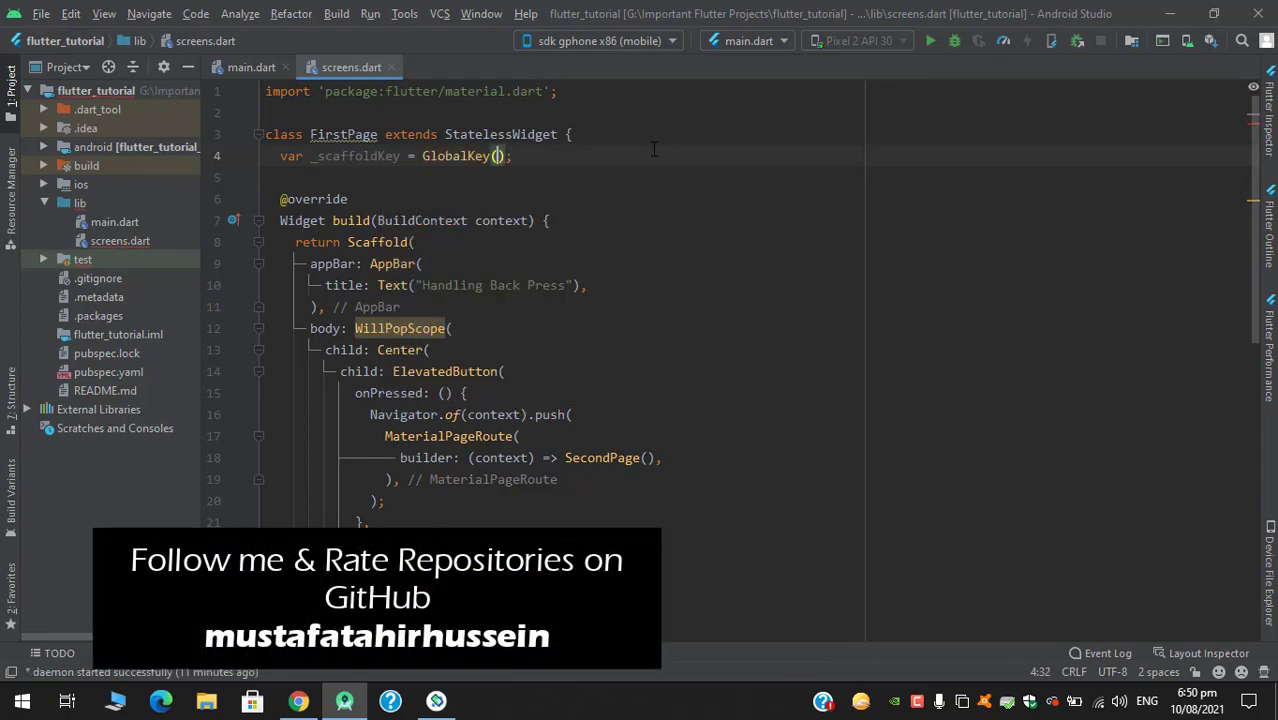
text(ScaffoldState>)
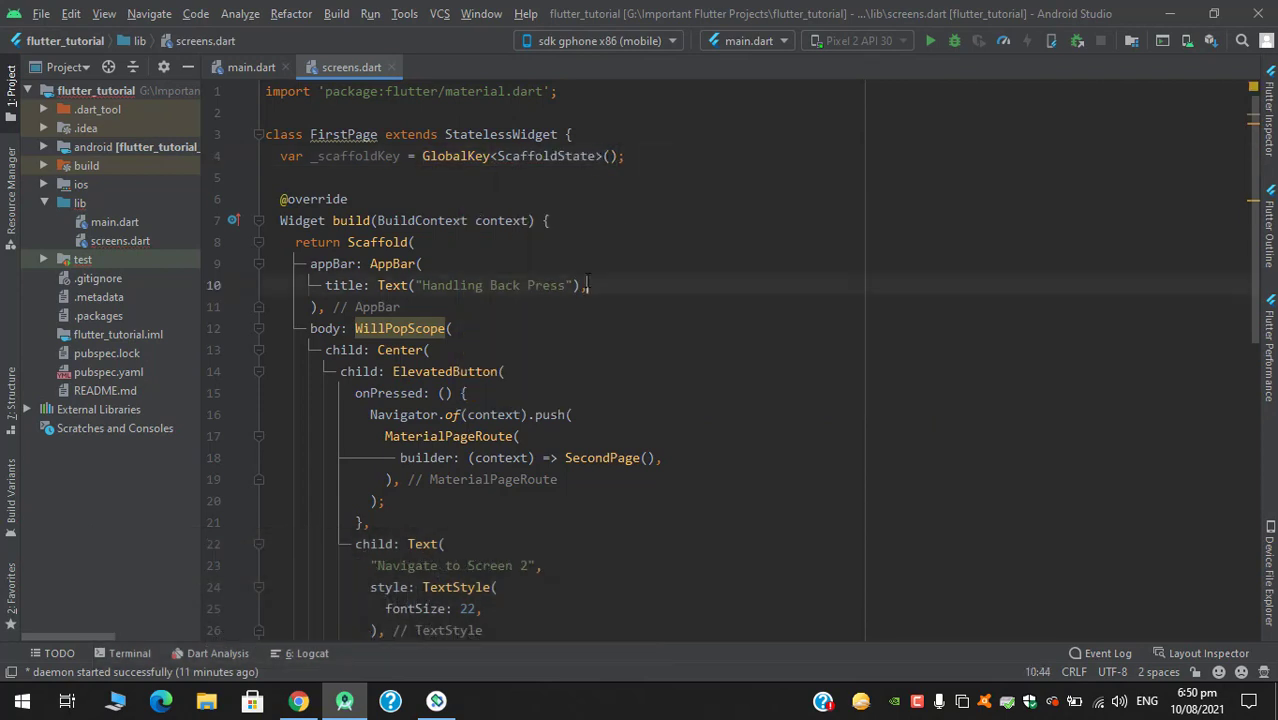
Assign key: _scaffoldKey inside the Scaffold constructor.
click(500, 241)
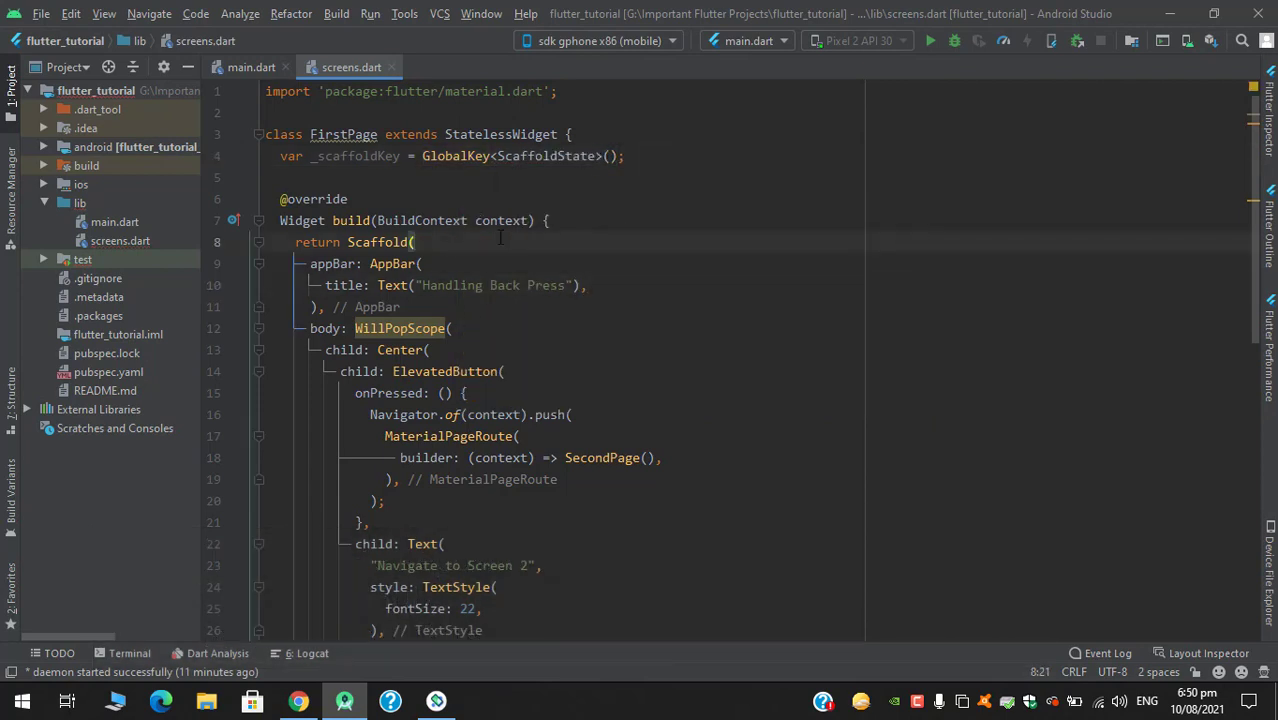
text(key: _scaffoldKey,)
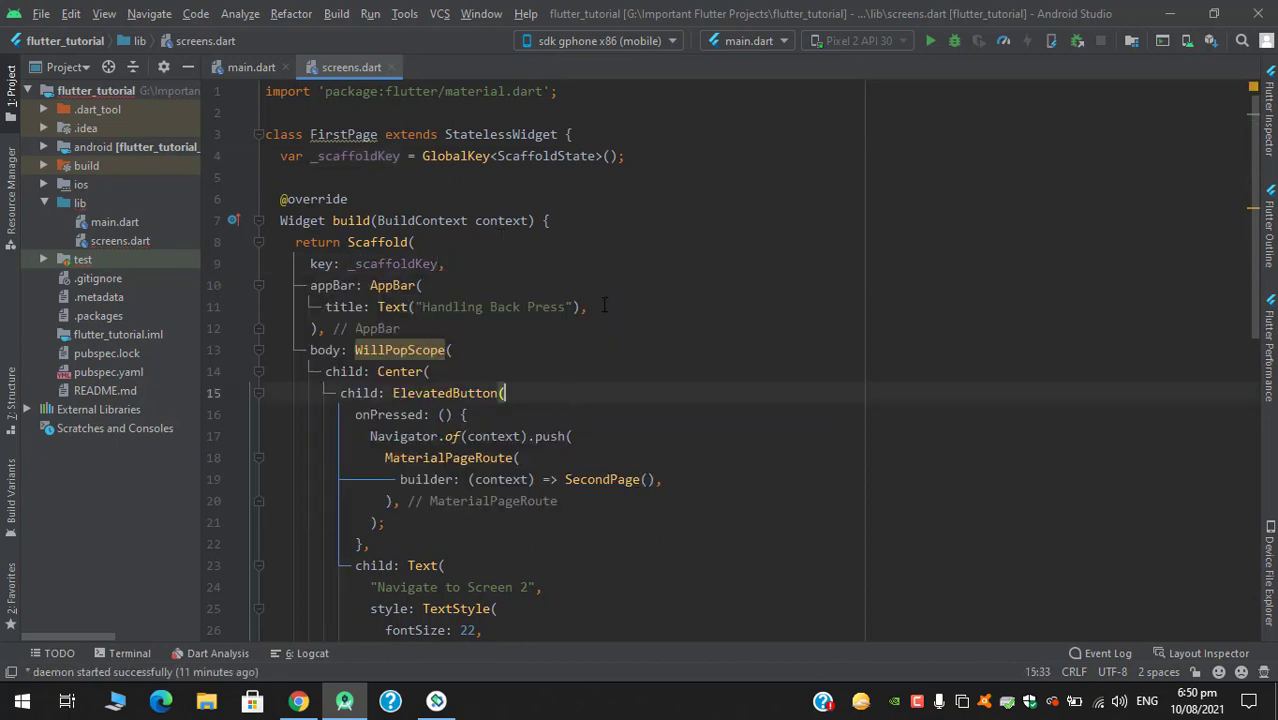
mouse_move(700, 223)
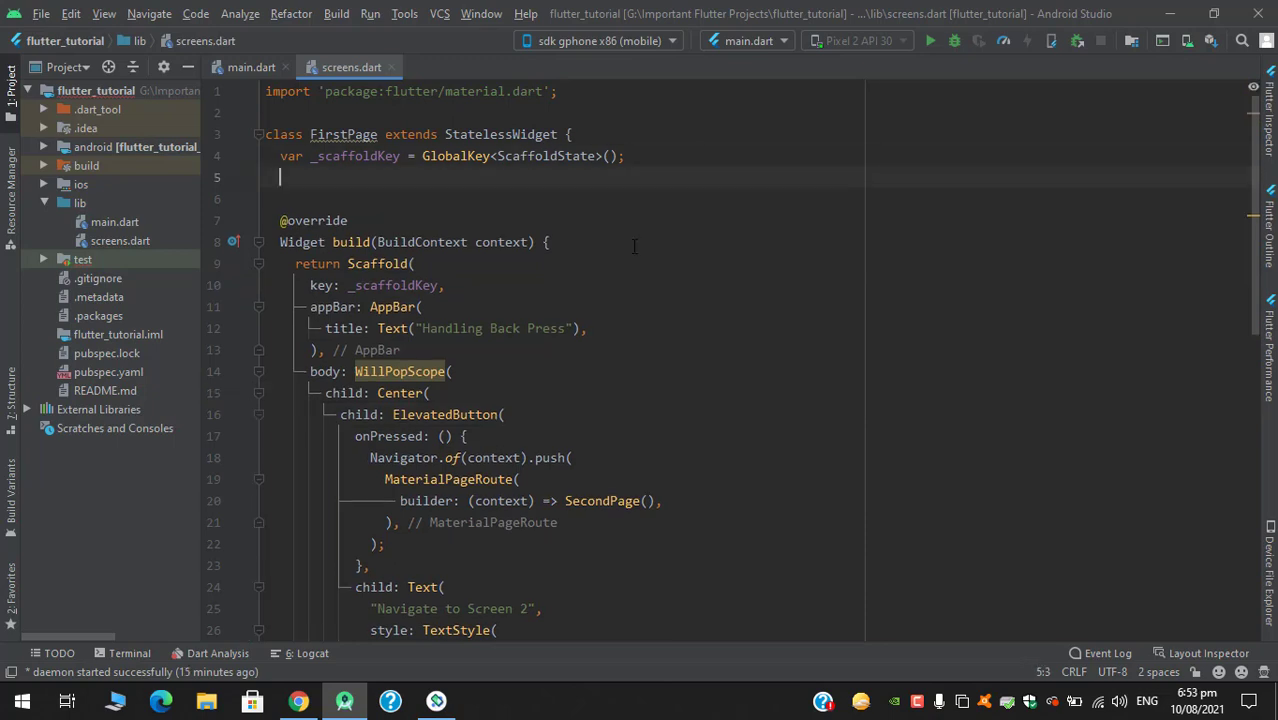
Declare DateTime dateTime = DateTime.now(); below the _scaffoldKey field.
text(DateTime dateTime)
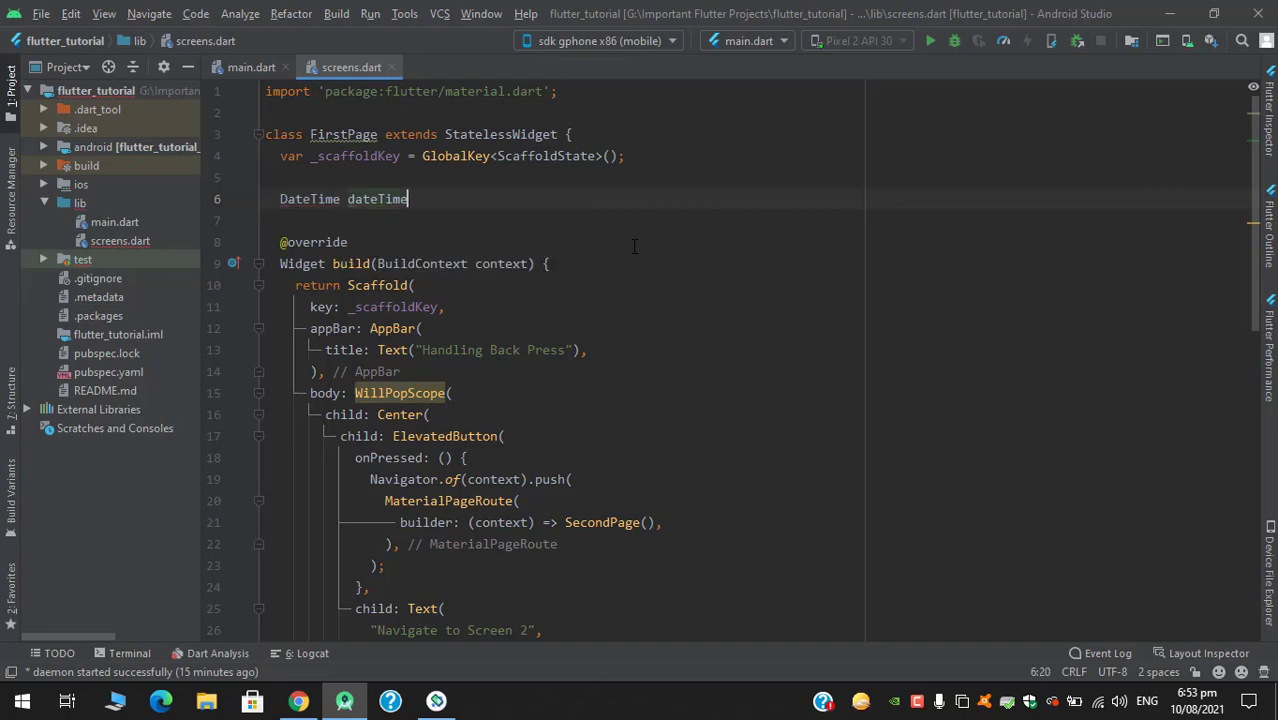
text(= Dte)
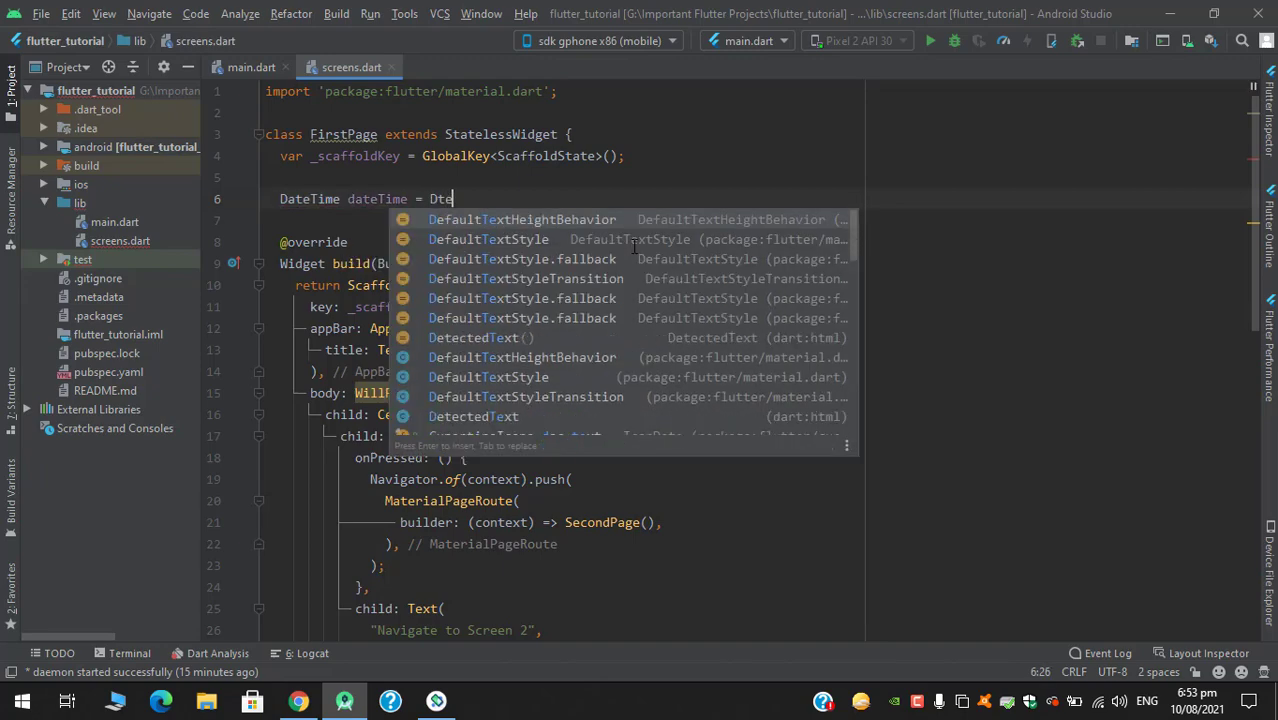
text(a)
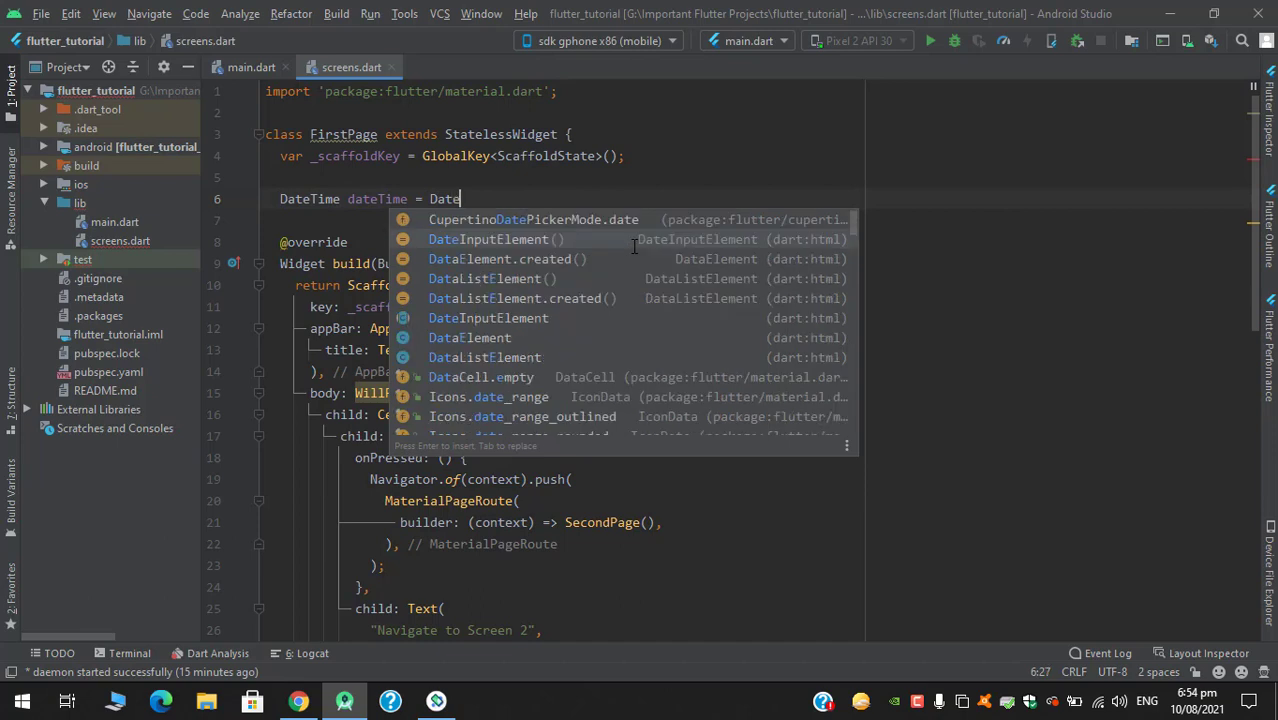
text(ti)
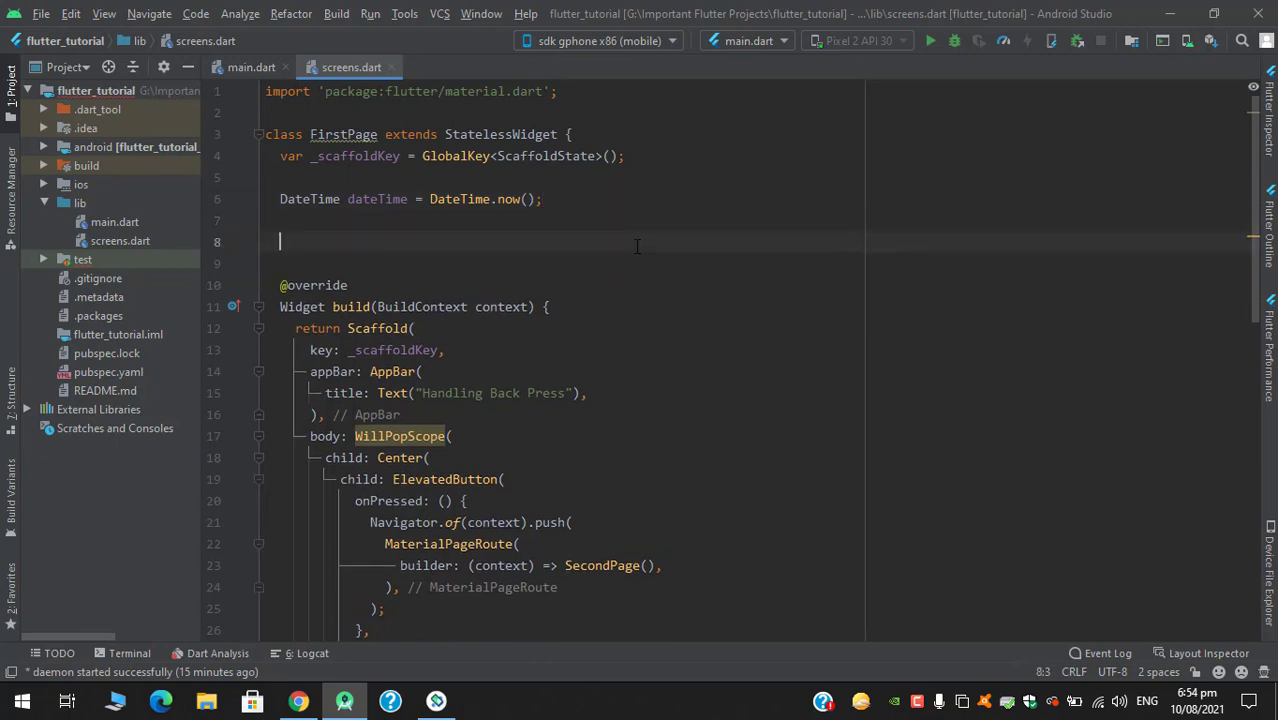
mouse_move(492, 507)
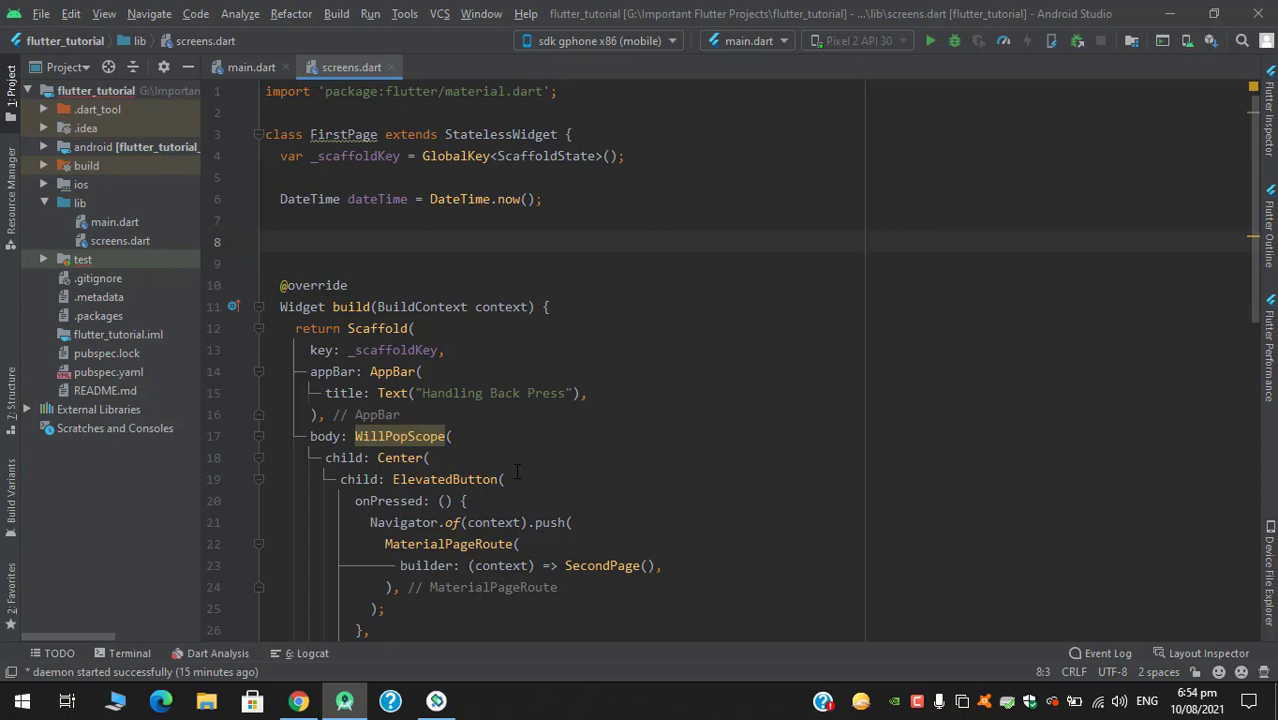
Declare an empty Future<bool> handleDoubleBackPress() async method above build.
click(282, 241)
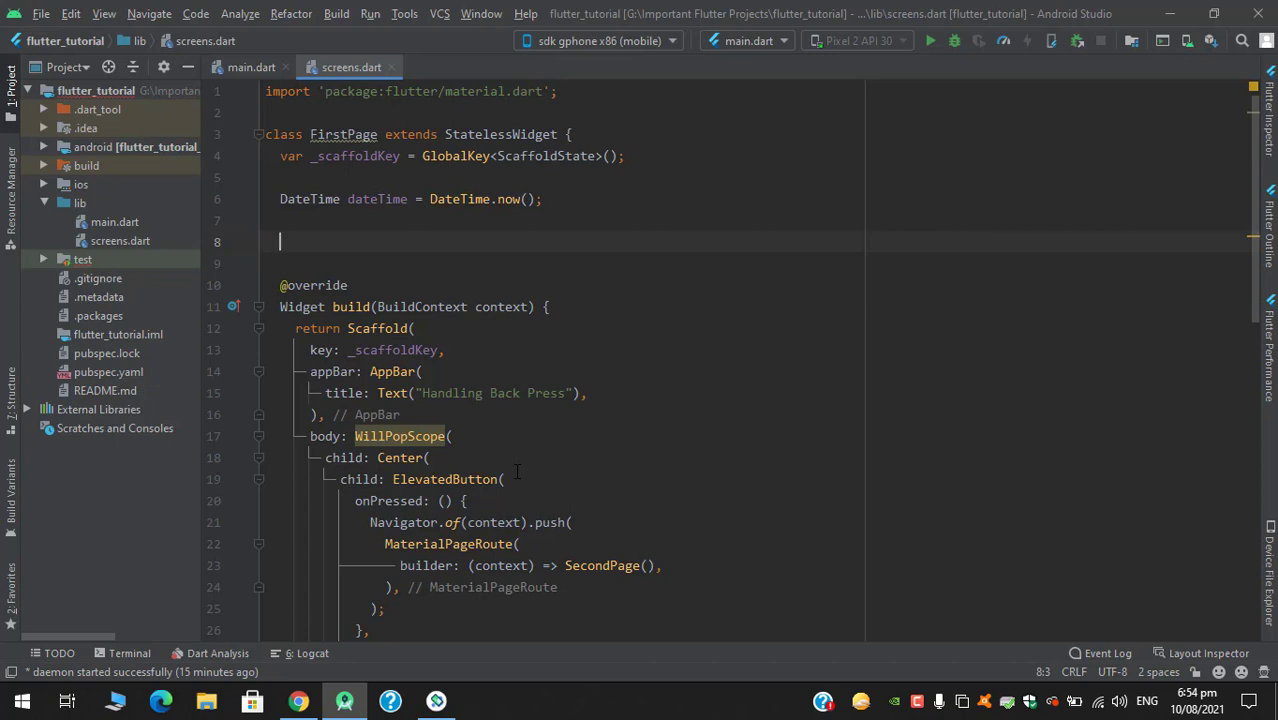
text(Future<bool>)
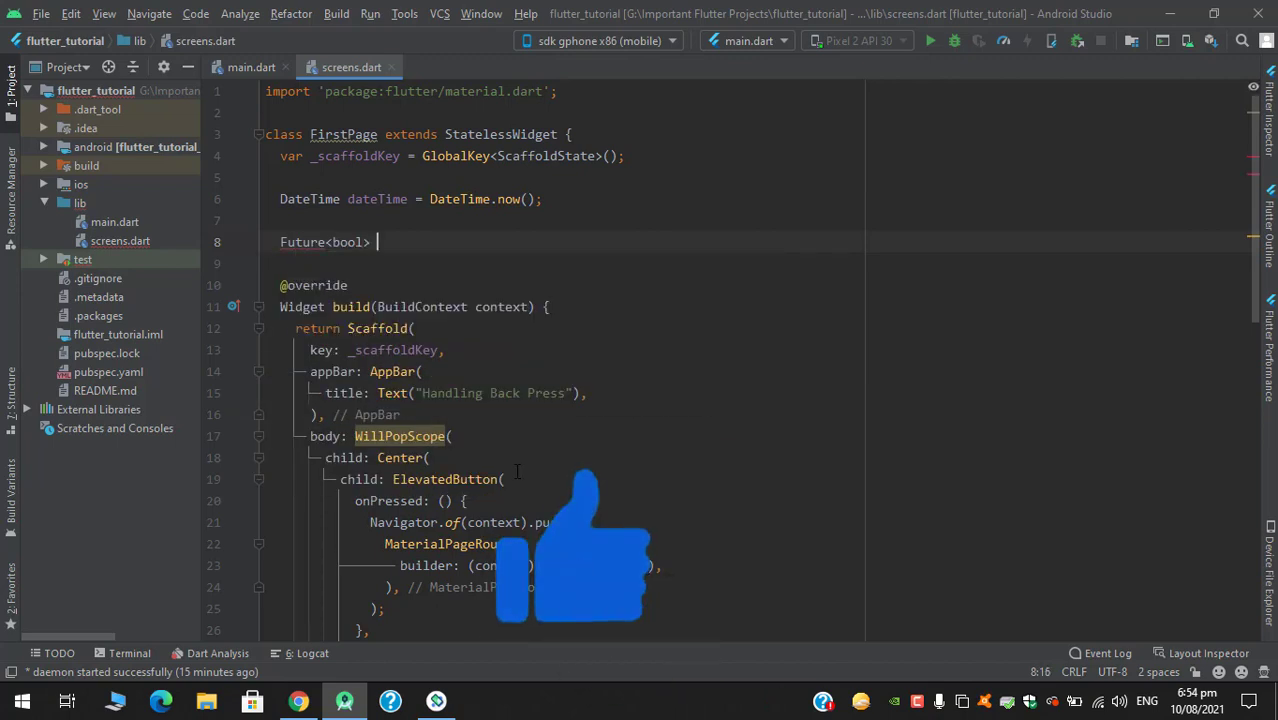
text(handleDo)
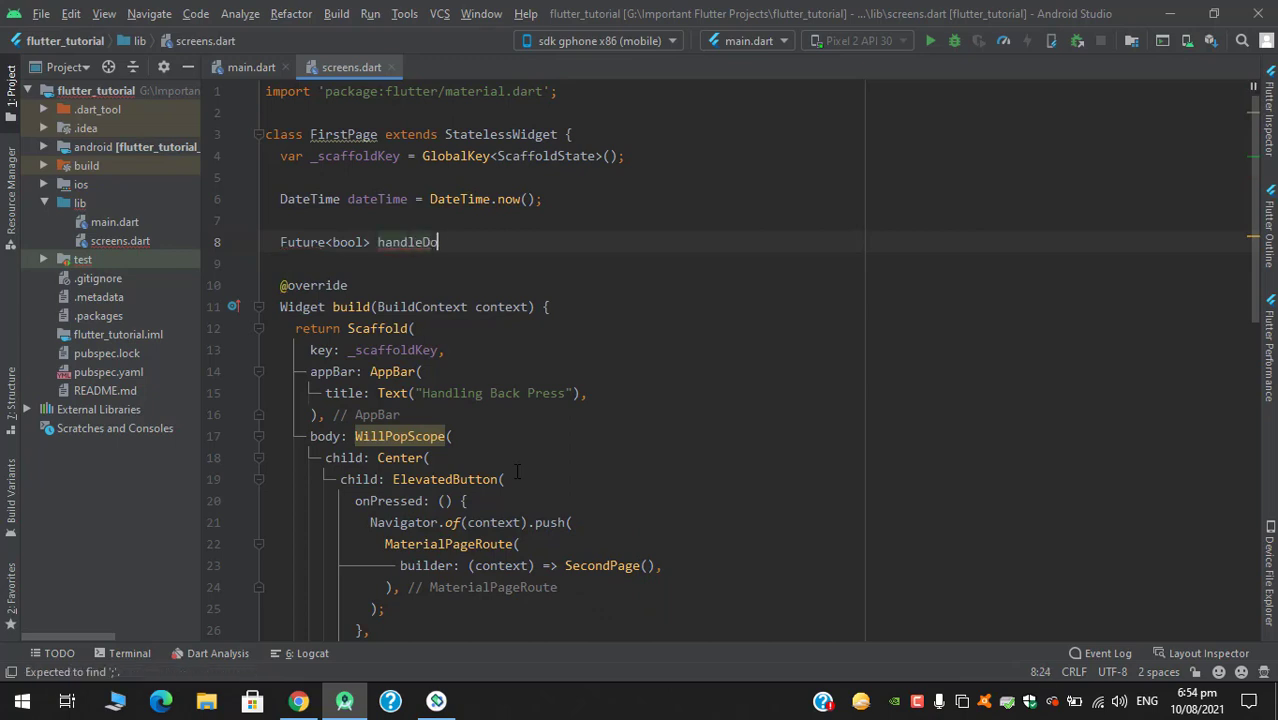
text(uble)
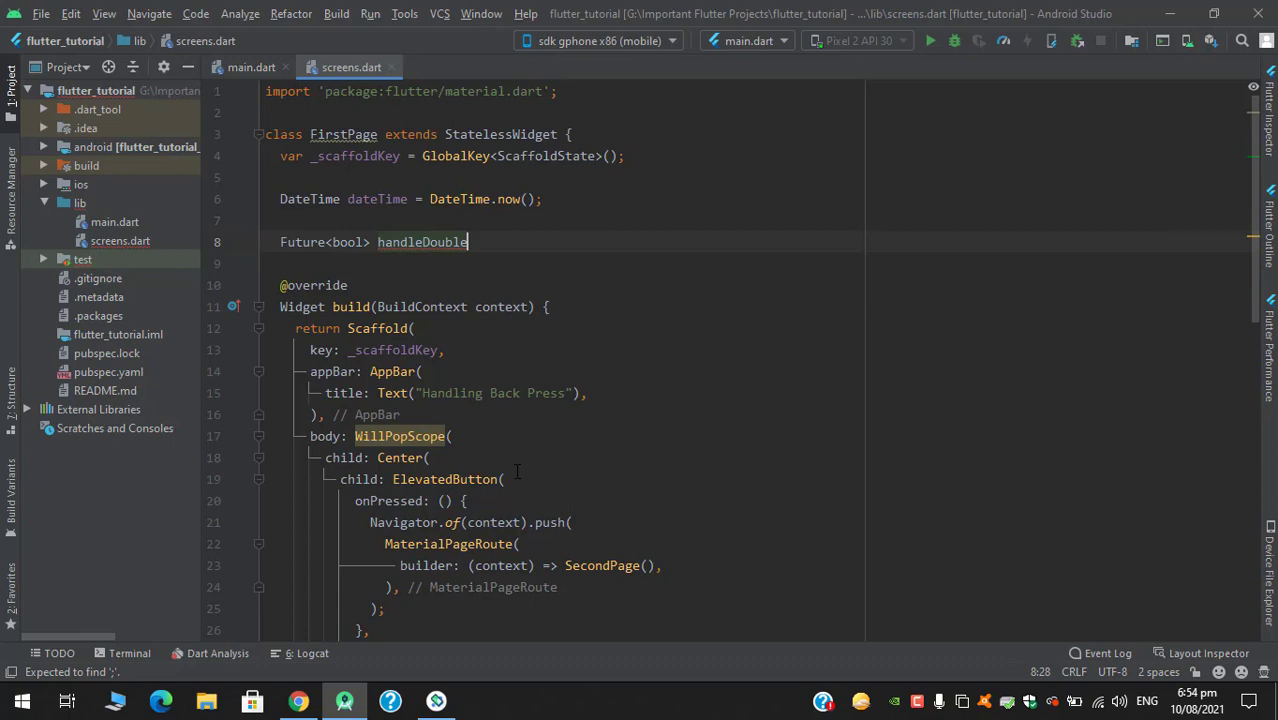
text(BackPress() async {)
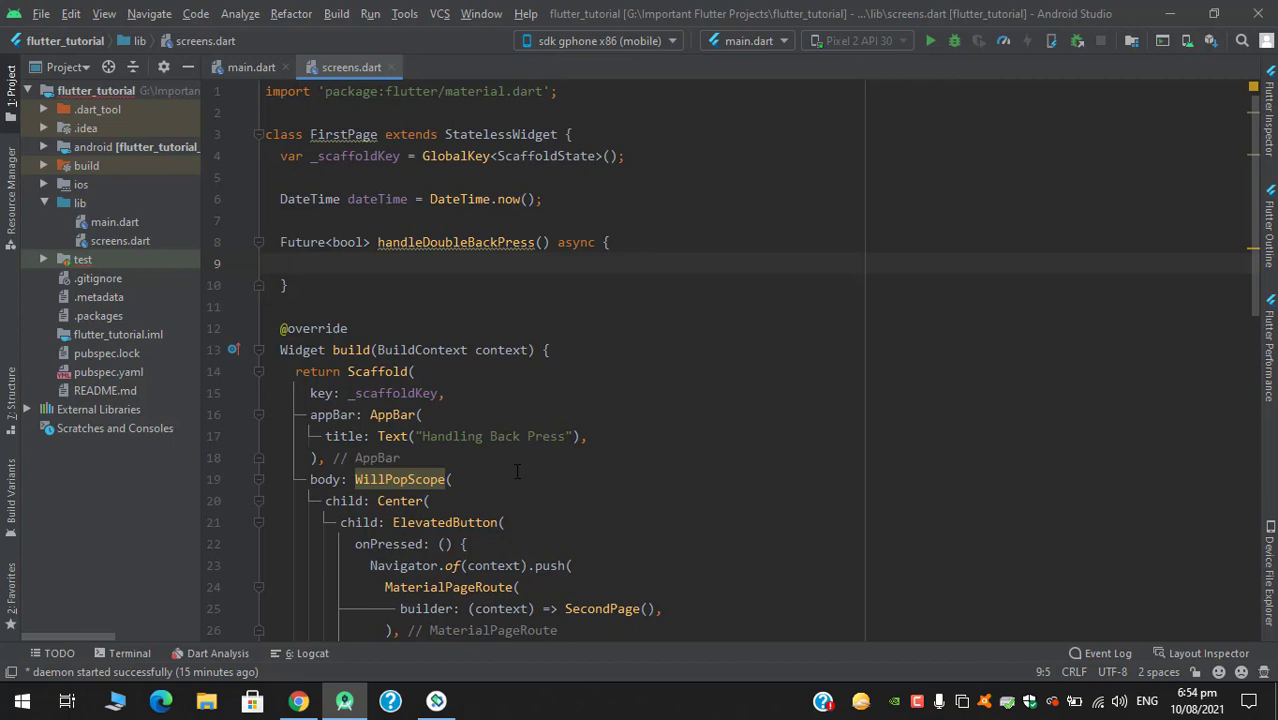
Write var differenceTime = DateTime.now().difference(dateTime); as the method's first line.
text(var)
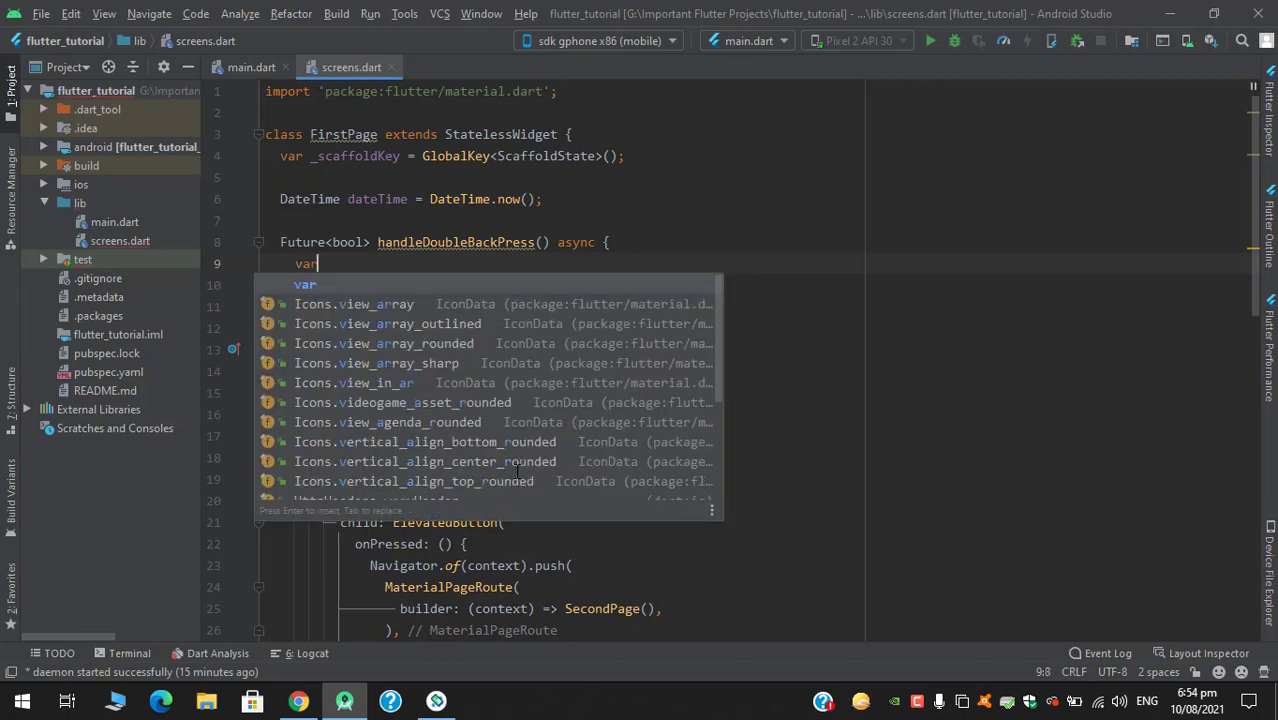
key(Escape)
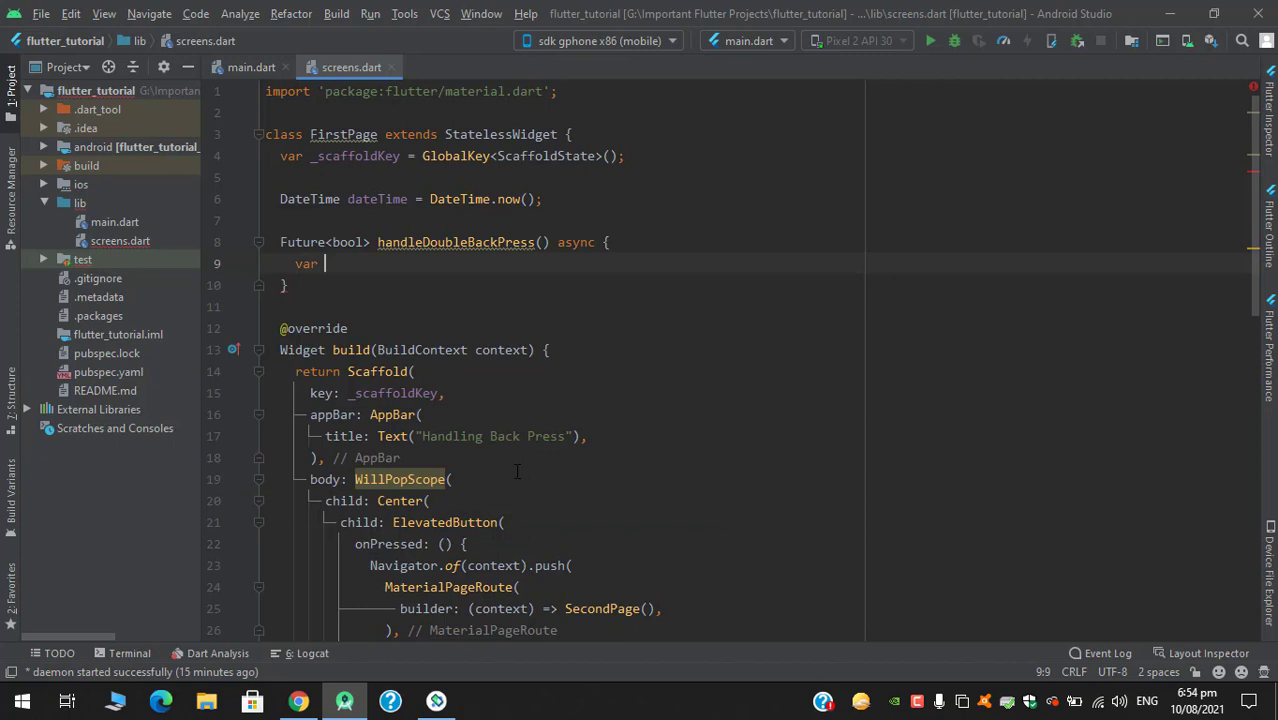
text(dife)
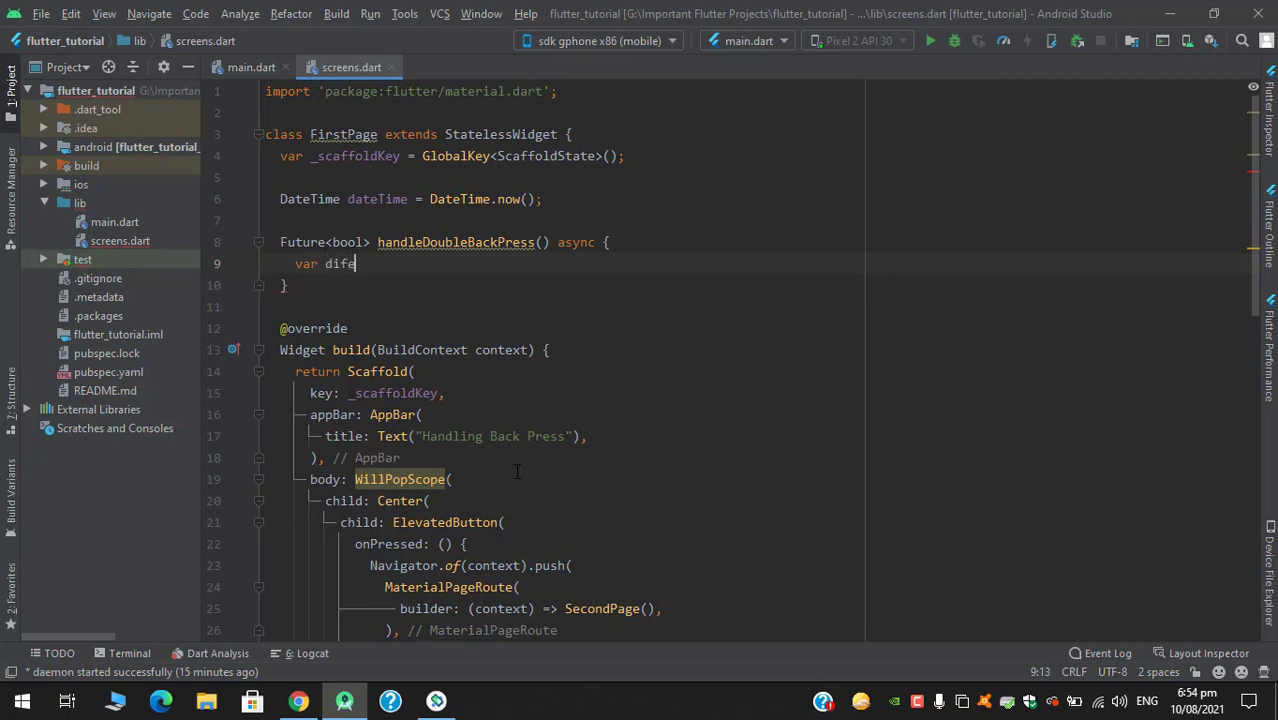
text(fr)
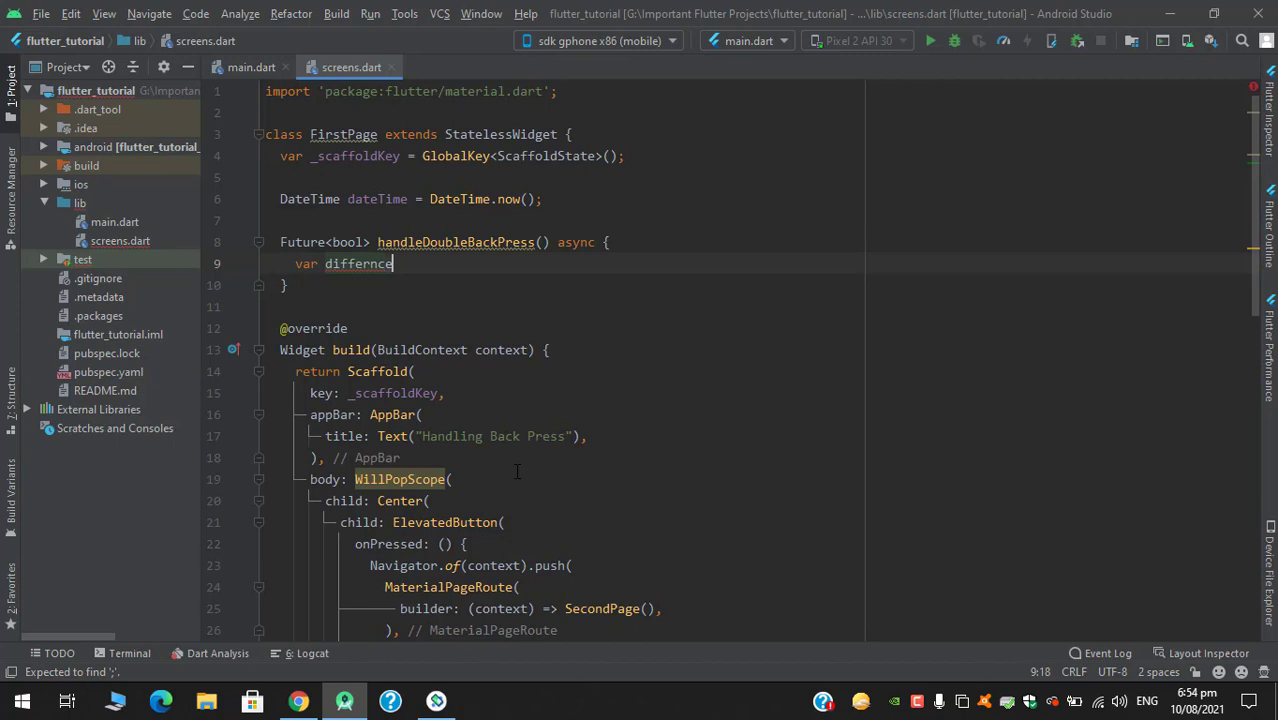
text(Time =)
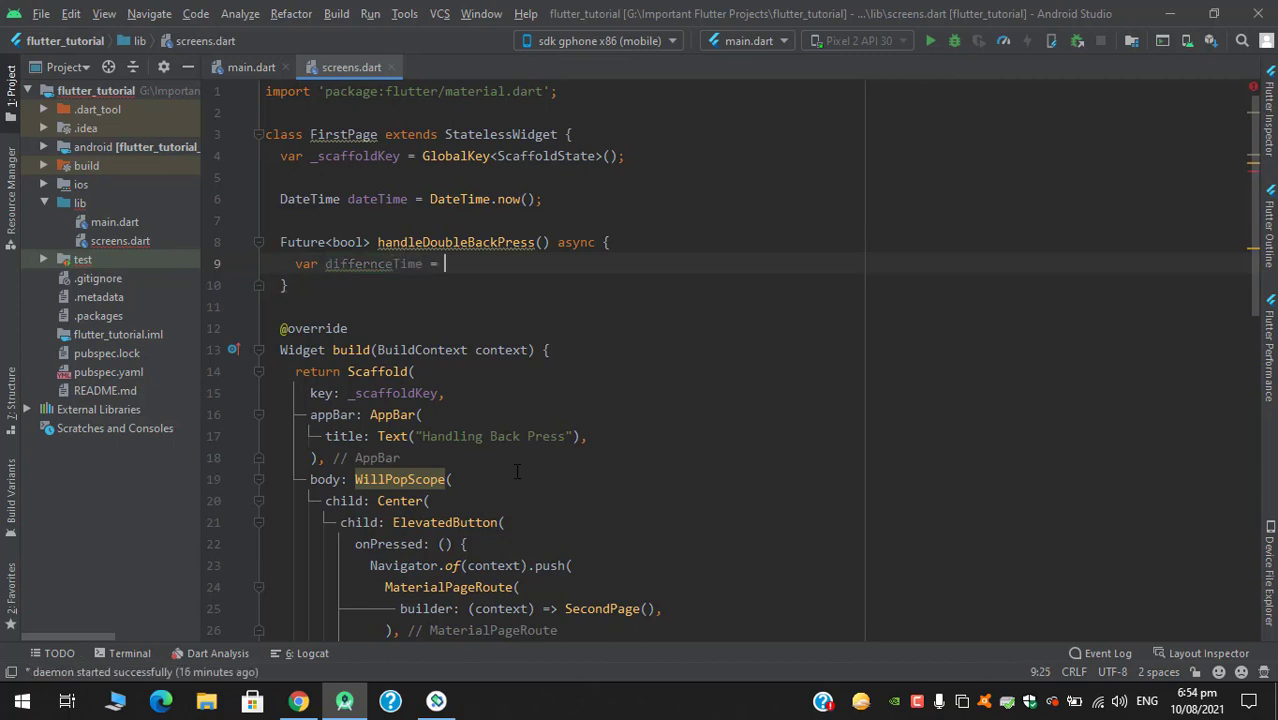
text(Date)
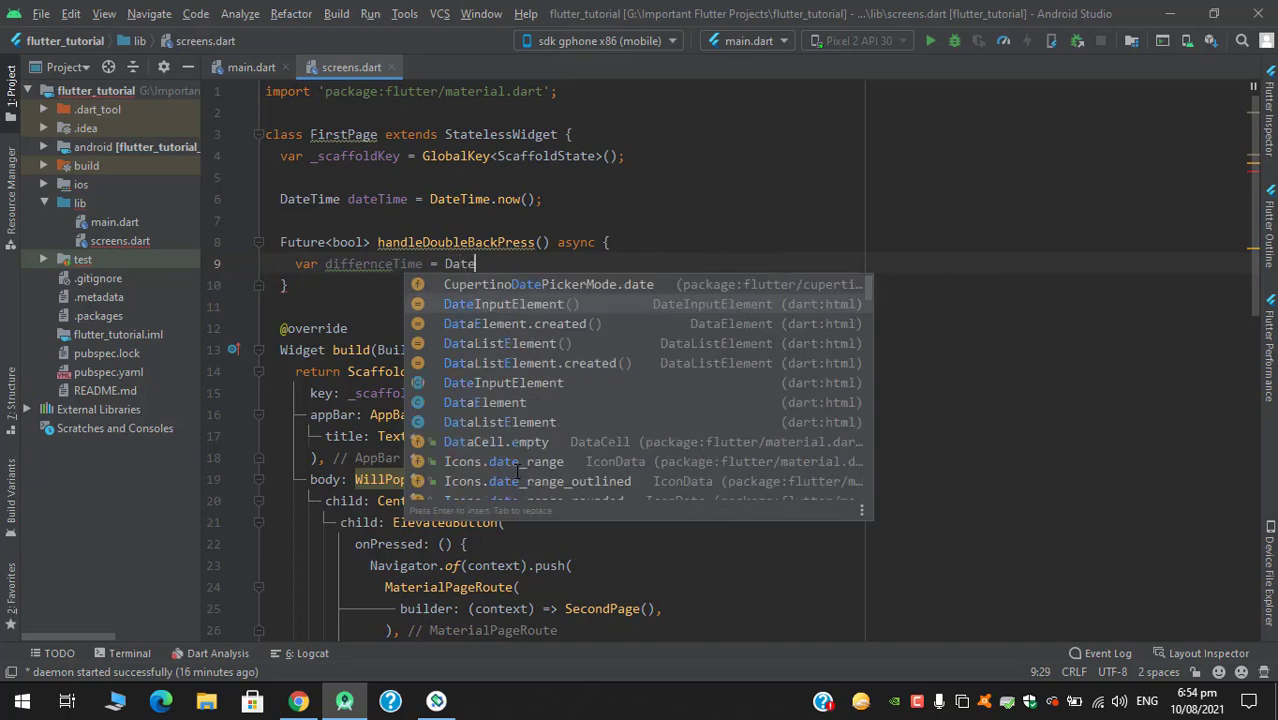
text(ti)
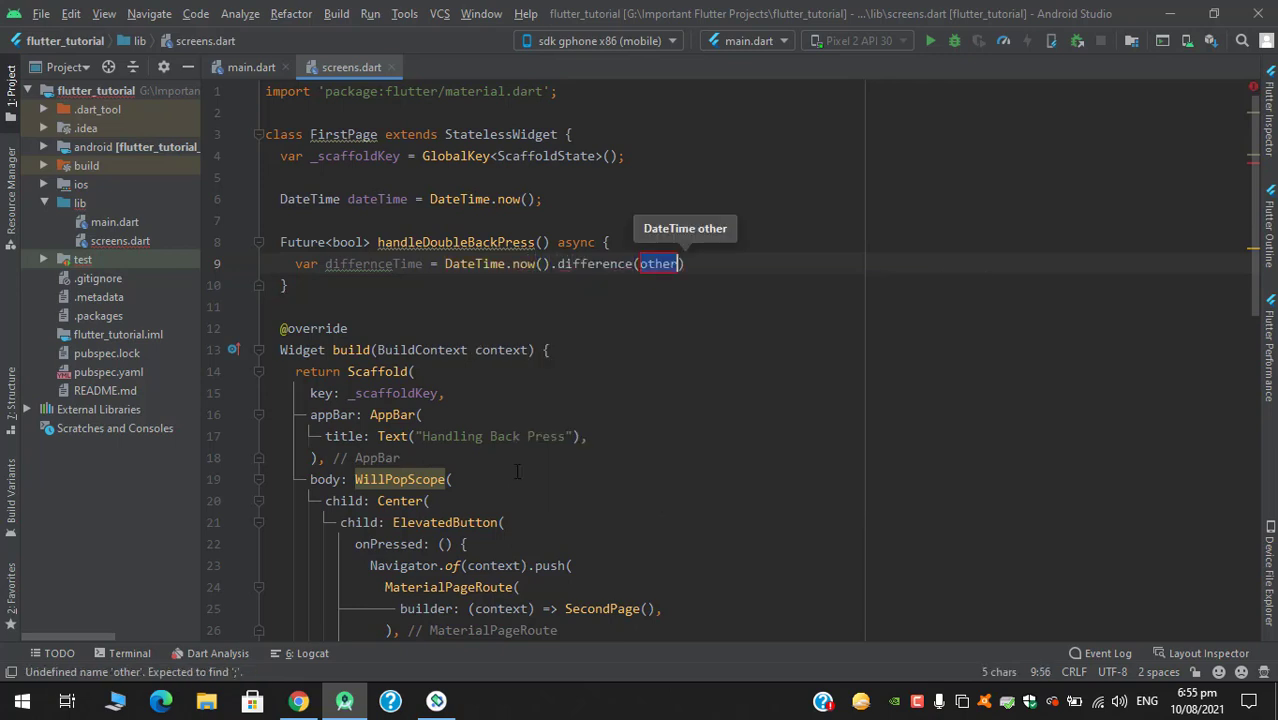
text(dateTime);)
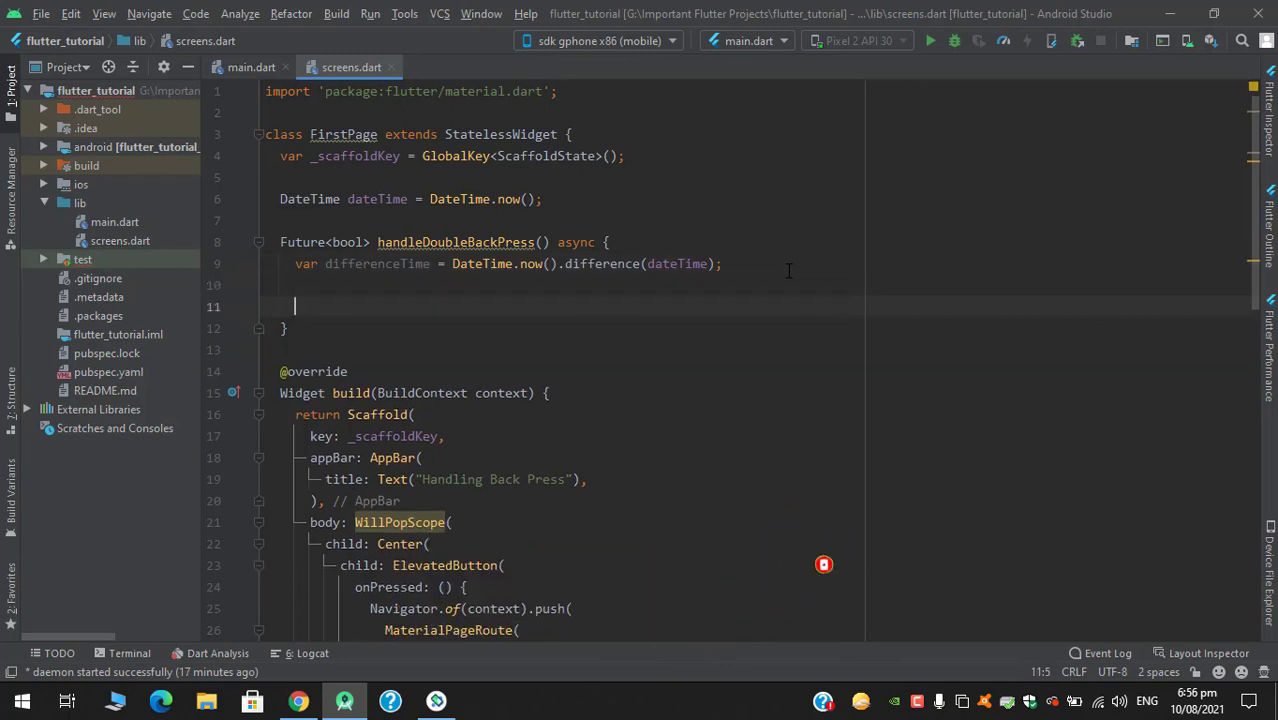
Write var checkDuration = differenceTime >= Duration(seconds: 3); and begin an if statement.
text(v)
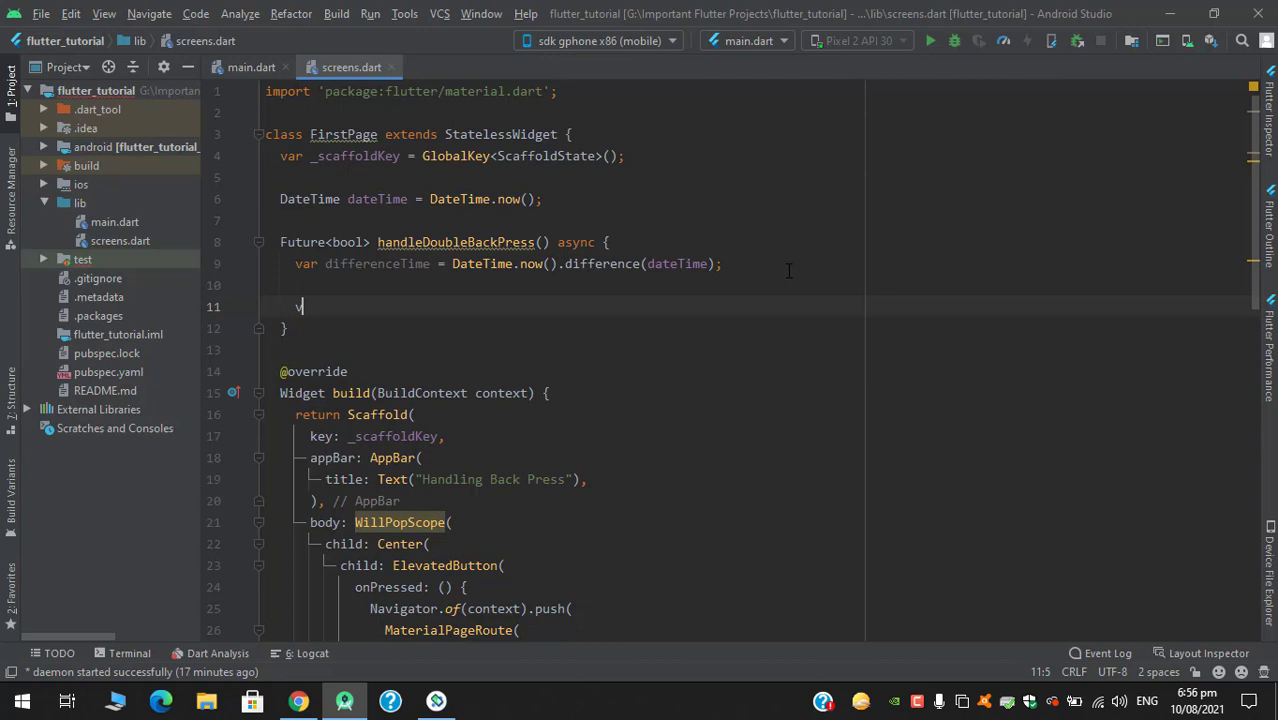
text(var)
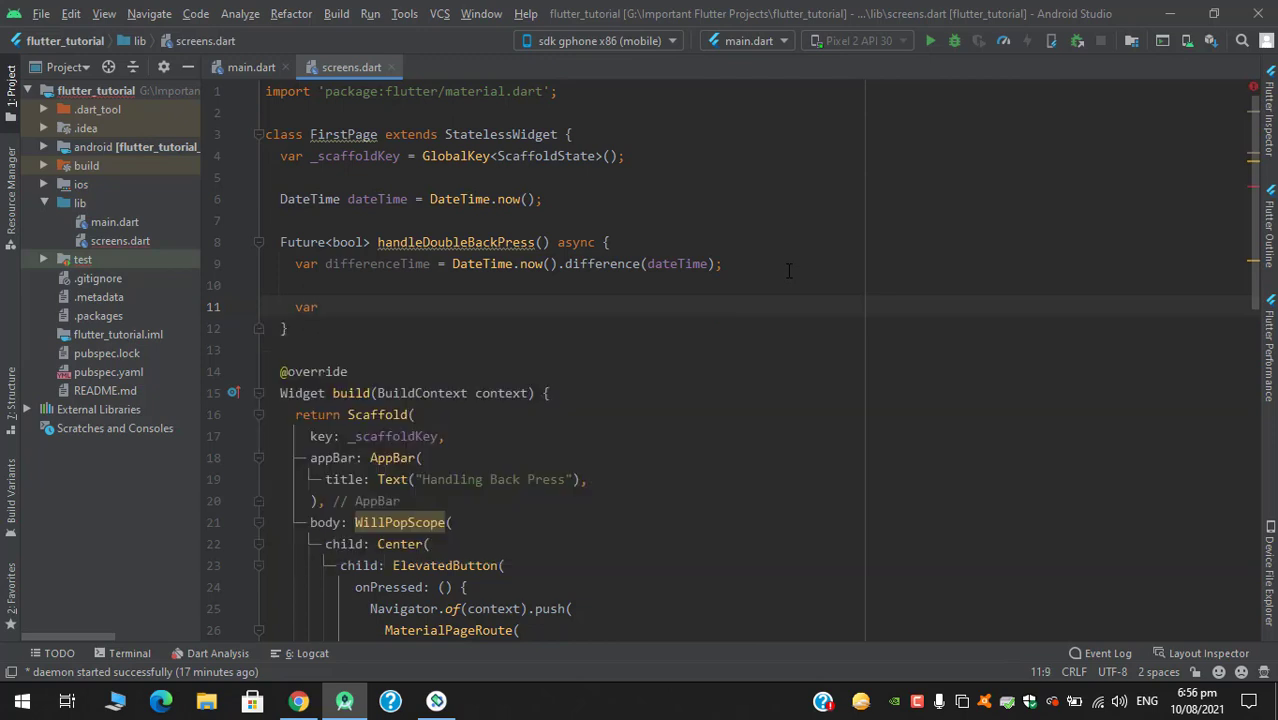
text(checkD)
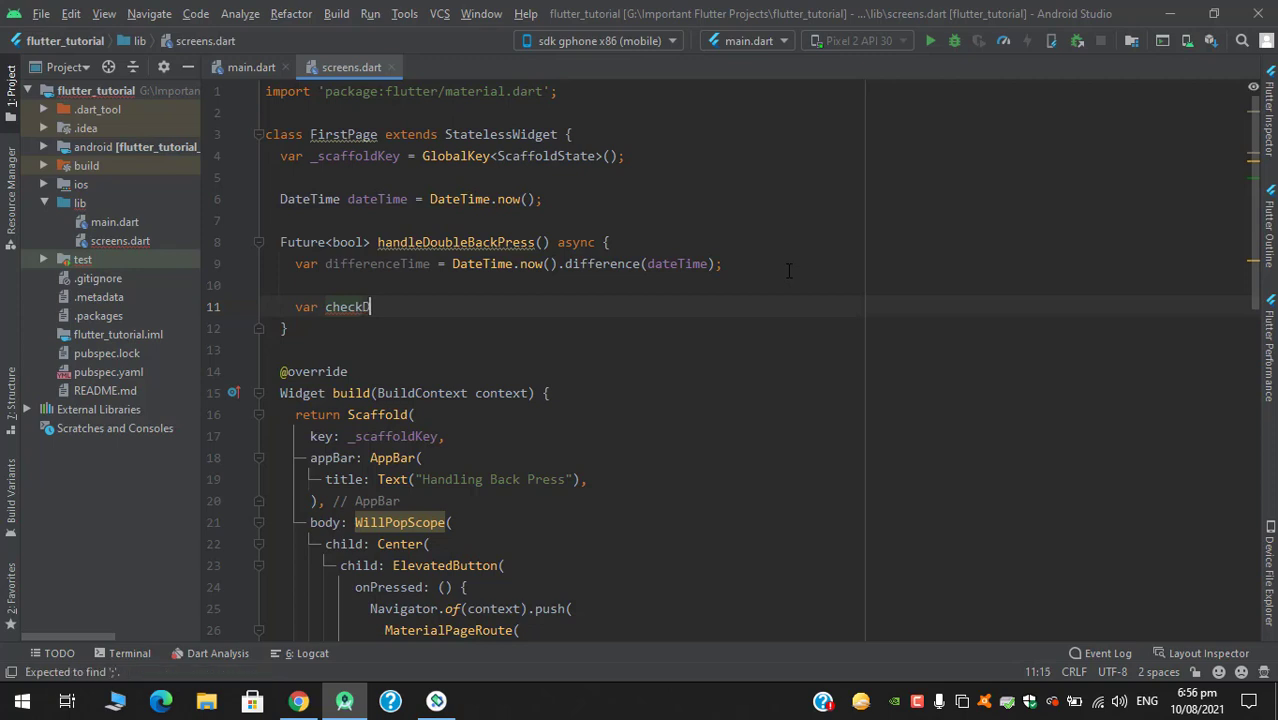
text(uration)
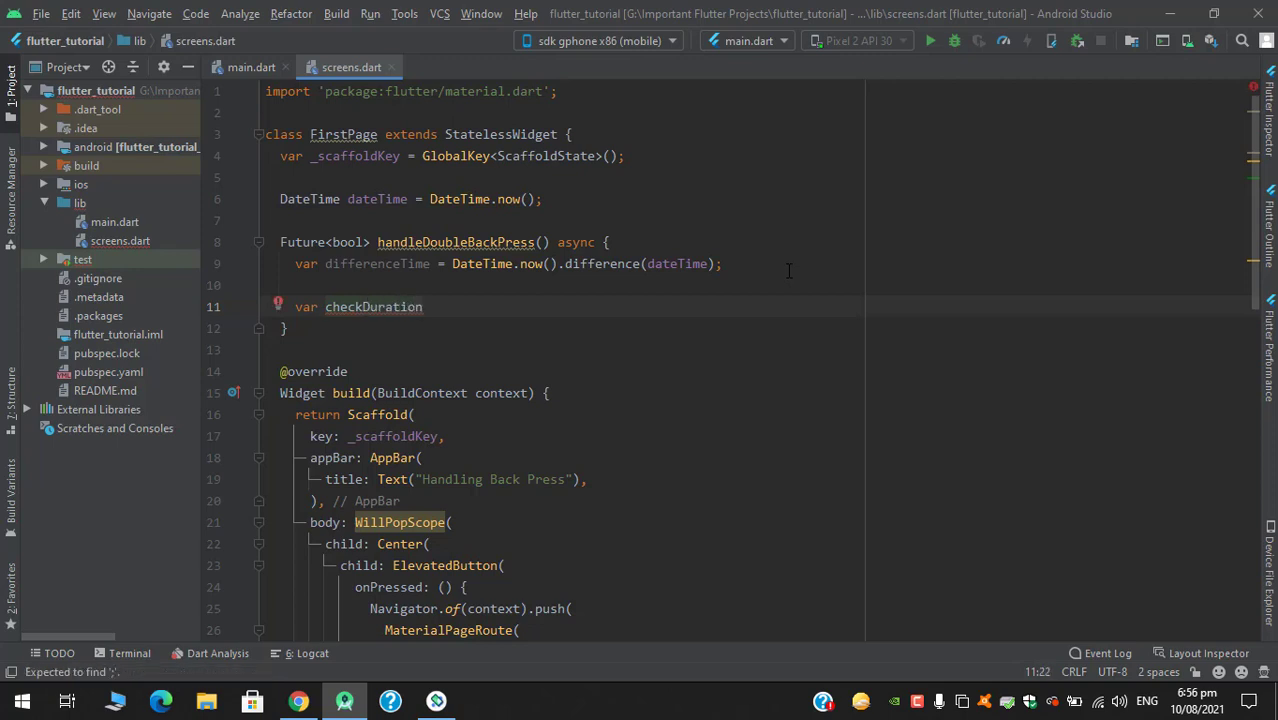
text(=)
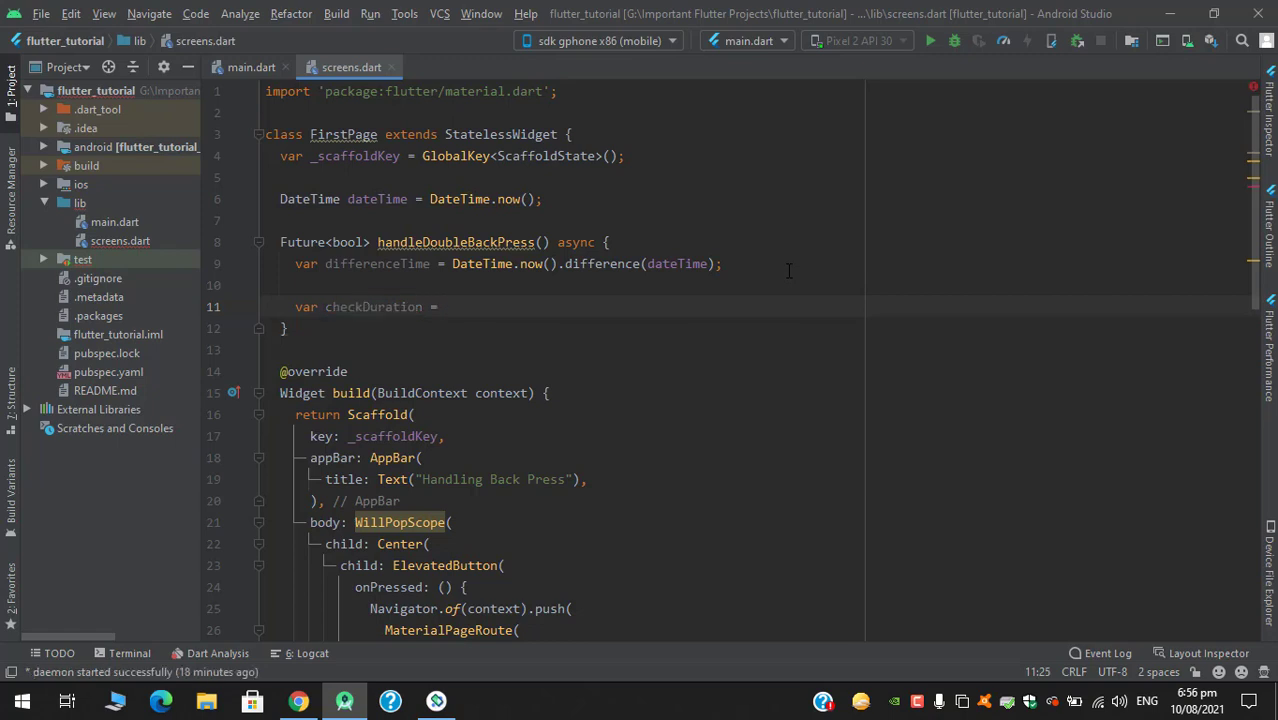
text(differenceTime >=)
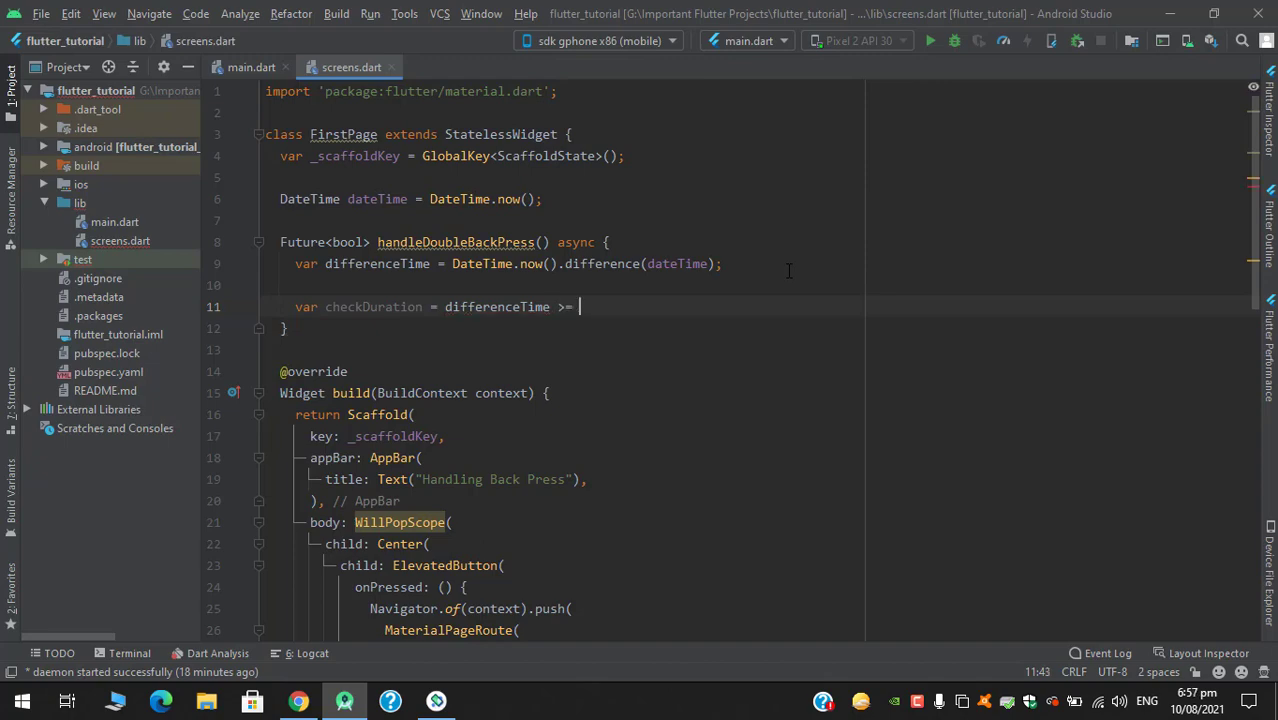
text(Duration(s))
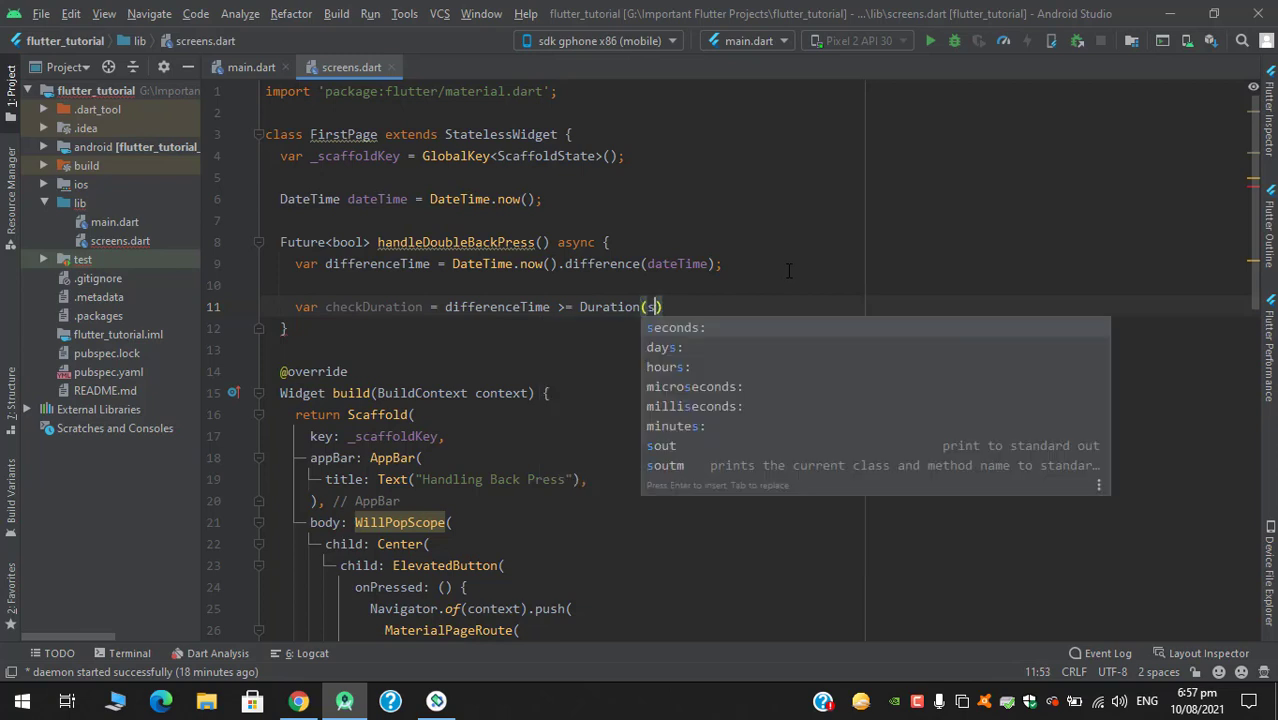
text(econds: 3);)
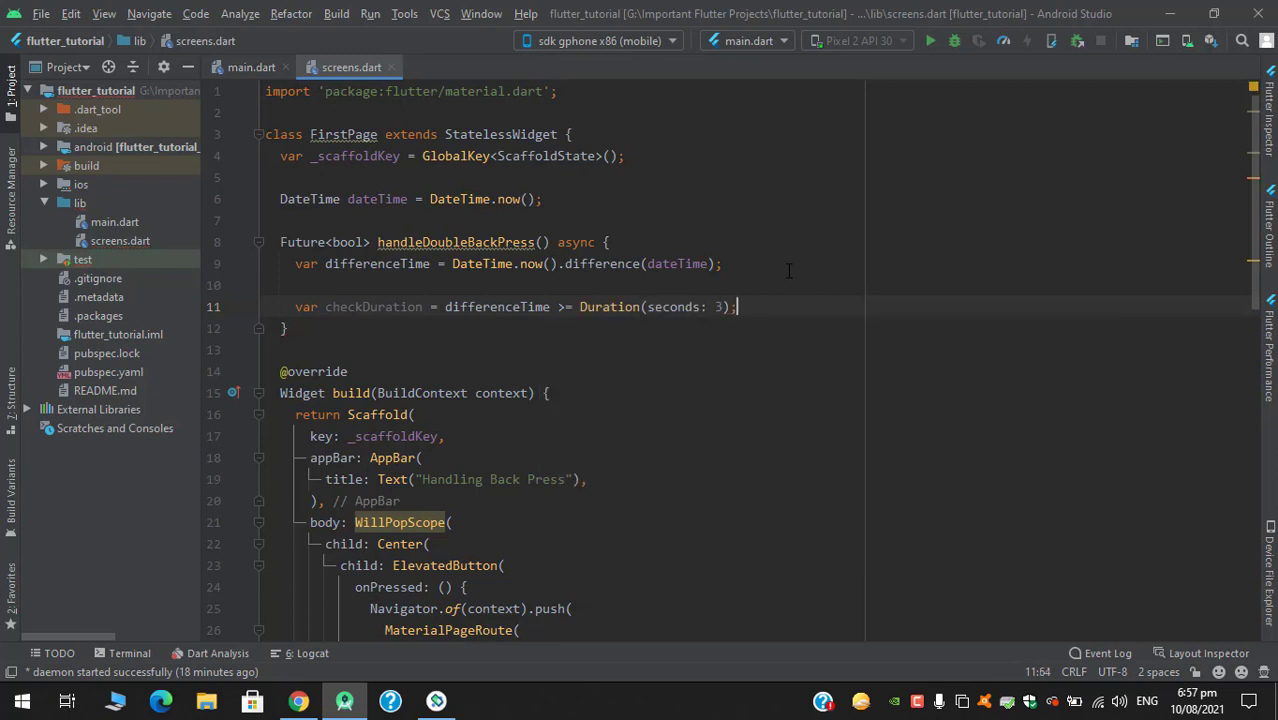
text(if())
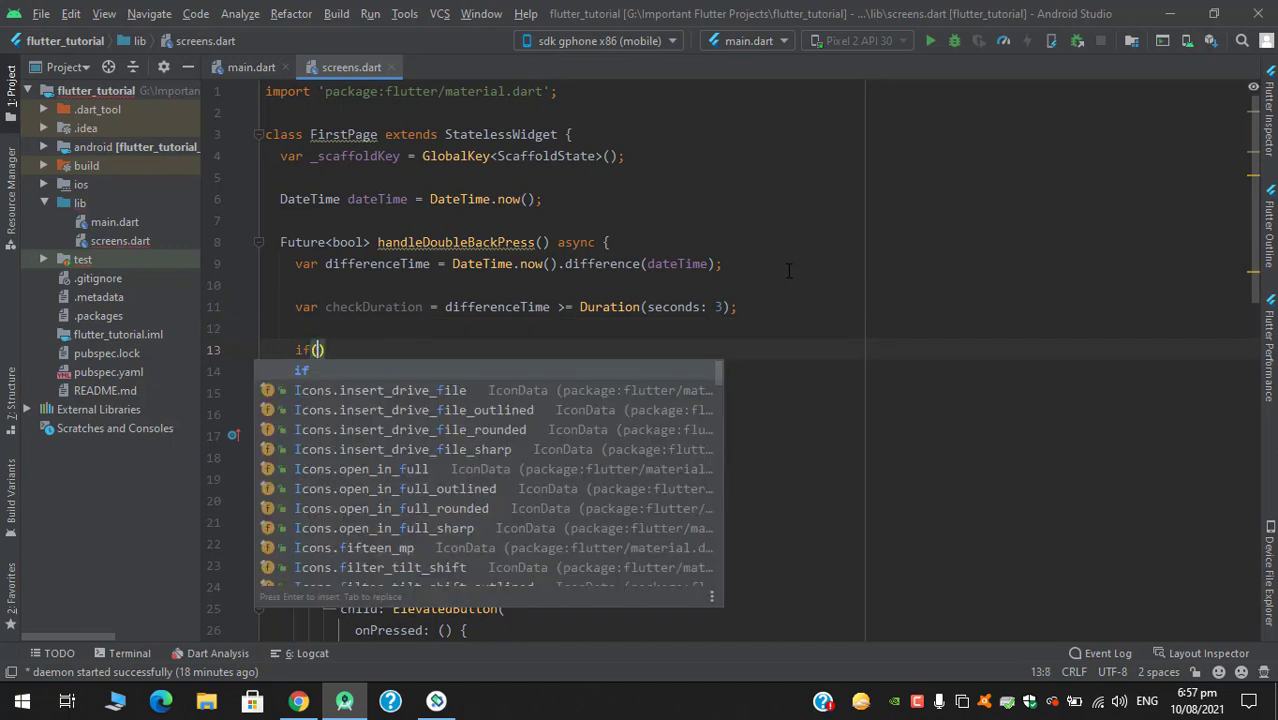
Complete if(checkDuration) { dateTime = DateTime.now(); } with a blank line above the assignment.
text(checkDuration)
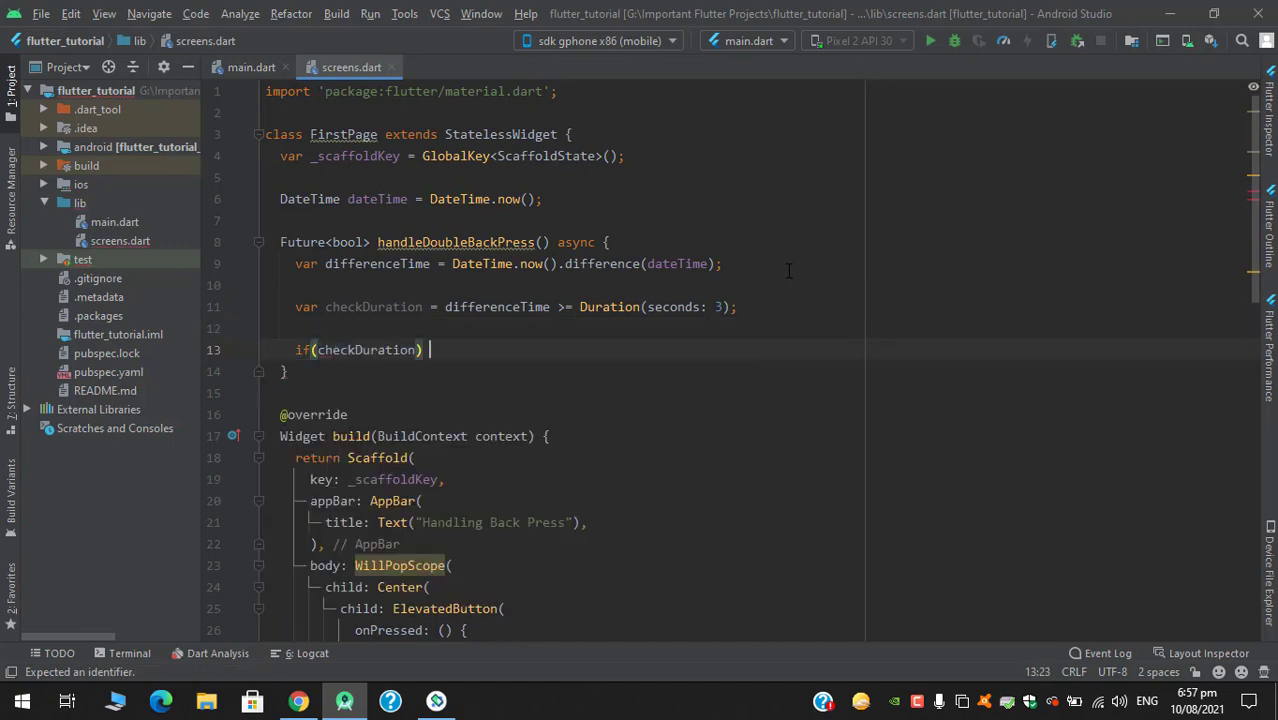
text({)
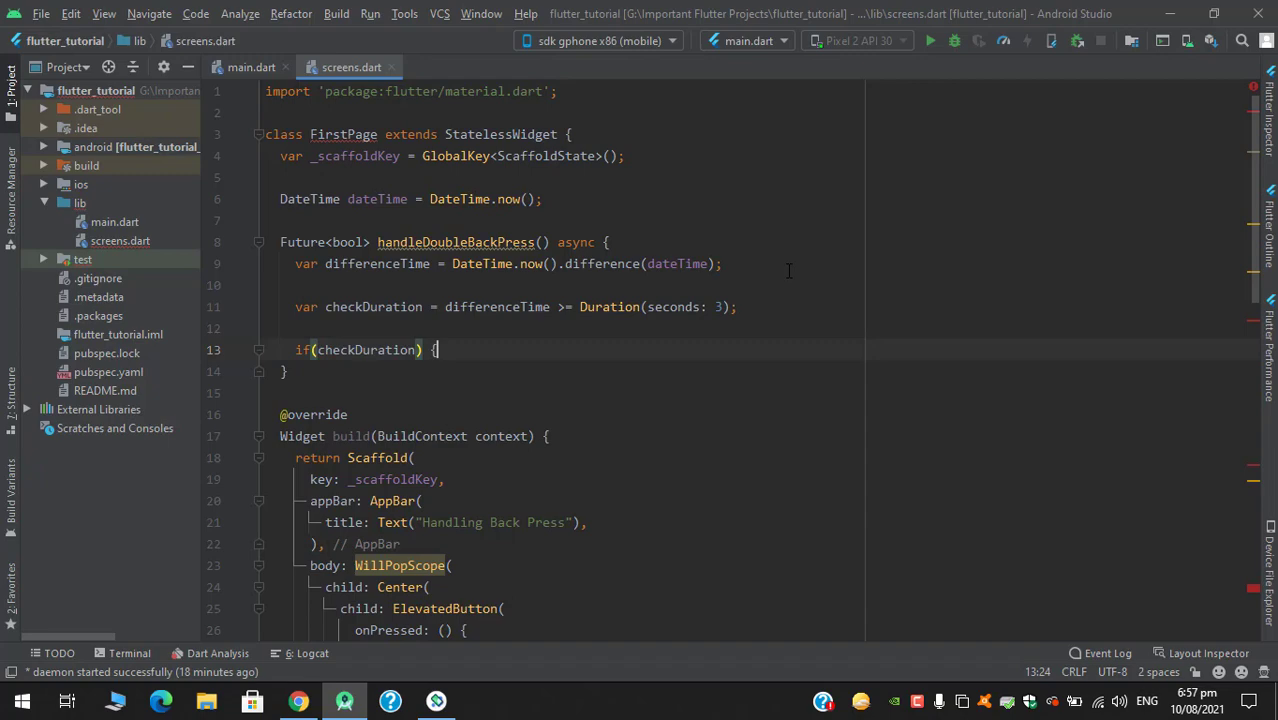
text(dateTime = D)
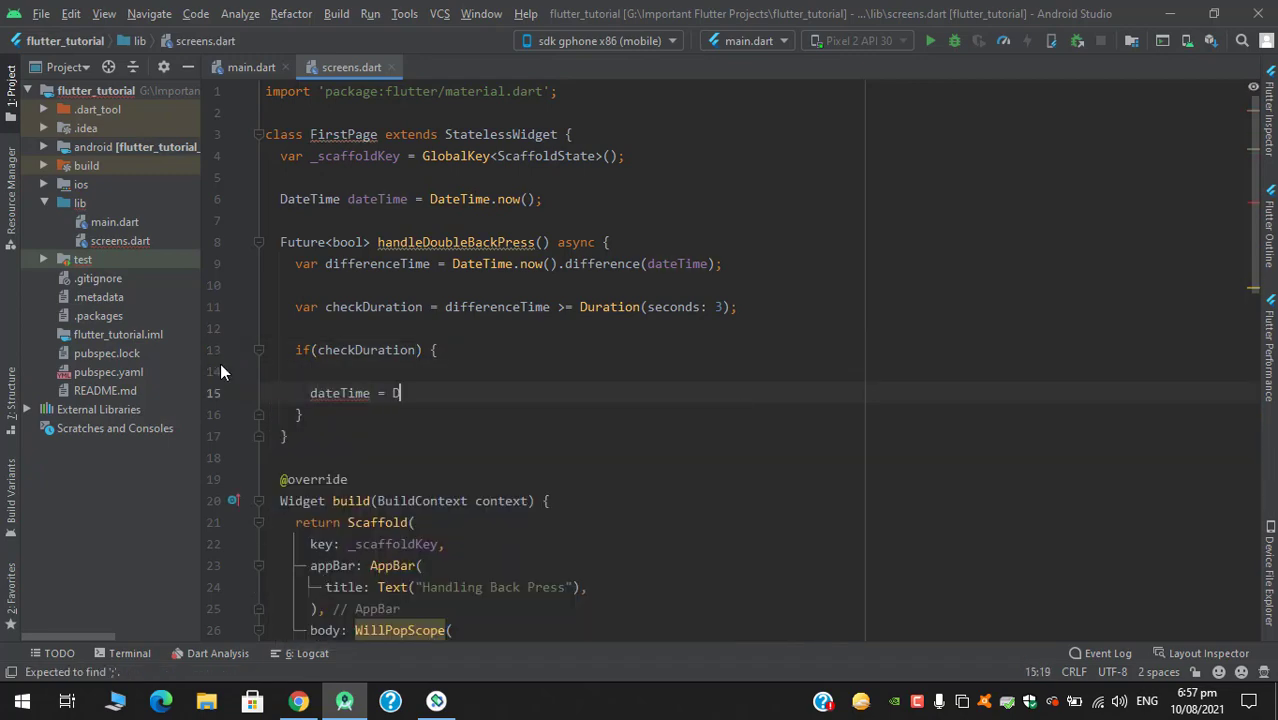
text(ateti)
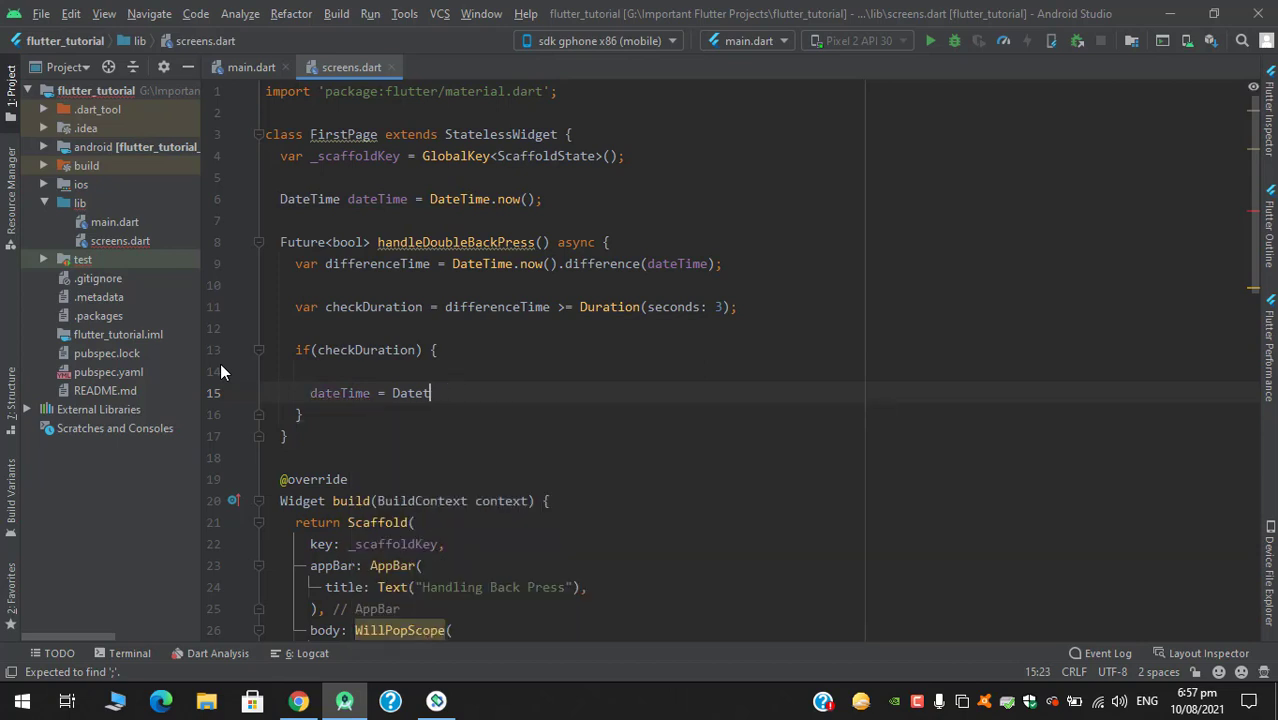
text(ime.now();)
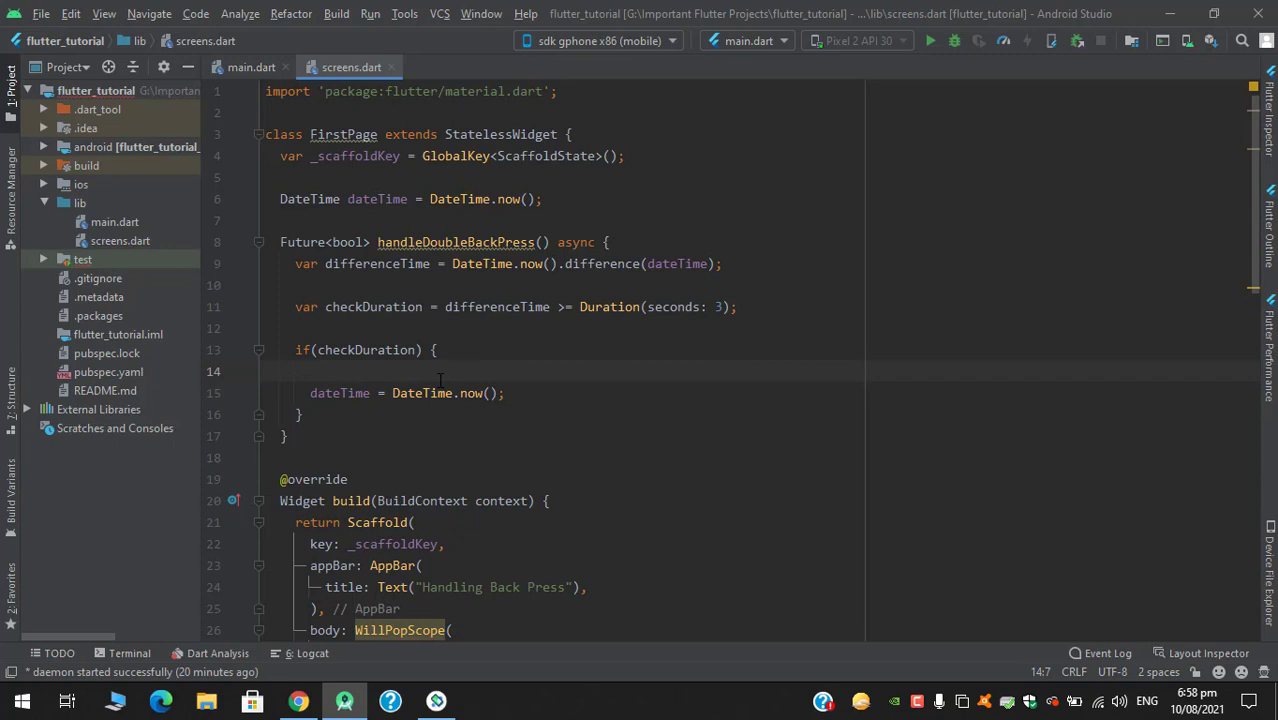
mouse_move(407, 371)
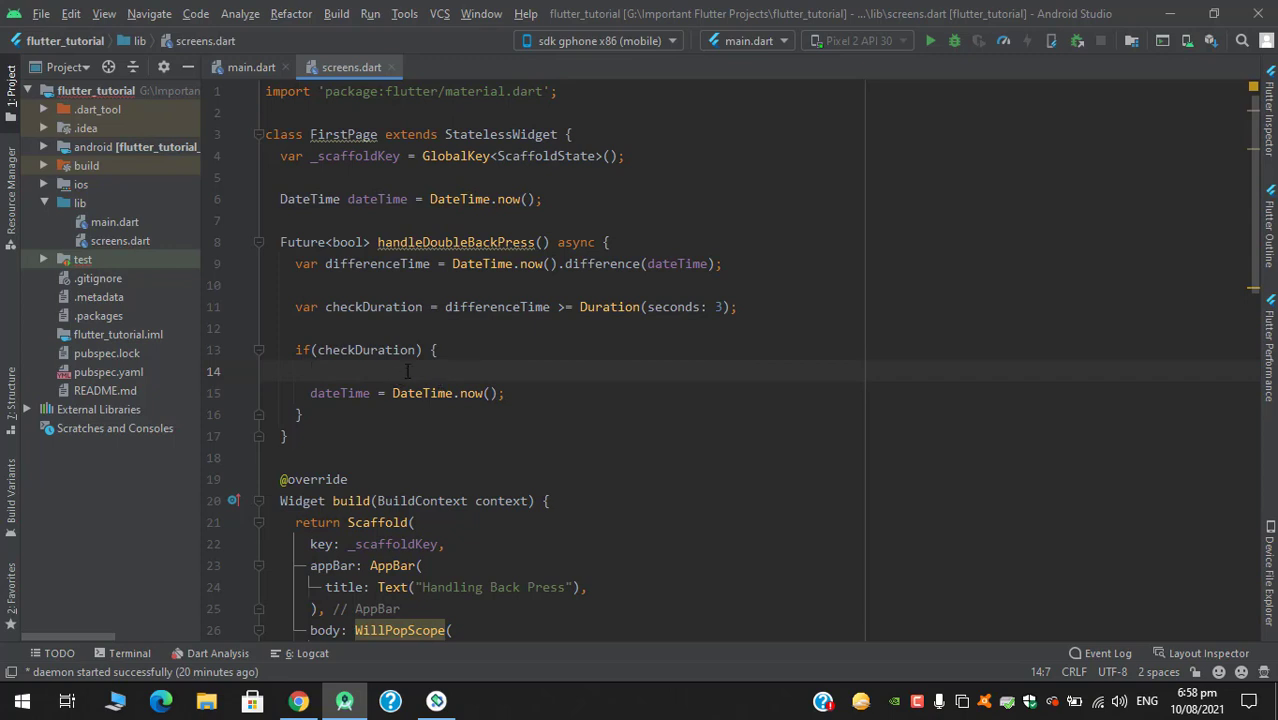
key(enter)
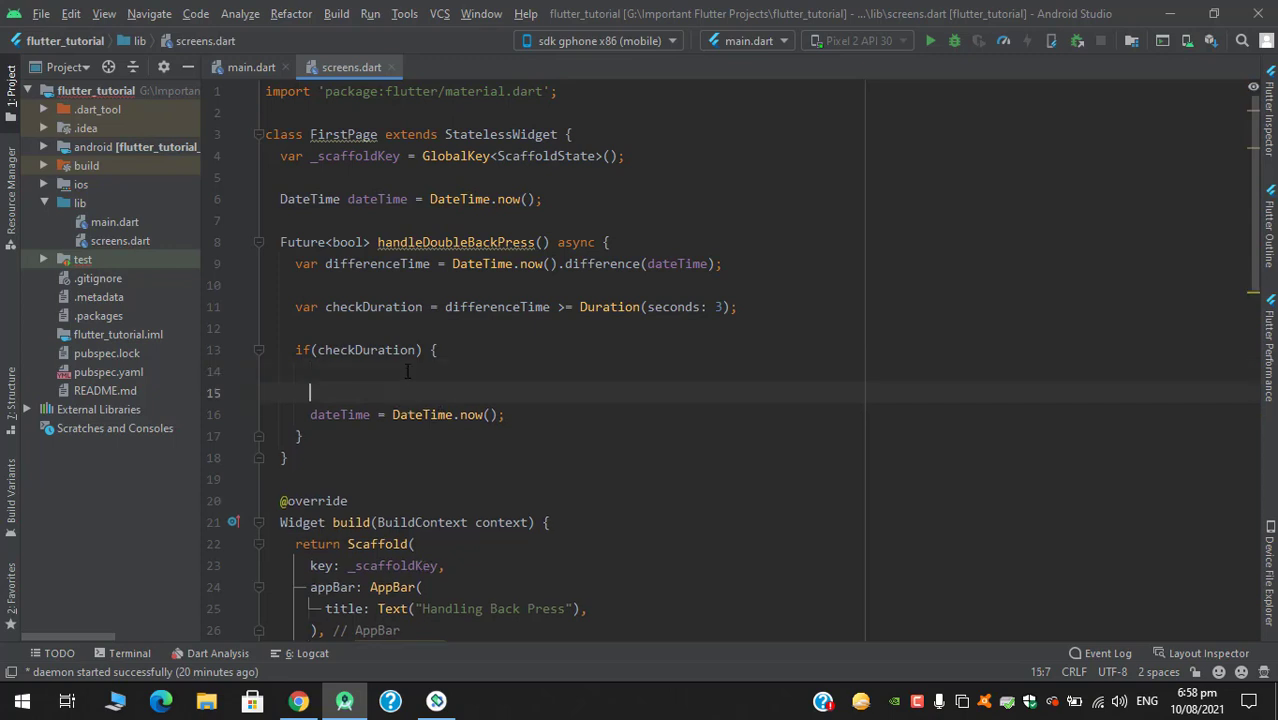
Call _scaffoldKey.currentState.showSnackBar with Text "Press again to exit from the app".
text(_scaffoldKey.)
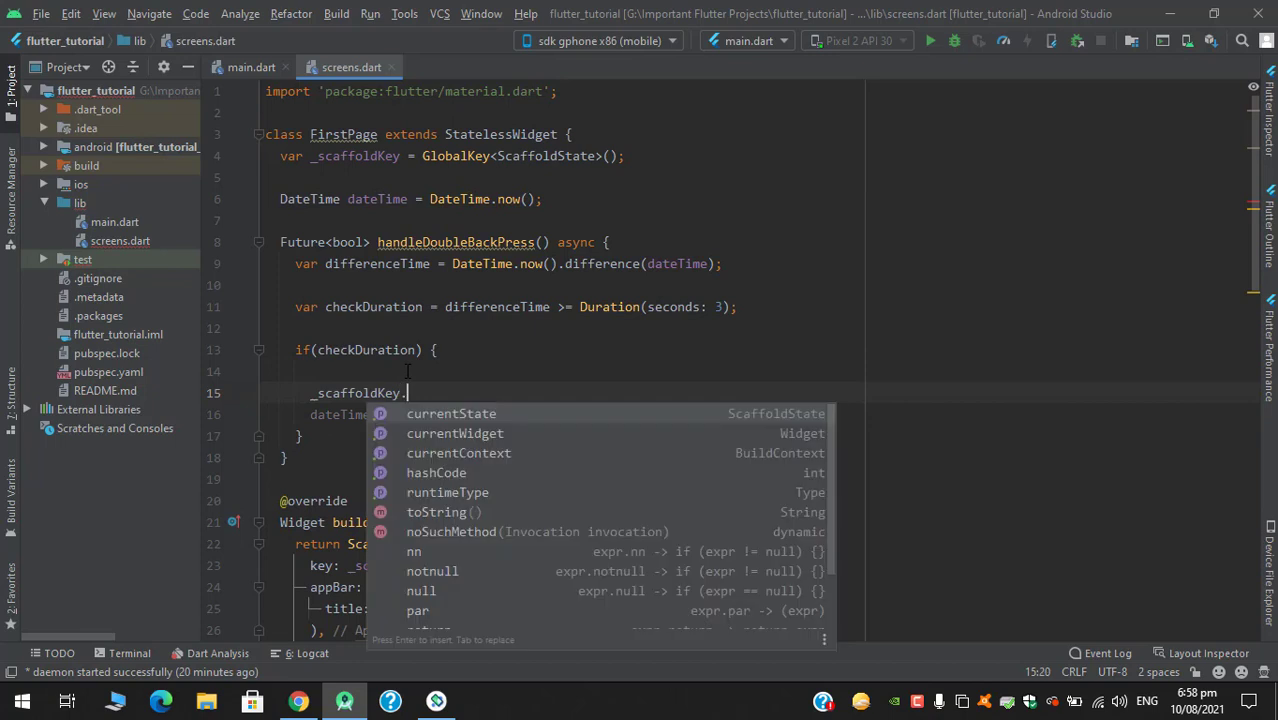
text(currentState.showSnackBar(SnackBar(content: null)
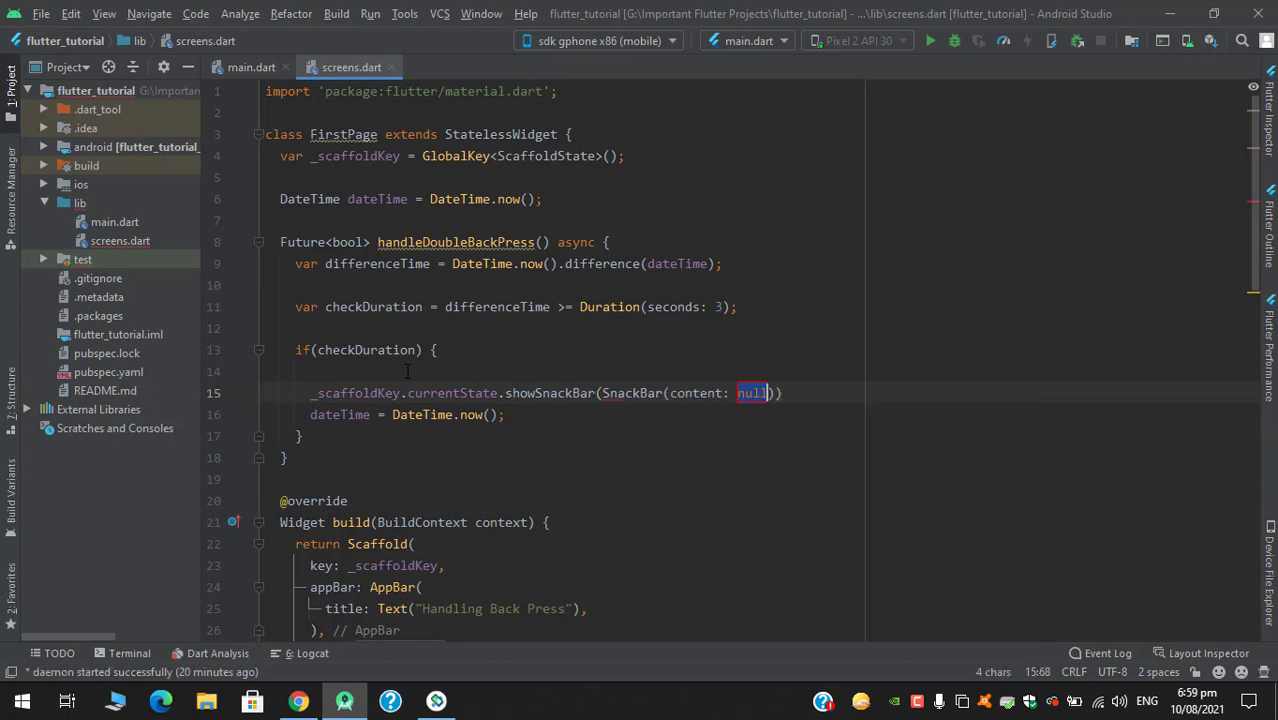
text(Text()
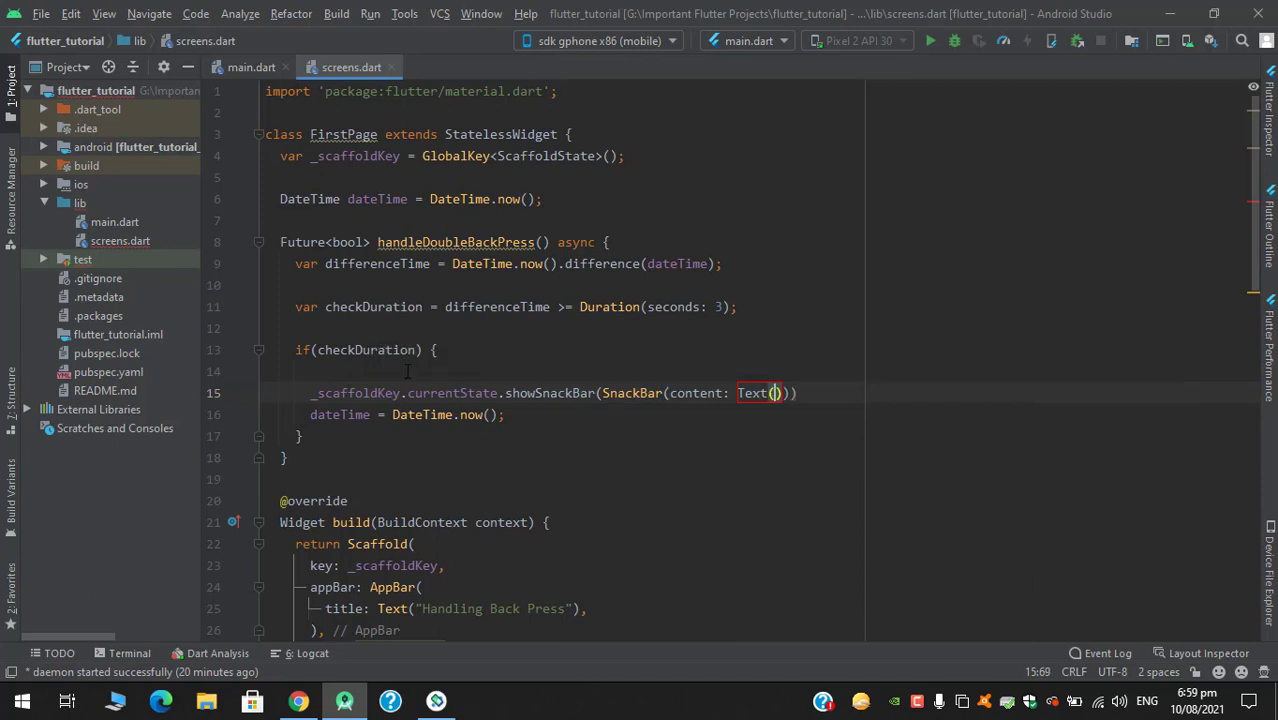
text("")
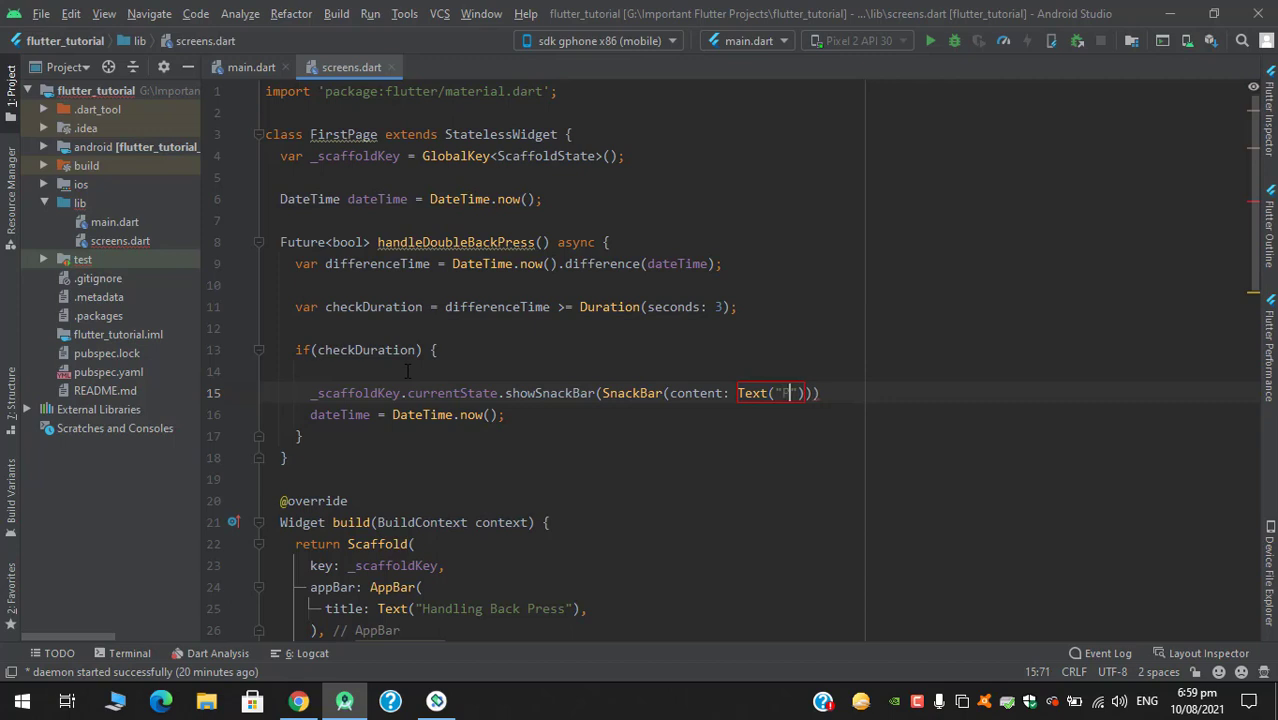
text(Press again)
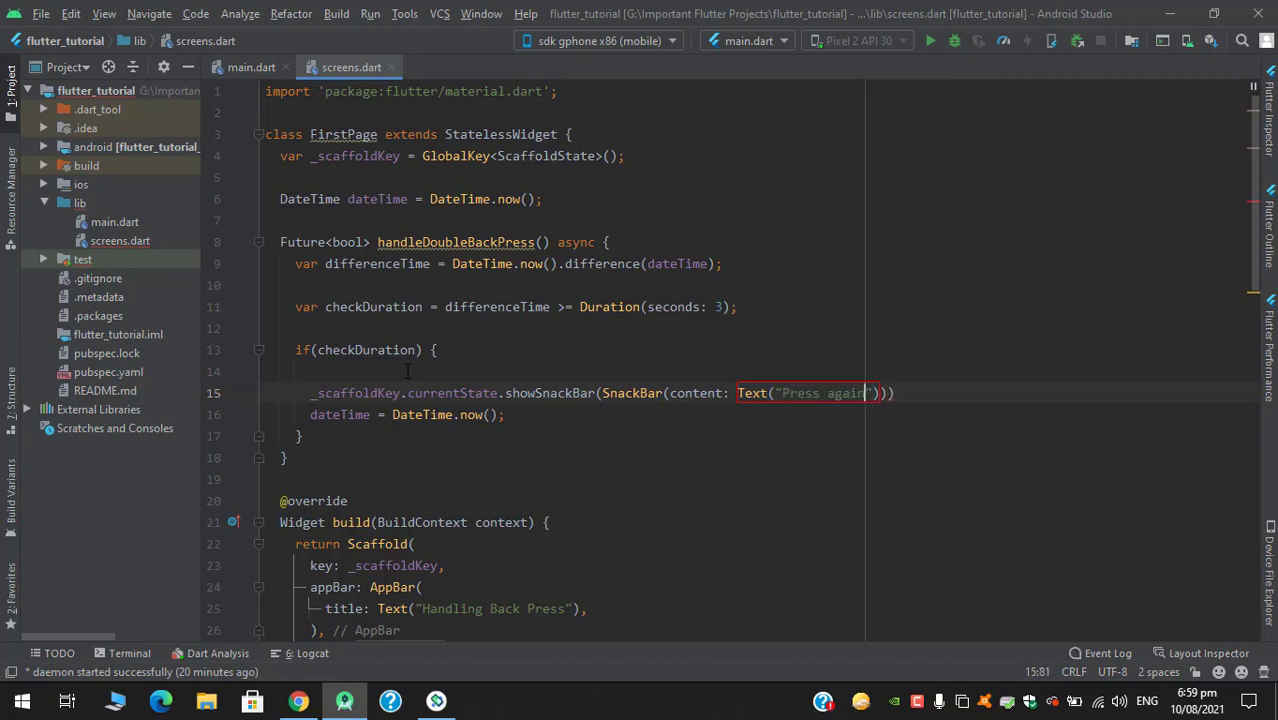
text(to exit)
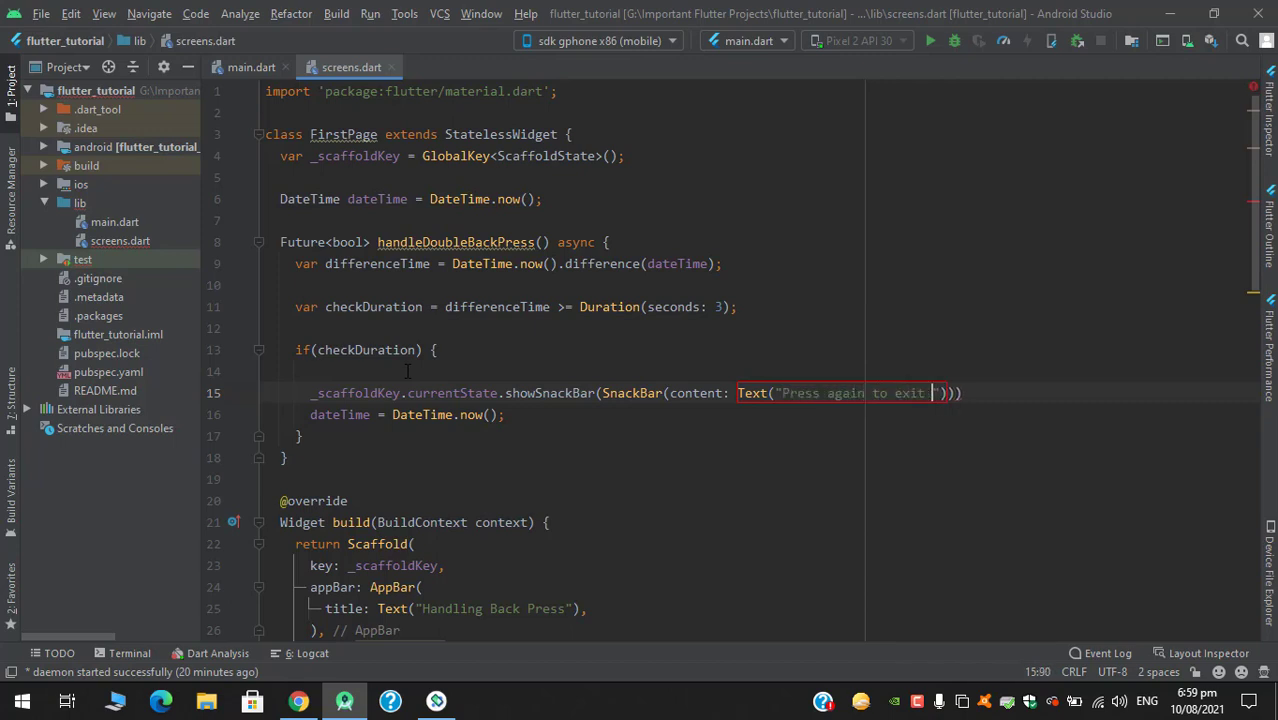
text(from the app)
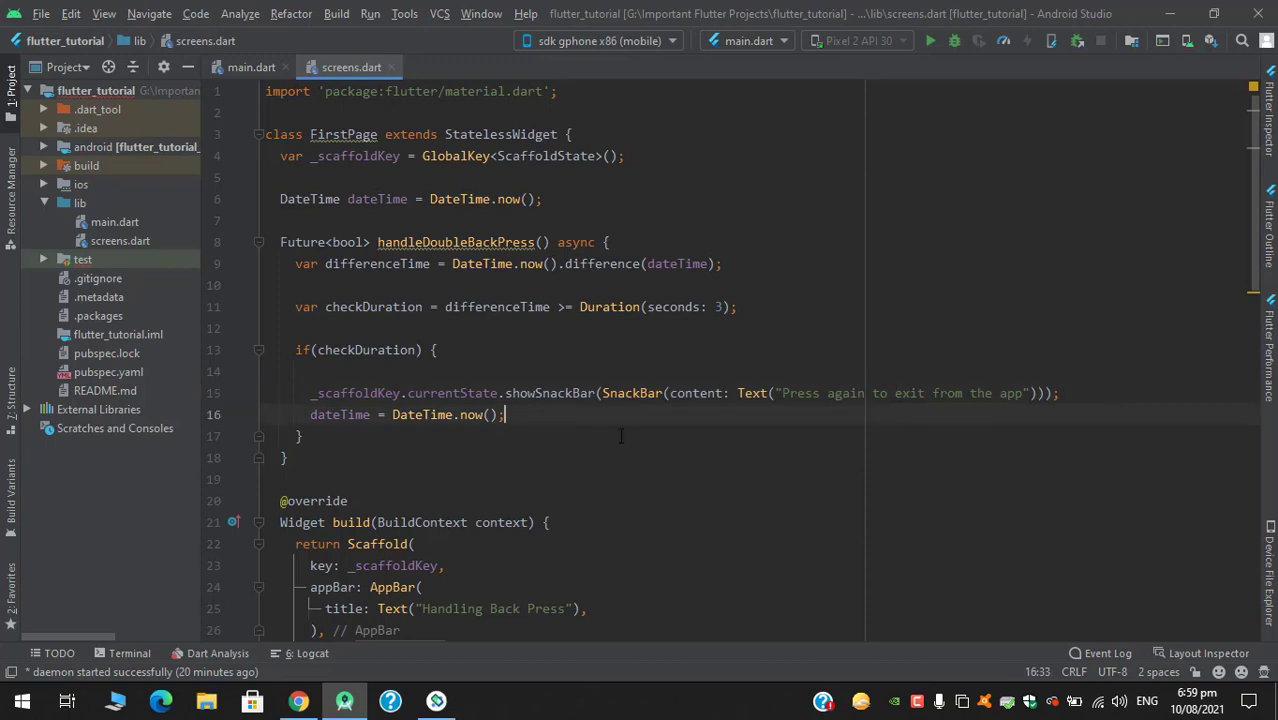
Add return false; inside the if block and return true; after it.
text(retrun)
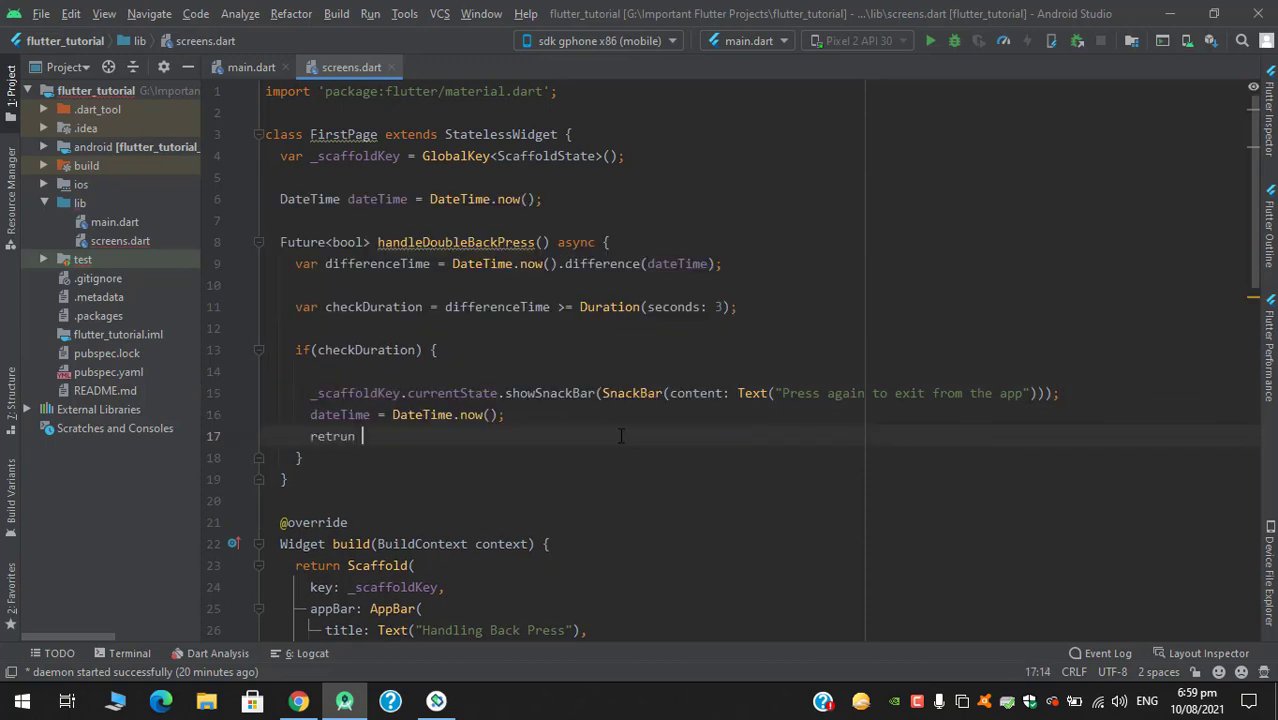
key(BackSpace)
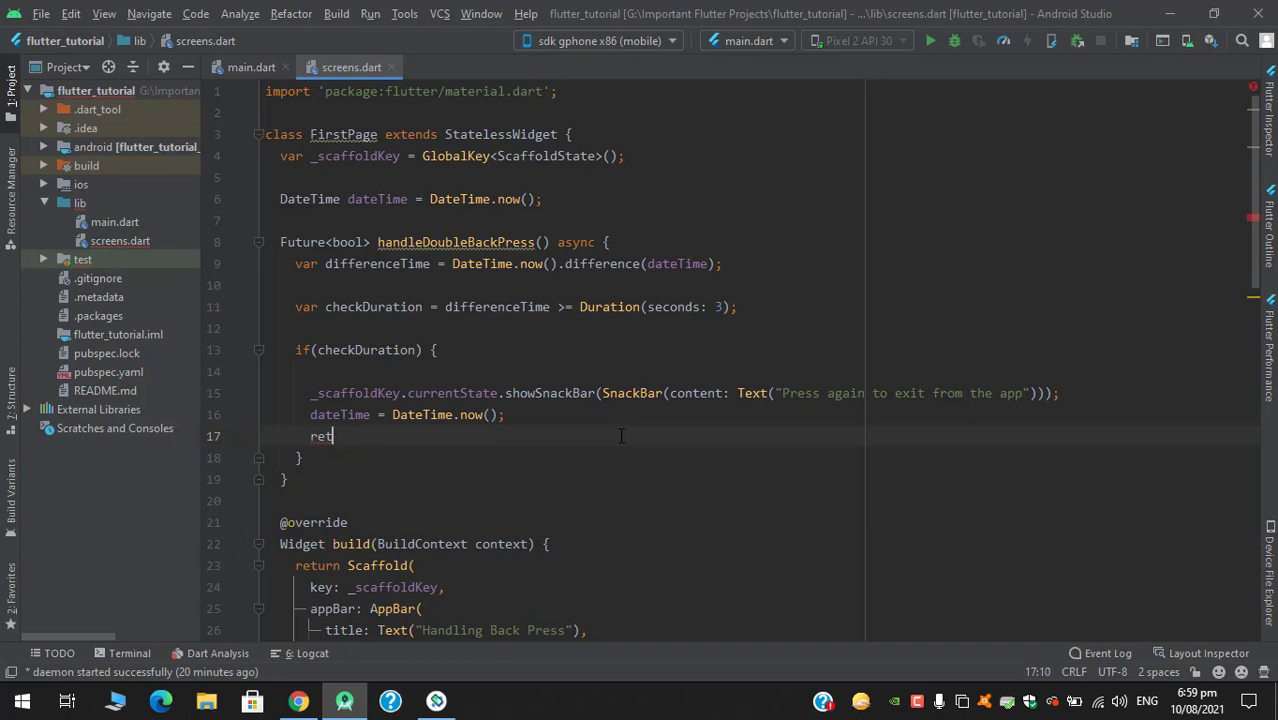
text(urn)
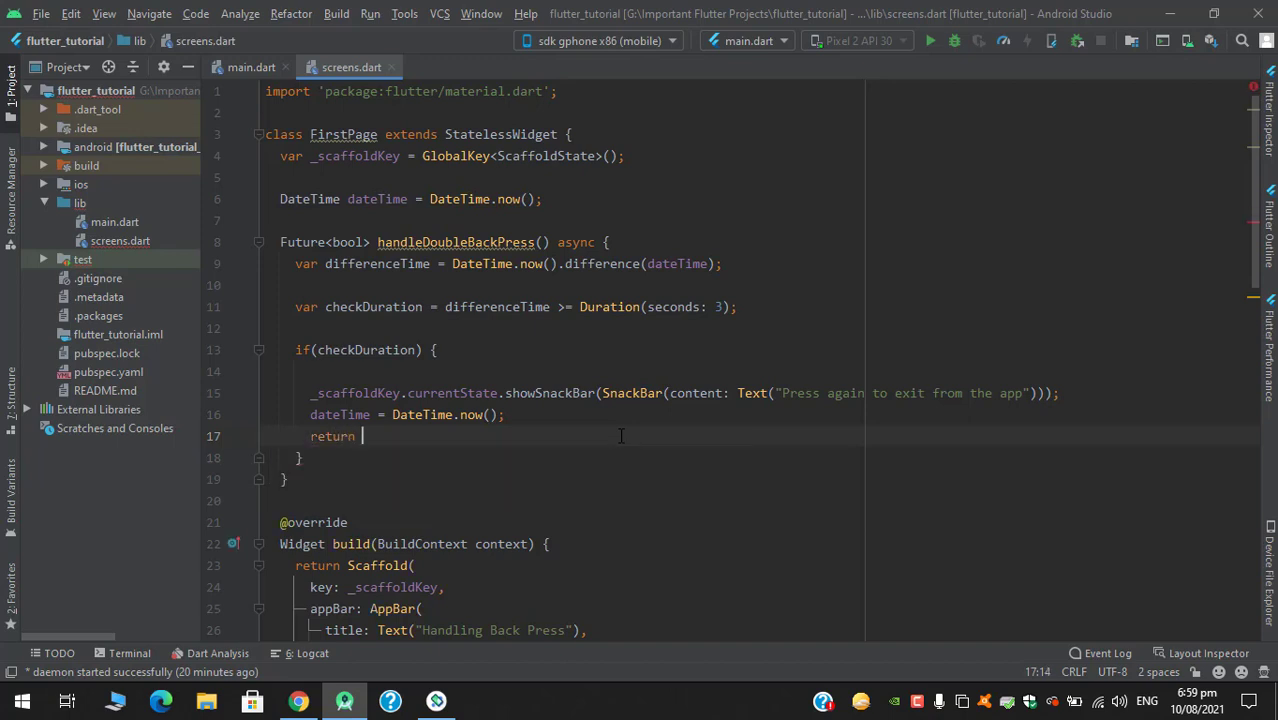
text(false;)
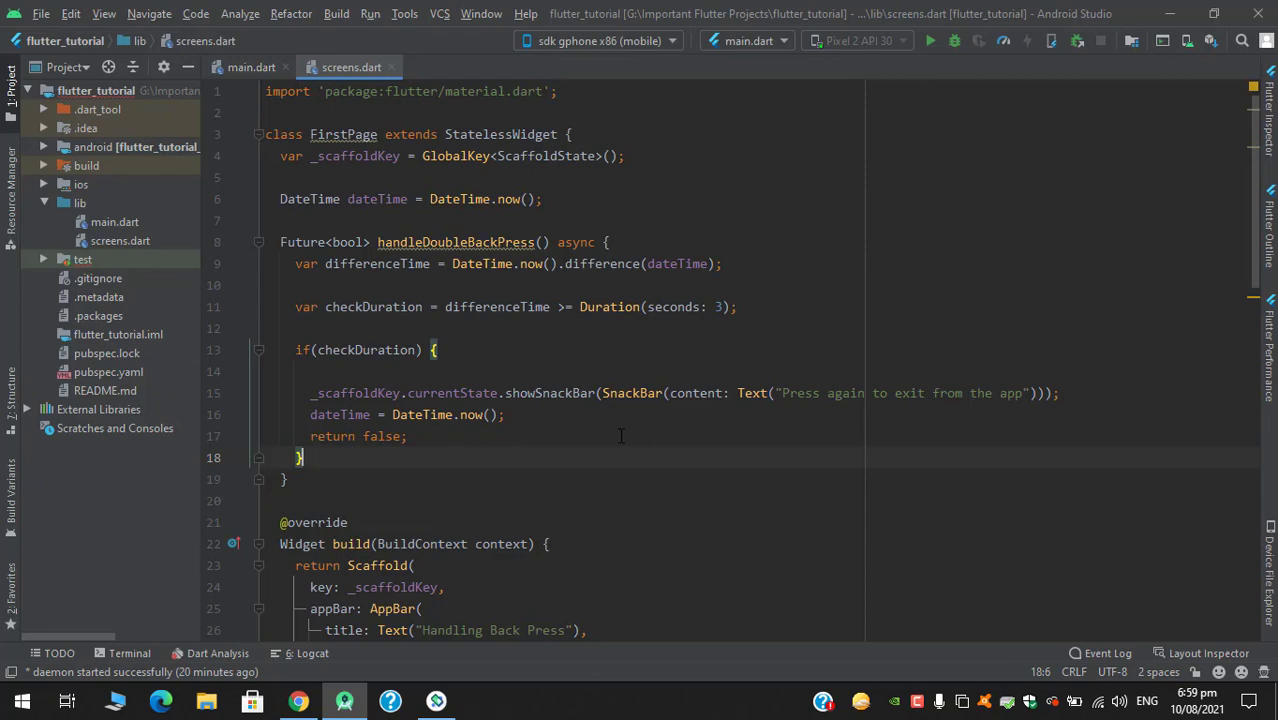
text(retrun)
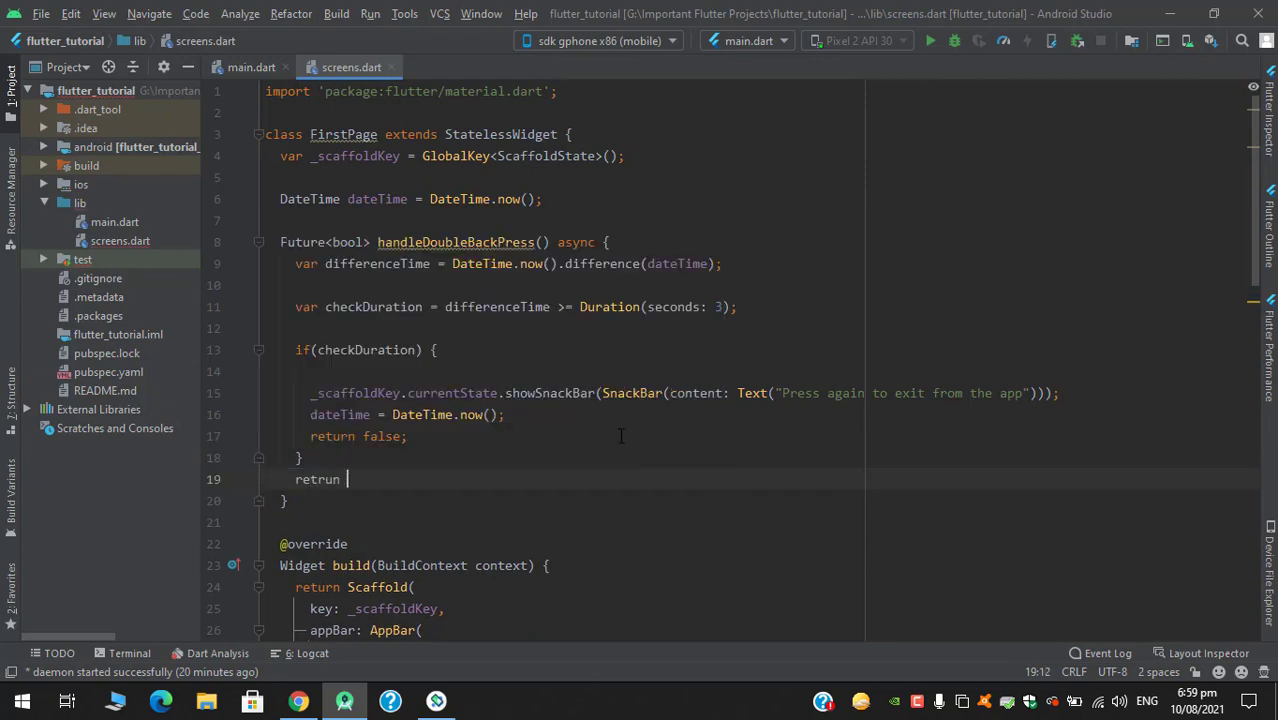
text(return)
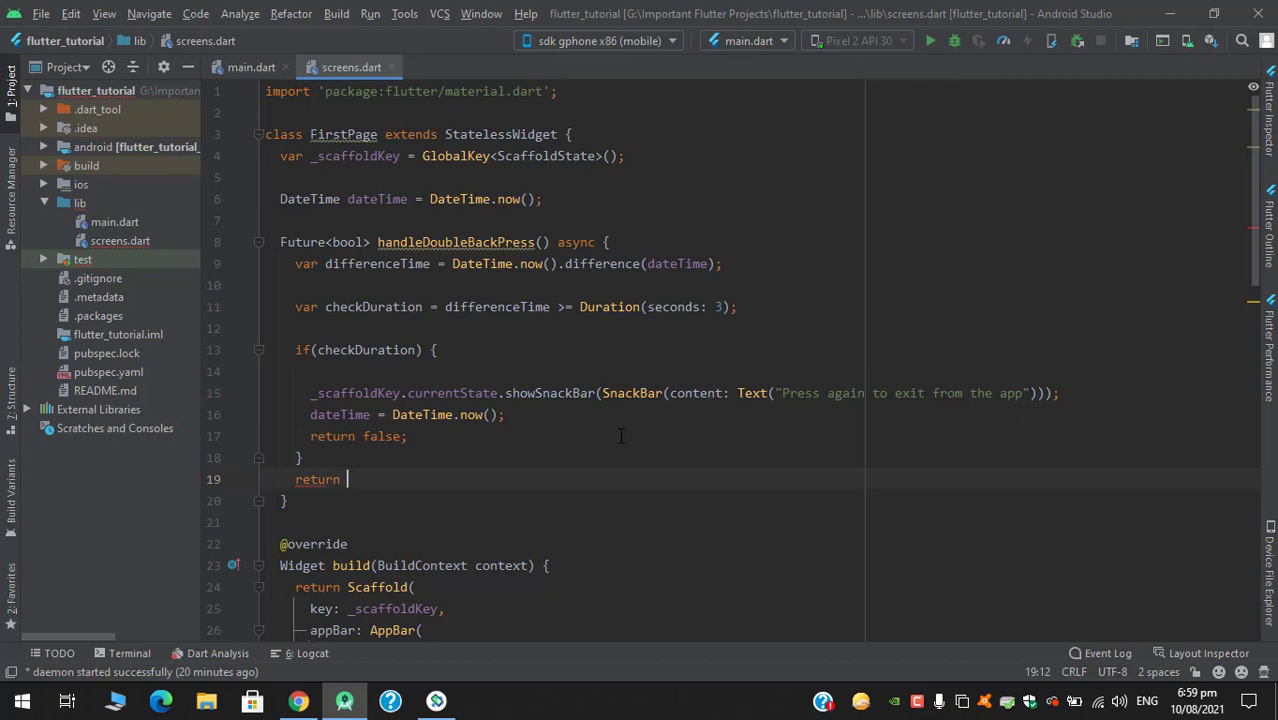
text(true;)
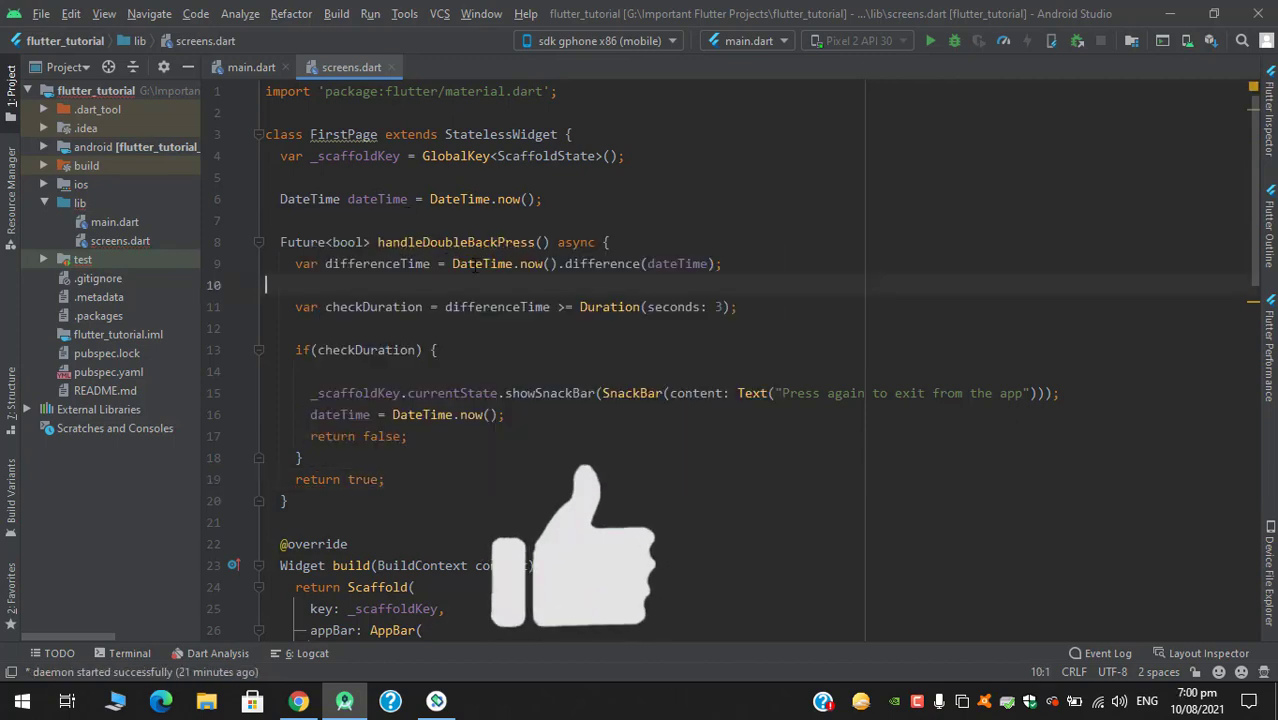
Add onWillPop: handleDoubleBackPress, to the WillPopScope and reach for Save.
double_click(455, 241)
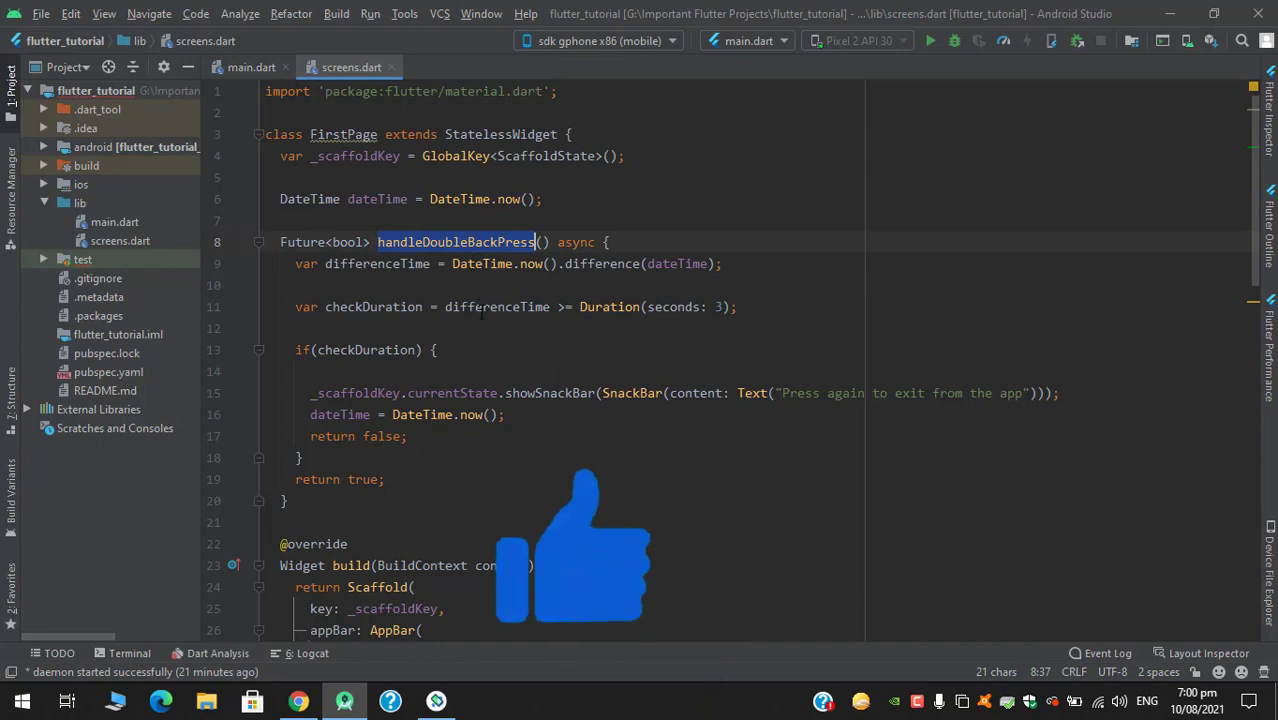
scroll(down, 3)
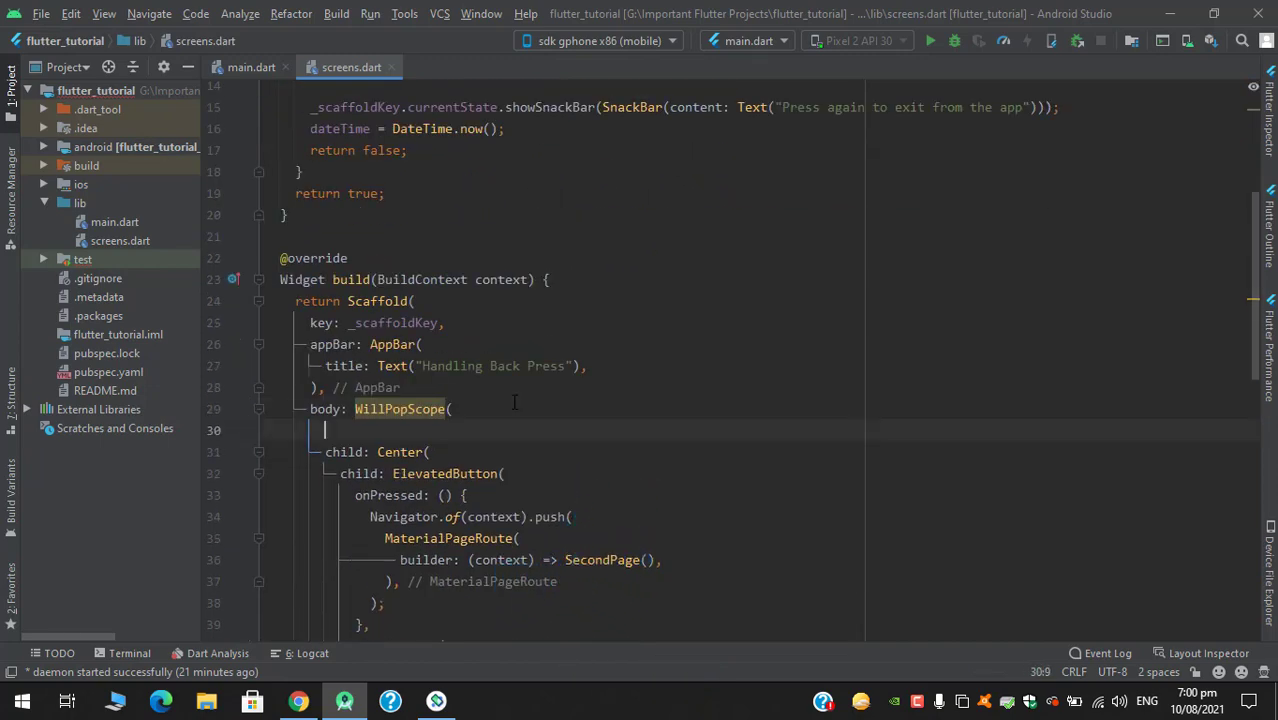
text(onWillPop: handleDoubleBackPress,)
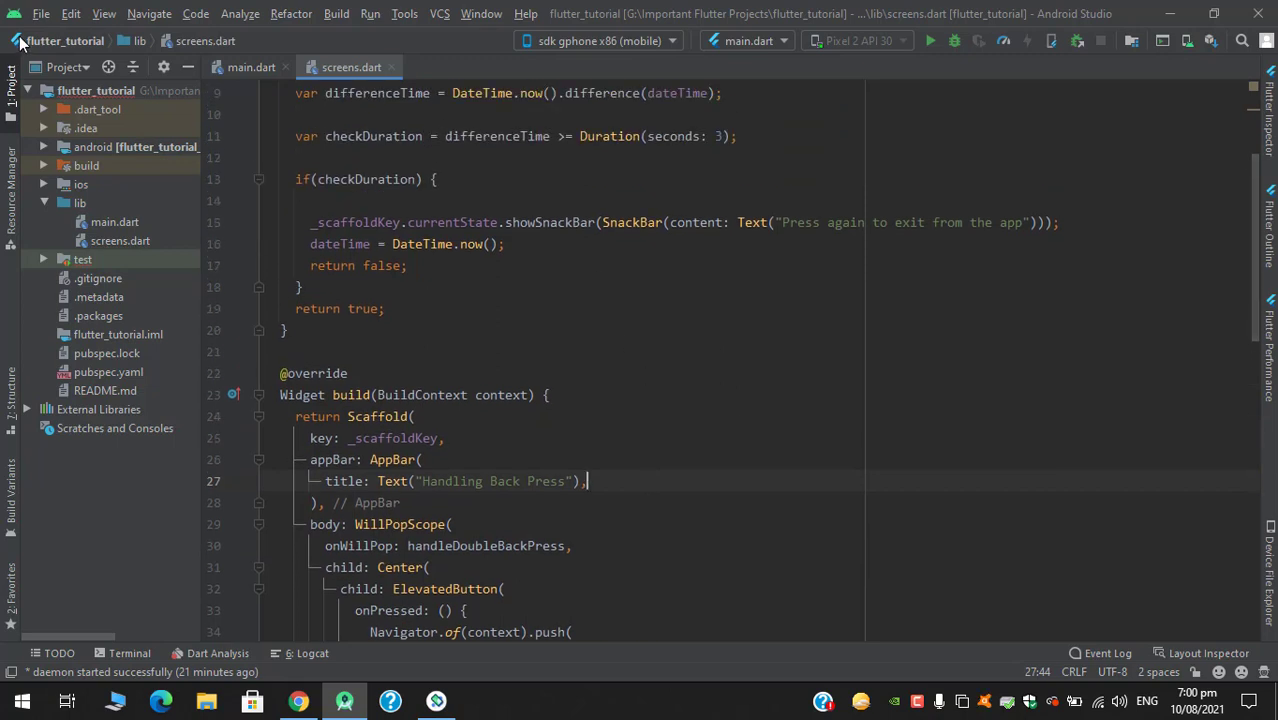
click(41, 13)
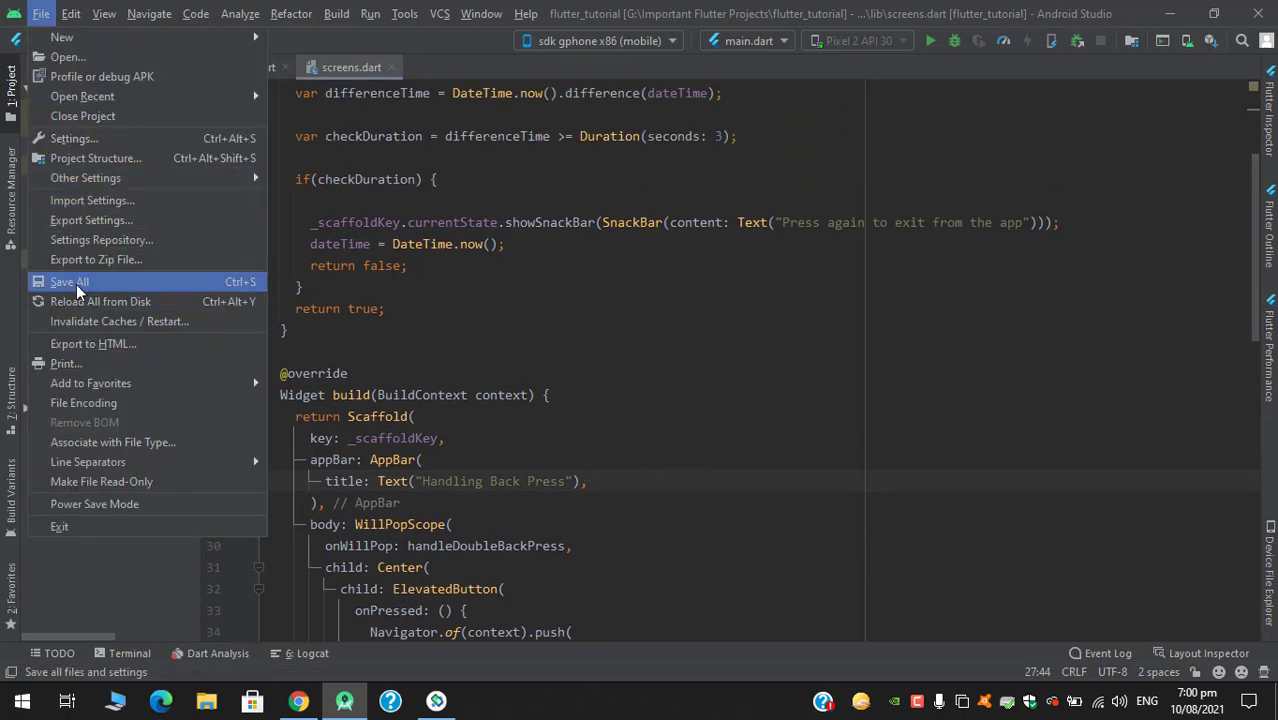
Save all project files and launch the Flutter app on the emulator.
click(69, 281)
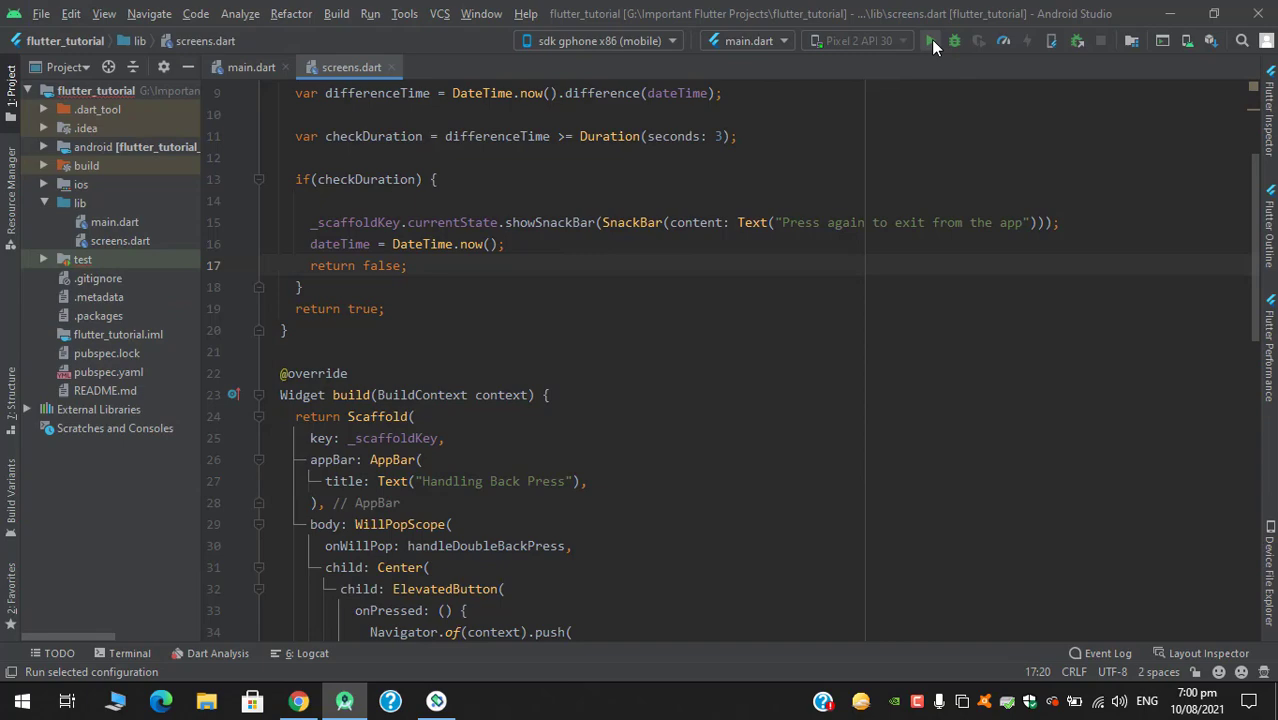
click(931, 41)
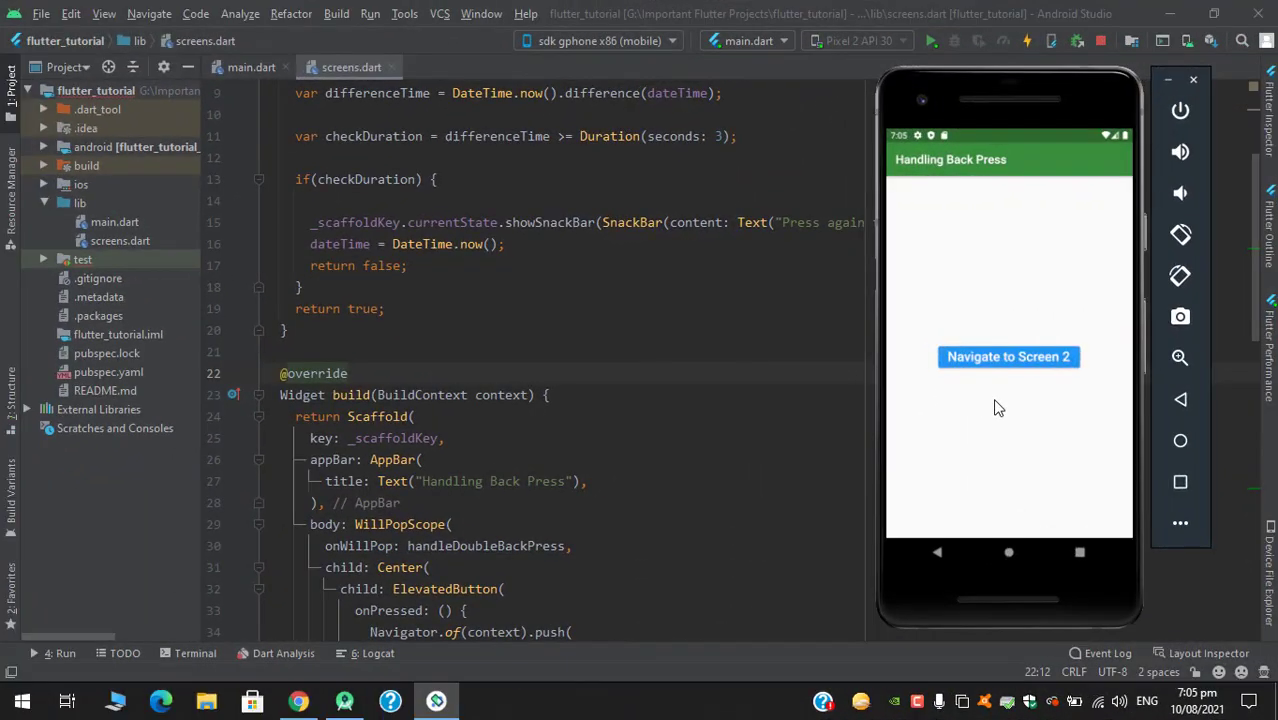
mouse_move(950, 586)
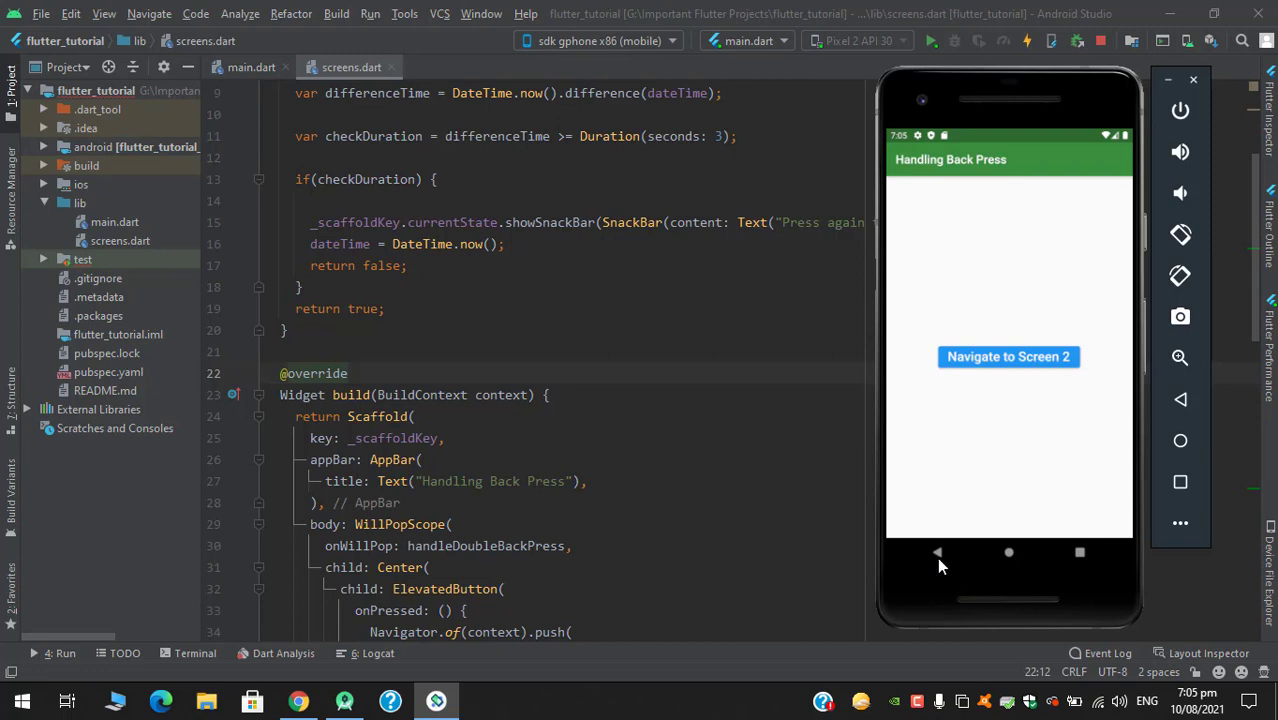
Go back in the emulator to trigger the 'Press again to exit' SnackBar, then back again to exit.
click(937, 551)
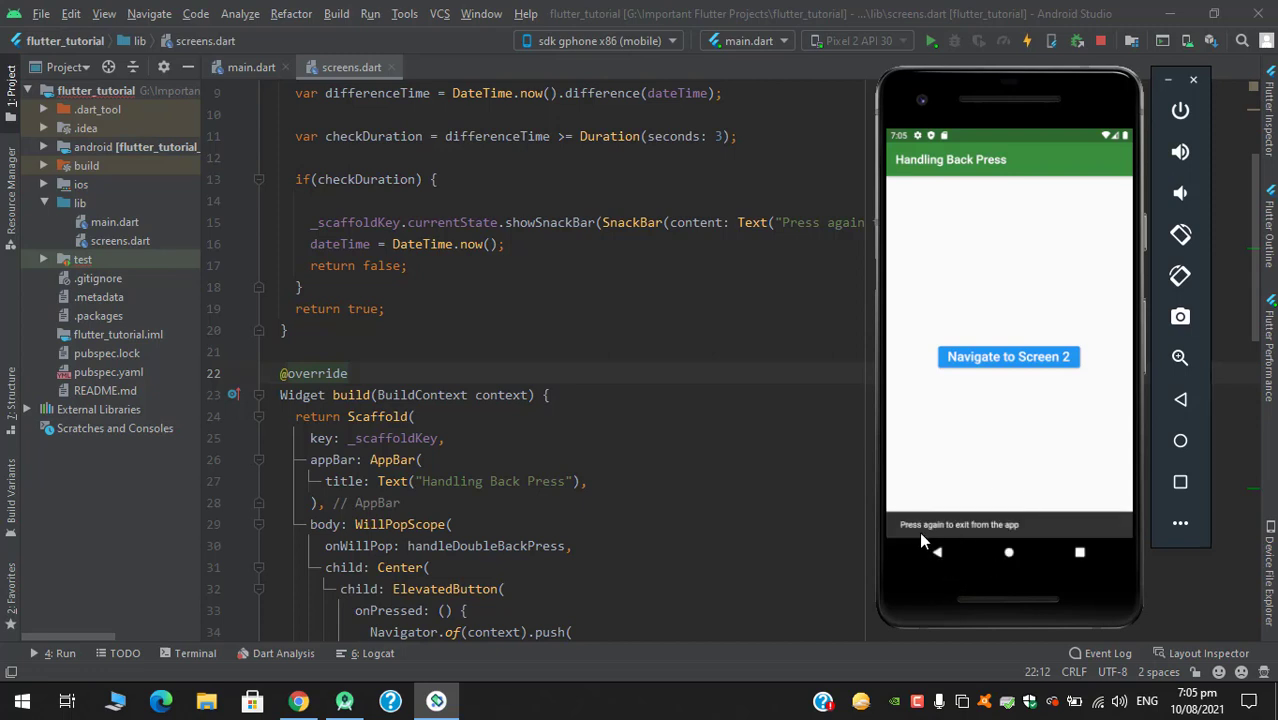
mouse_move(977, 540)
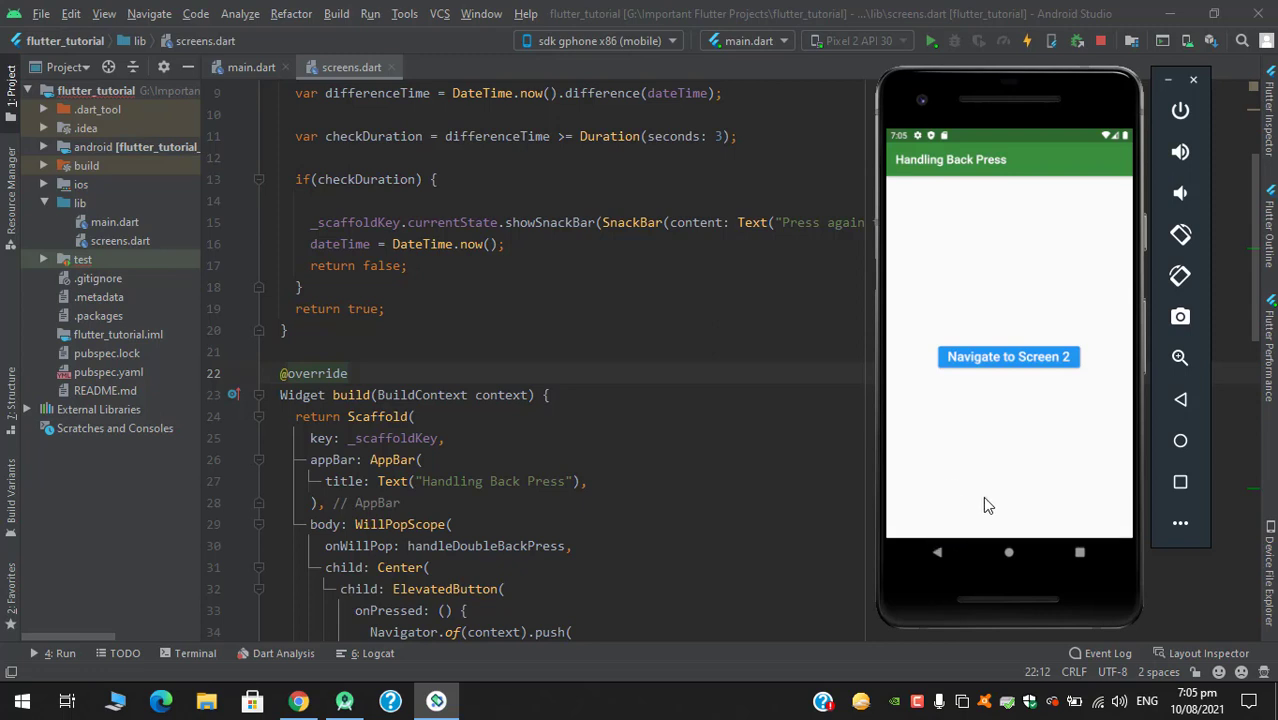
mouse_move(919, 517)
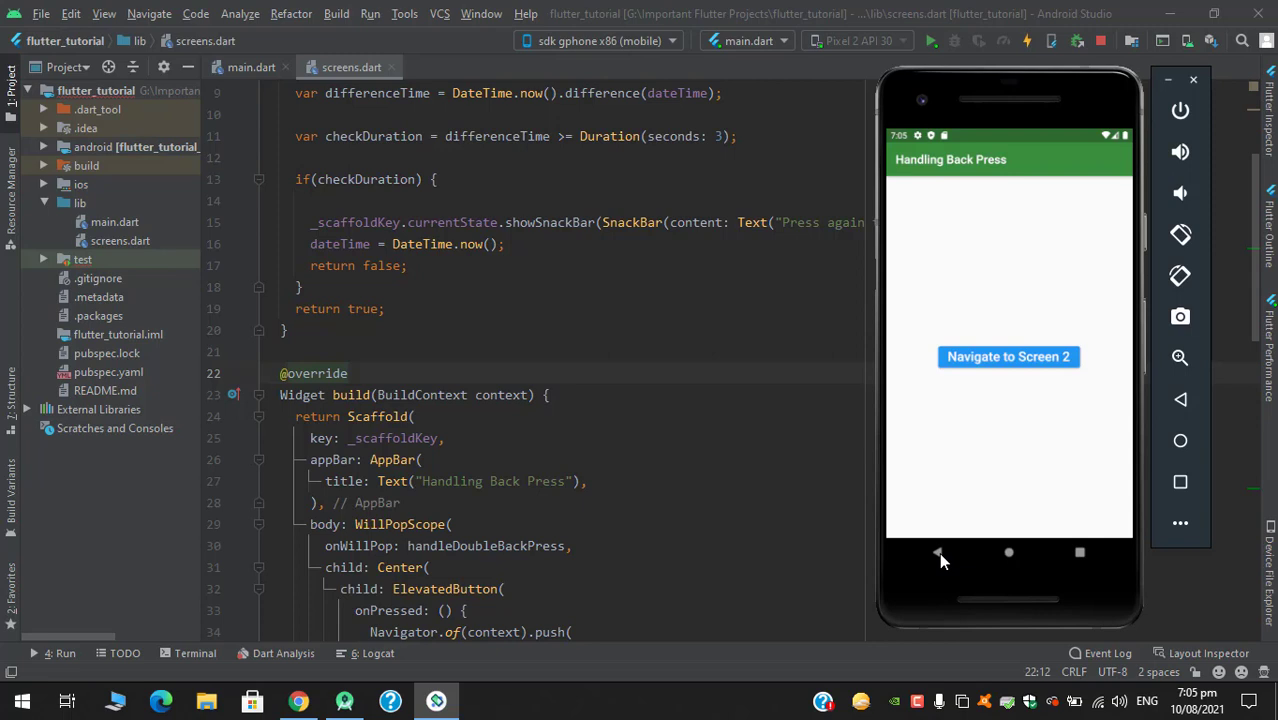
click(937, 552)
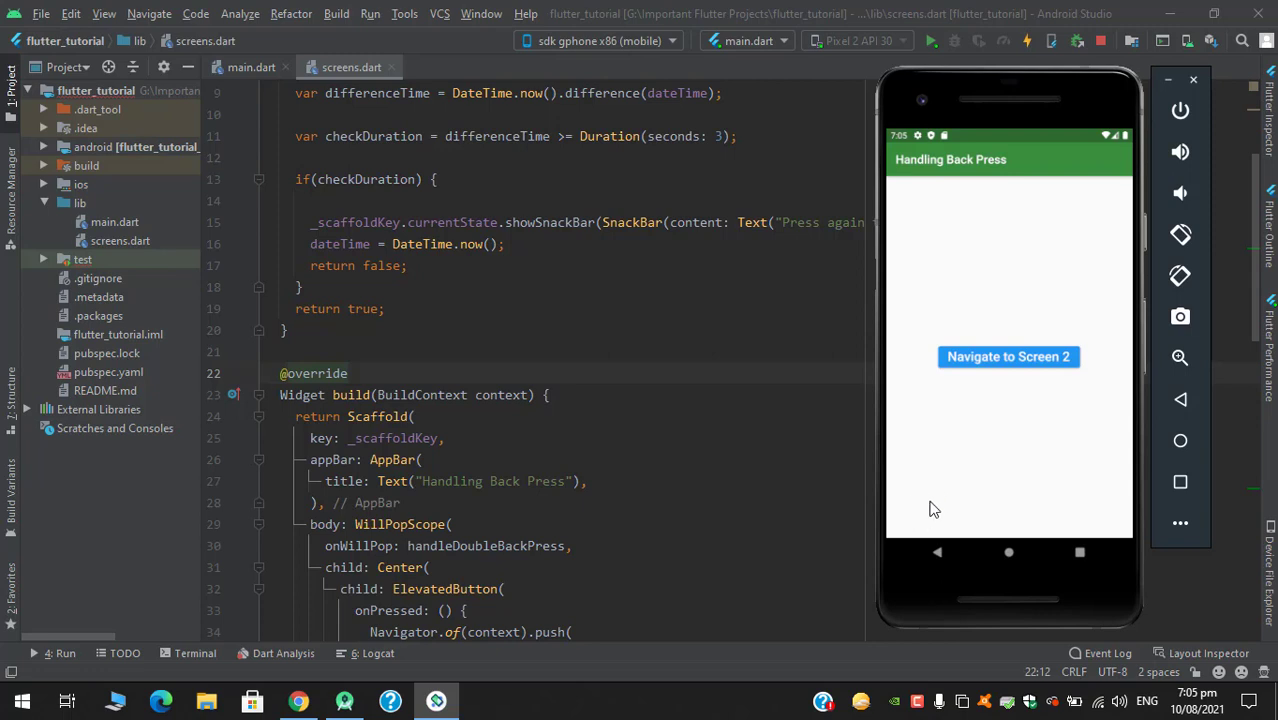
click(937, 552)
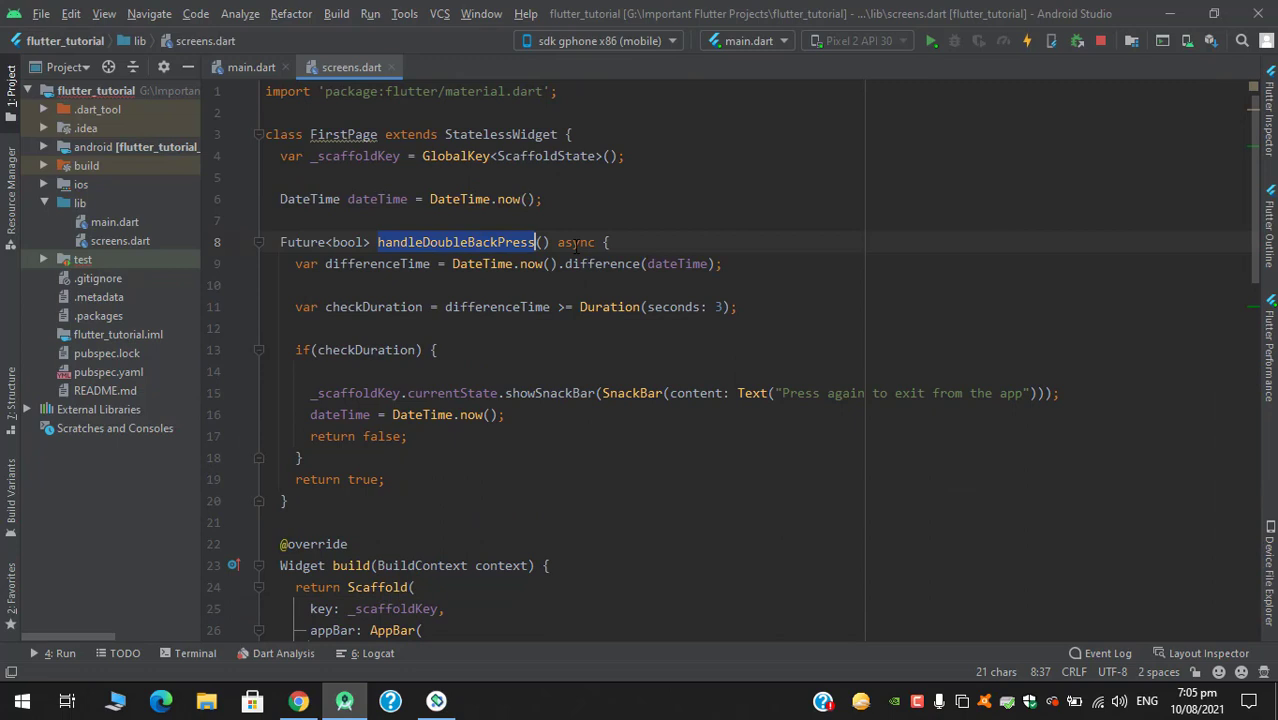
click(570, 242)
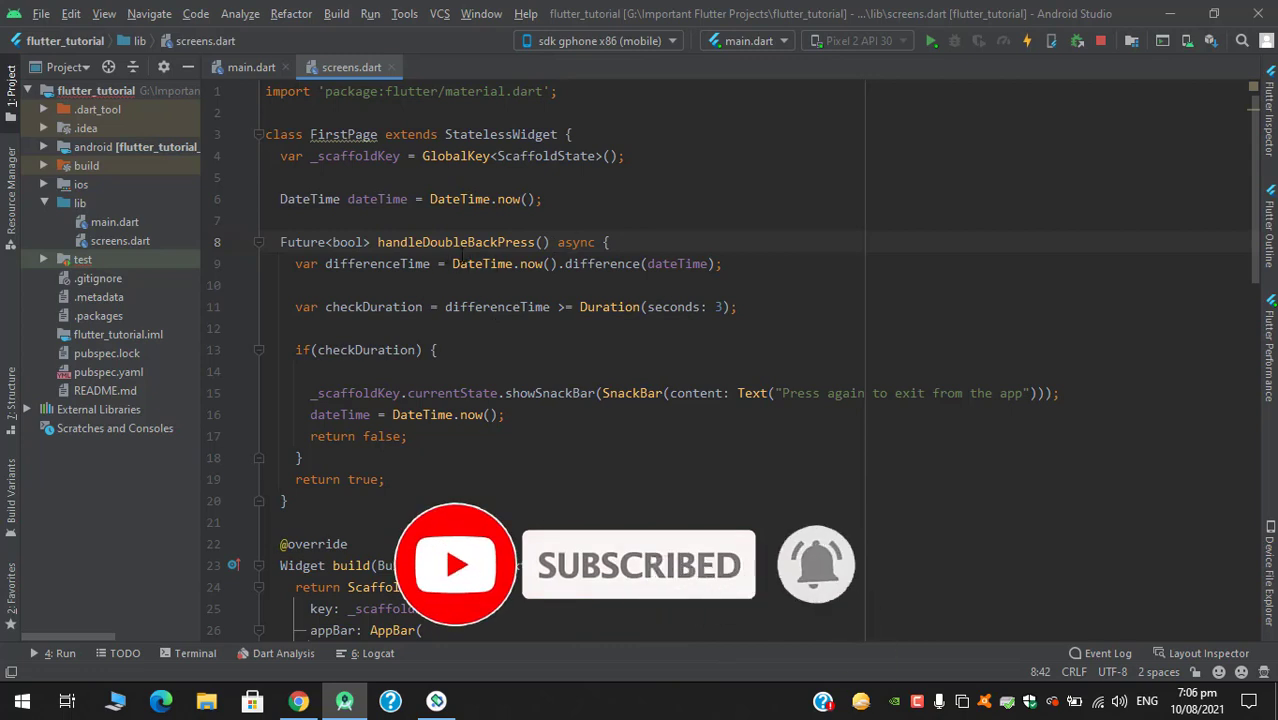
scroll(down, 3)
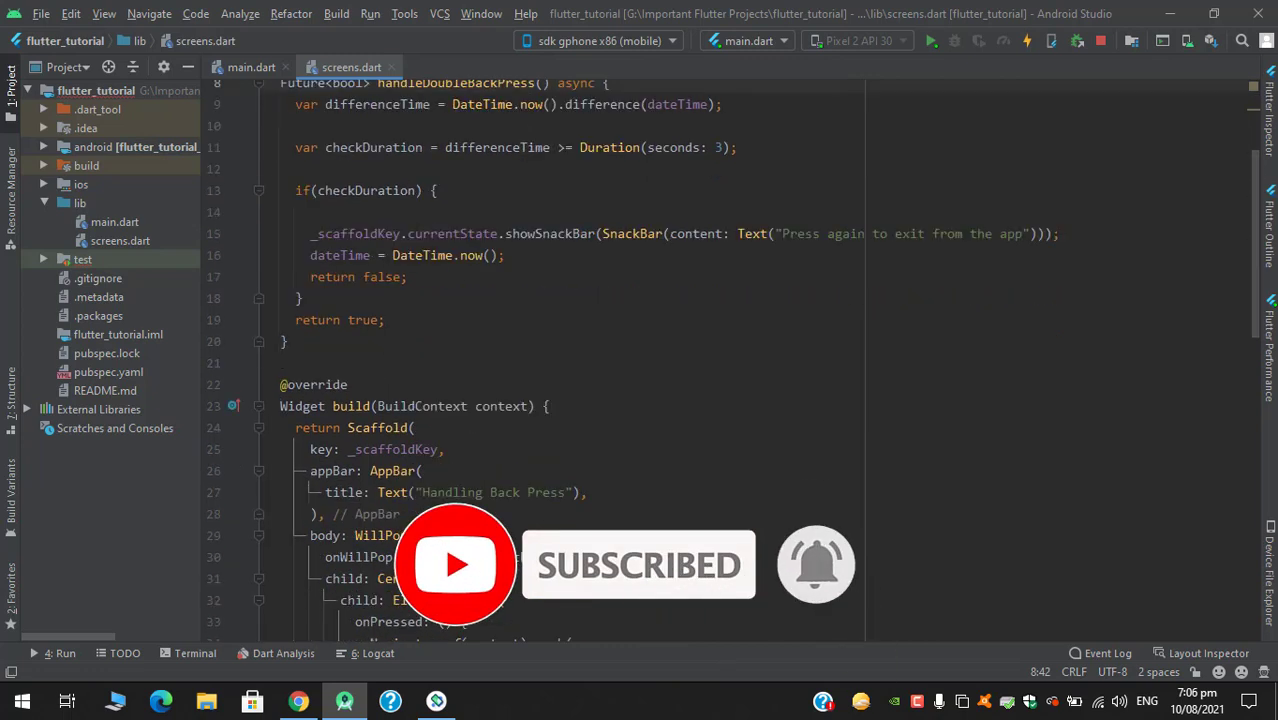
double_click(399, 535)
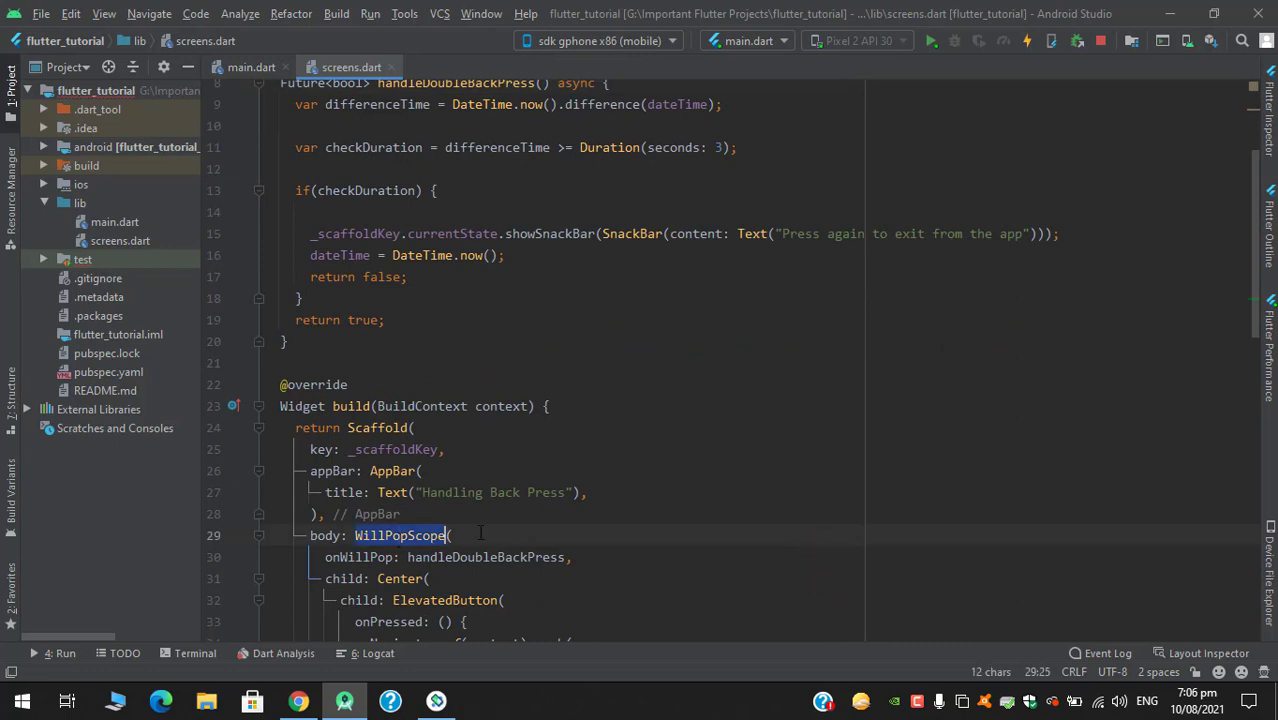
scroll(up, 3)
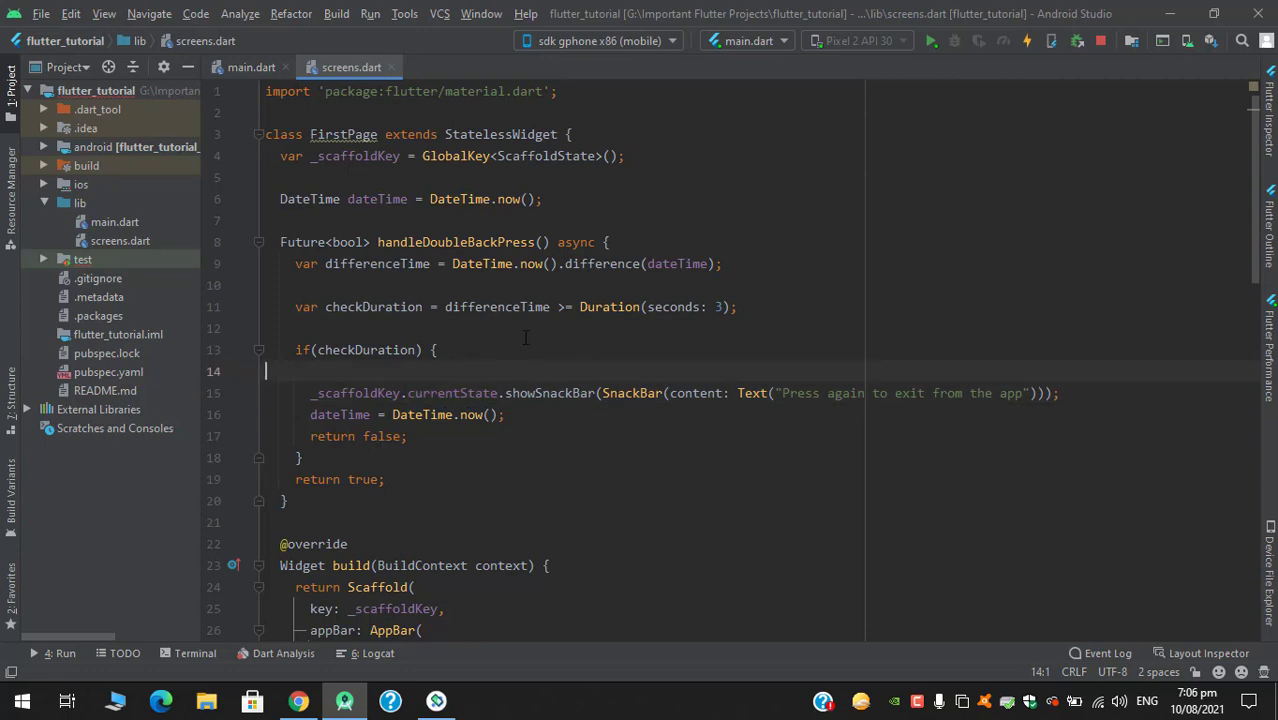
mouse_move(488, 355)
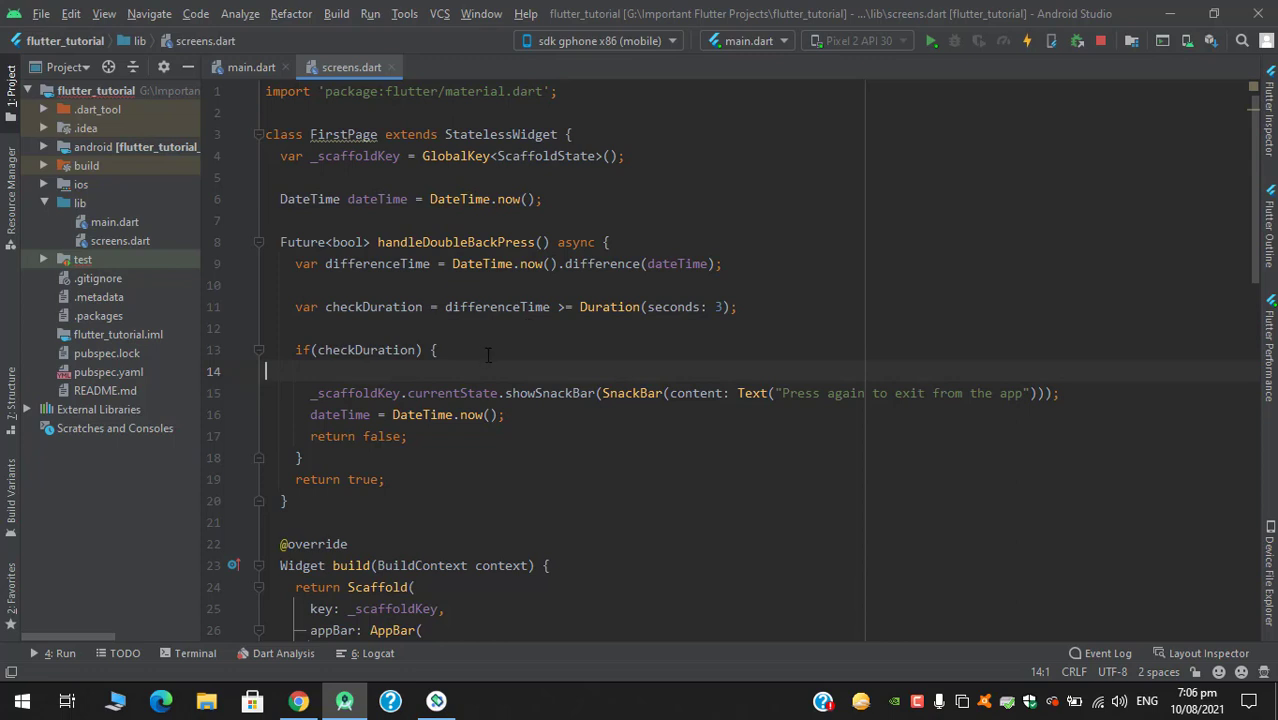